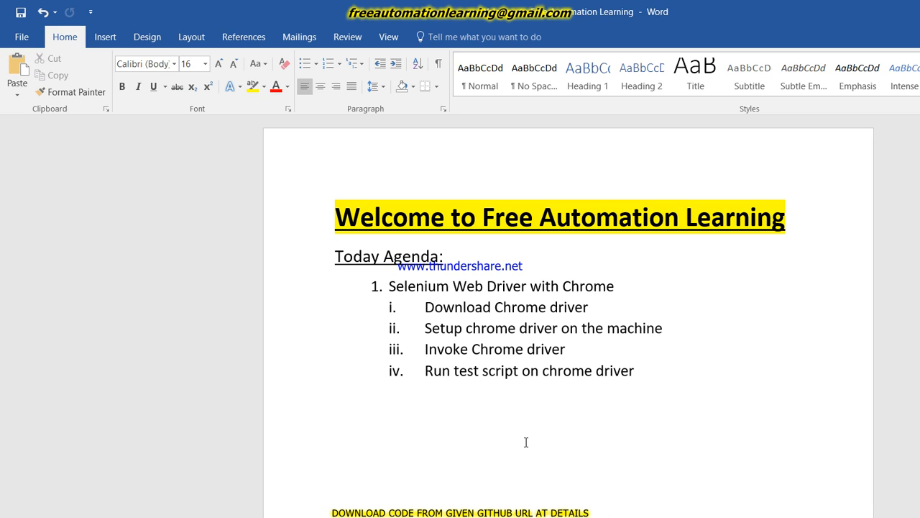
Review the Selenium WebDriver with Chrome agenda in Word, then switch to a new browser tab.
left_click(407, 428)
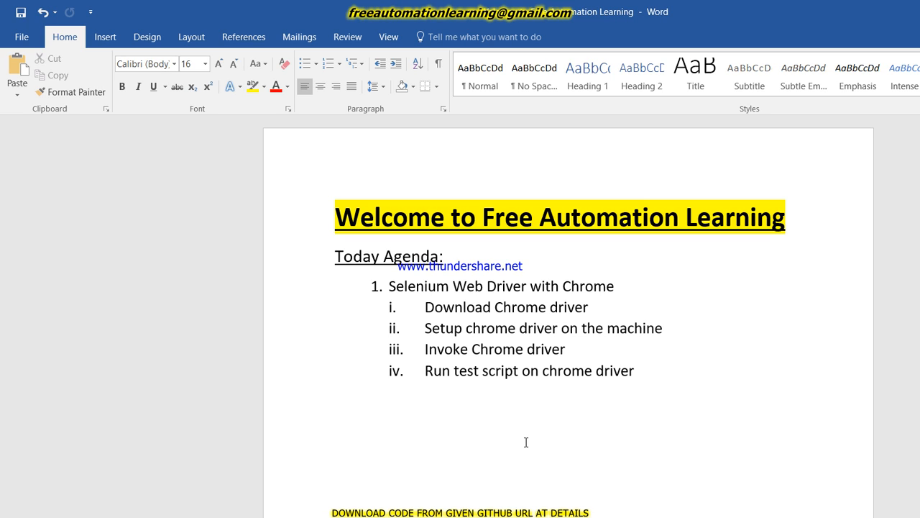
left_click(407, 428)
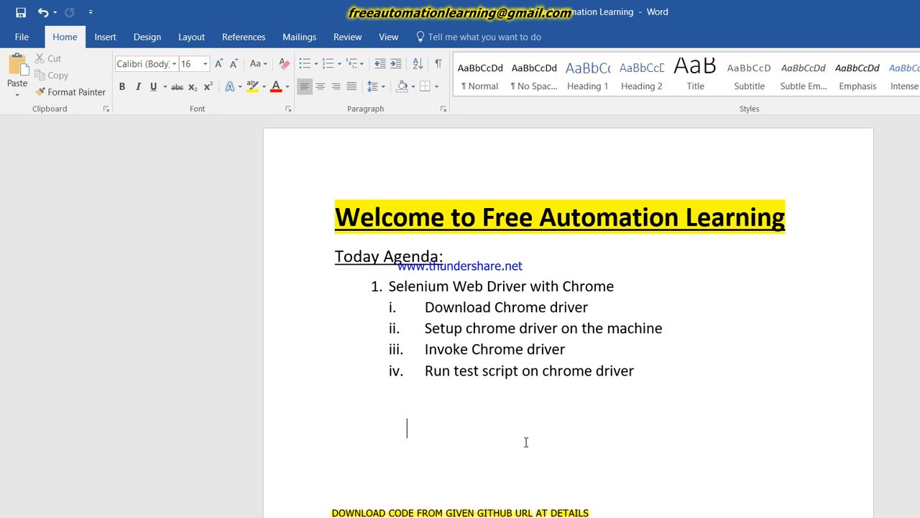
mouse_move(378, 450)
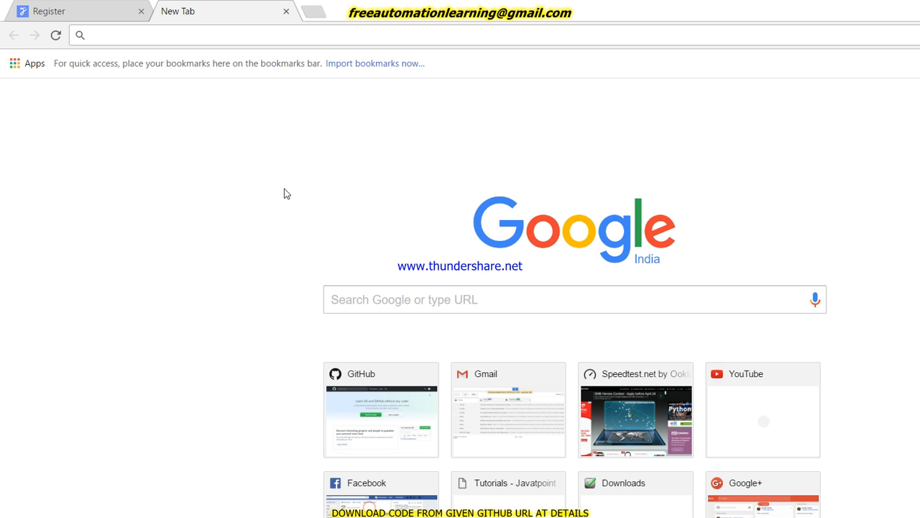
Search Google for 'selenium download' and open the Selenium WebDriver result.
left_click(215, 34)
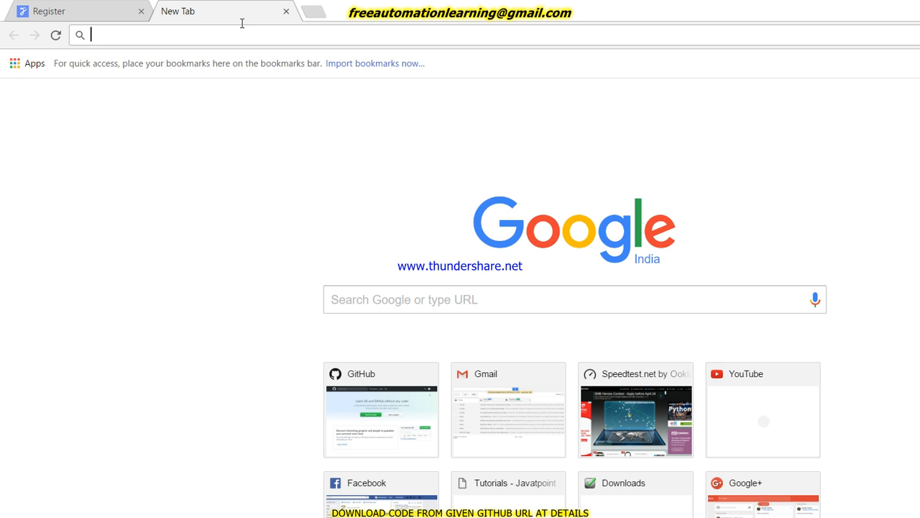
type("google.com")
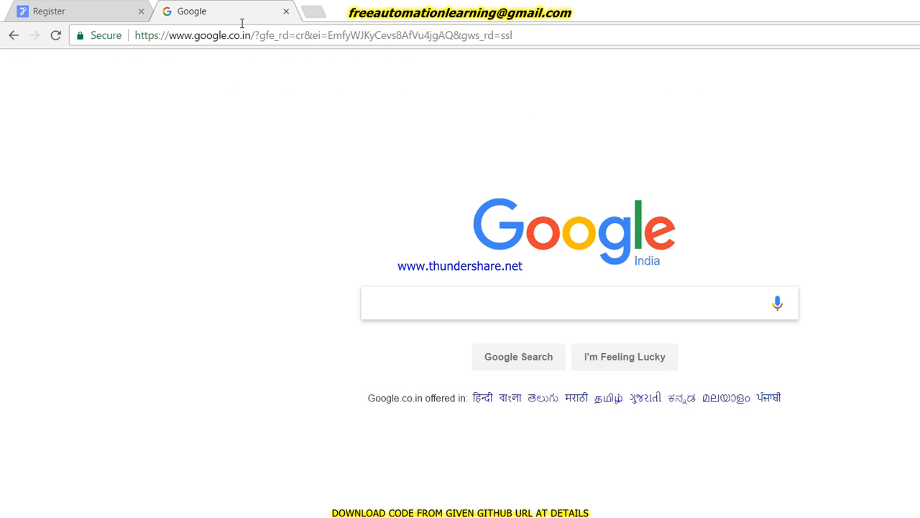
type("seleni")
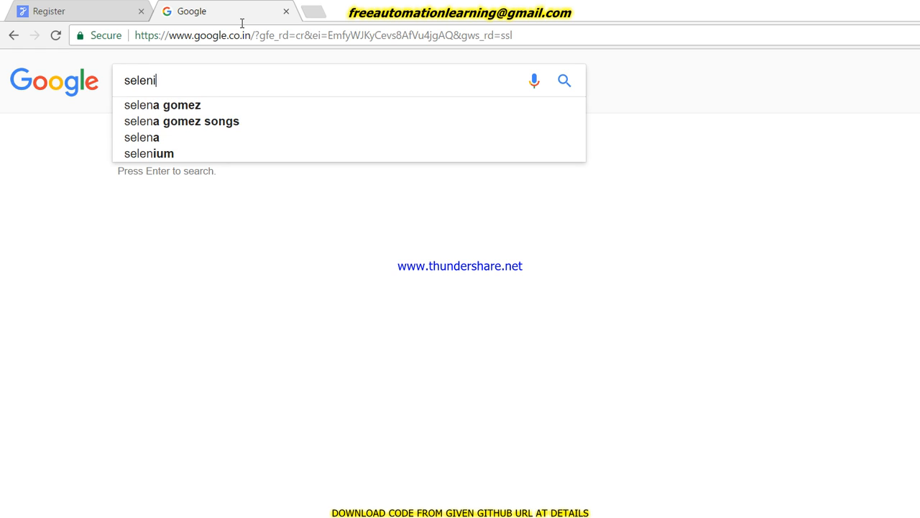
type("um")
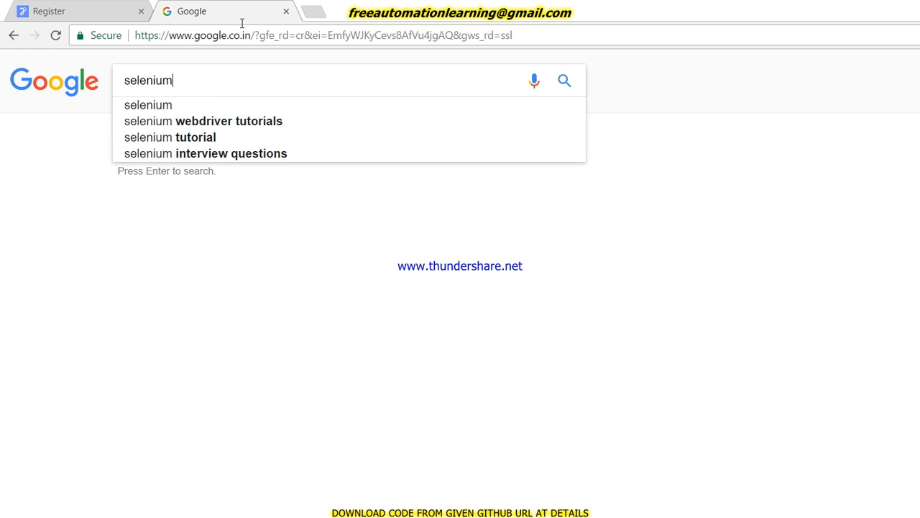
type("d")
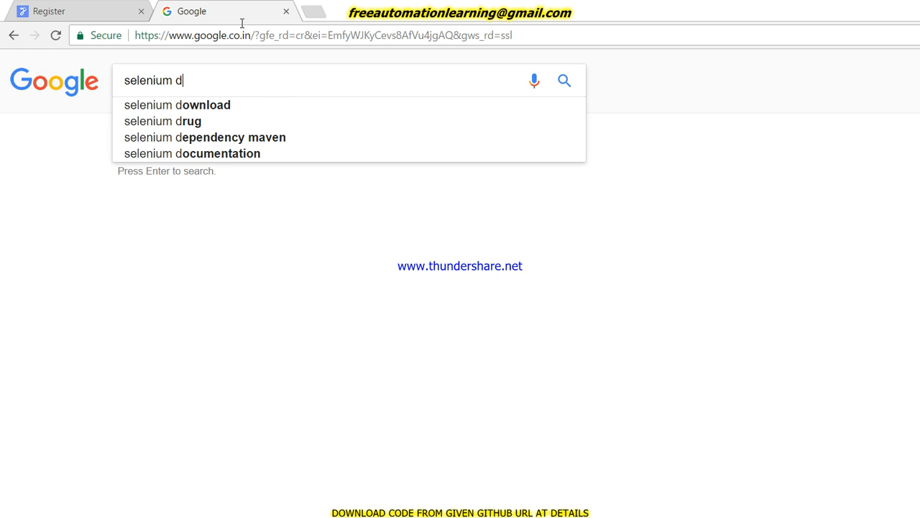
left_click(177, 104)
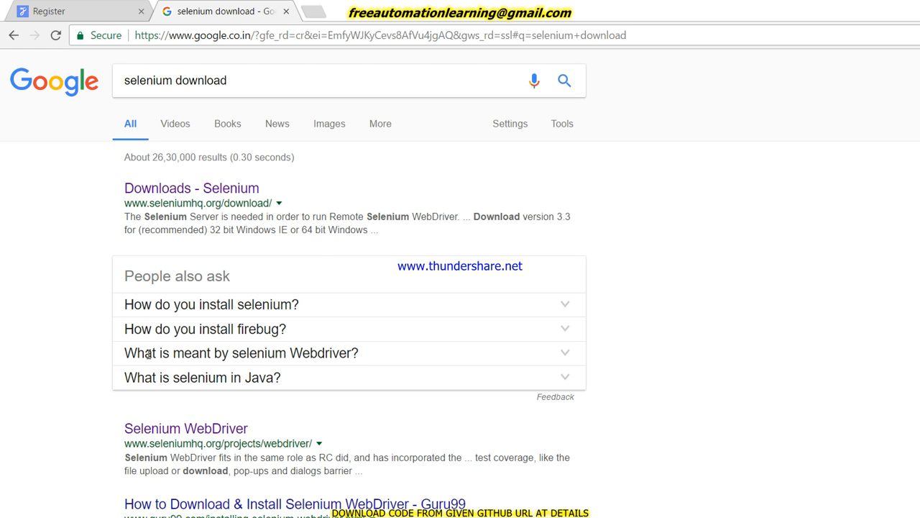
left_click(185, 428)
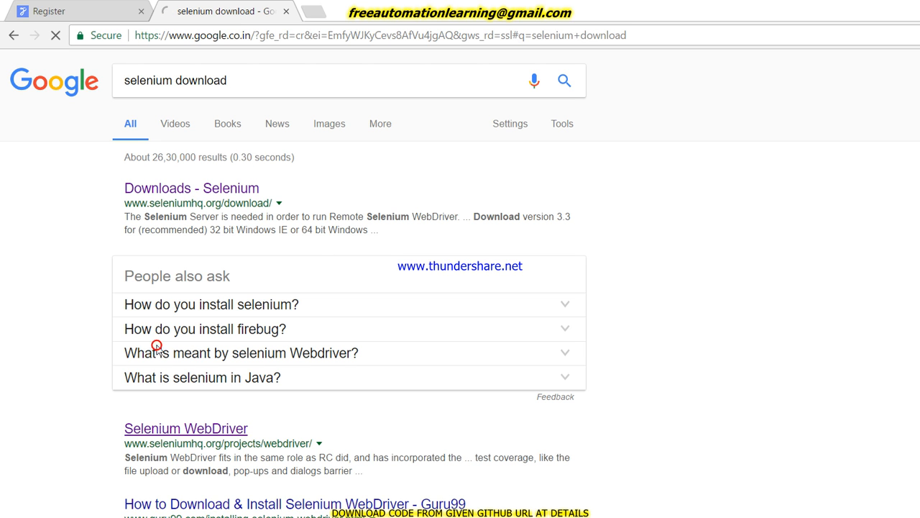
left_click(185, 427)
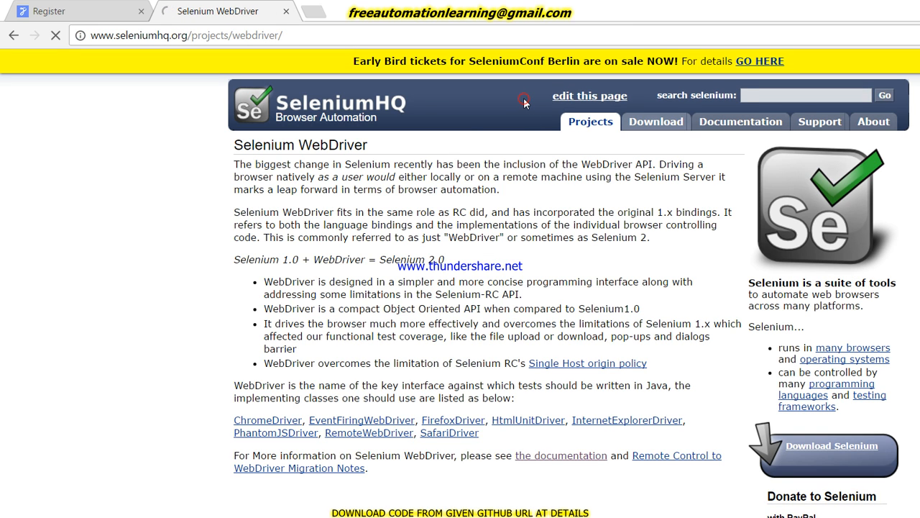
Open SeleniumHQ's Download page and follow the Google Chrome Driver third-party link.
left_click(655, 121)
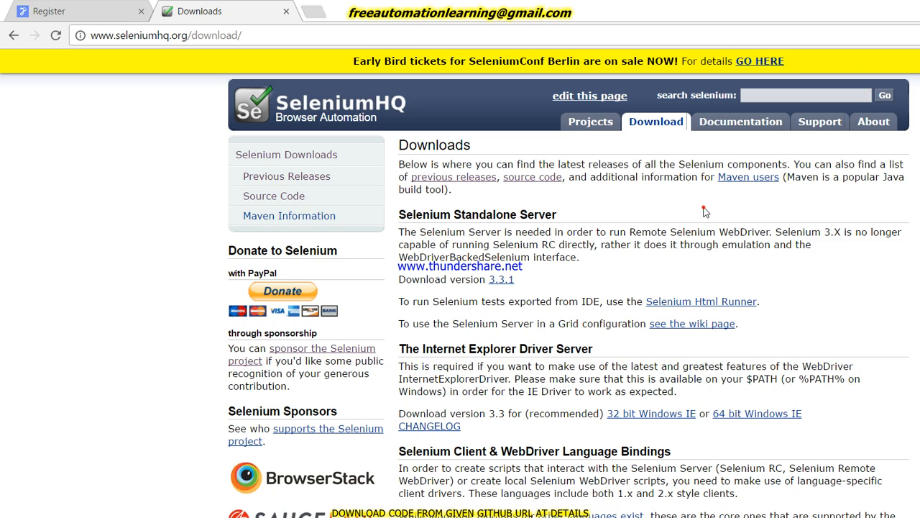
scroll("down", 3)
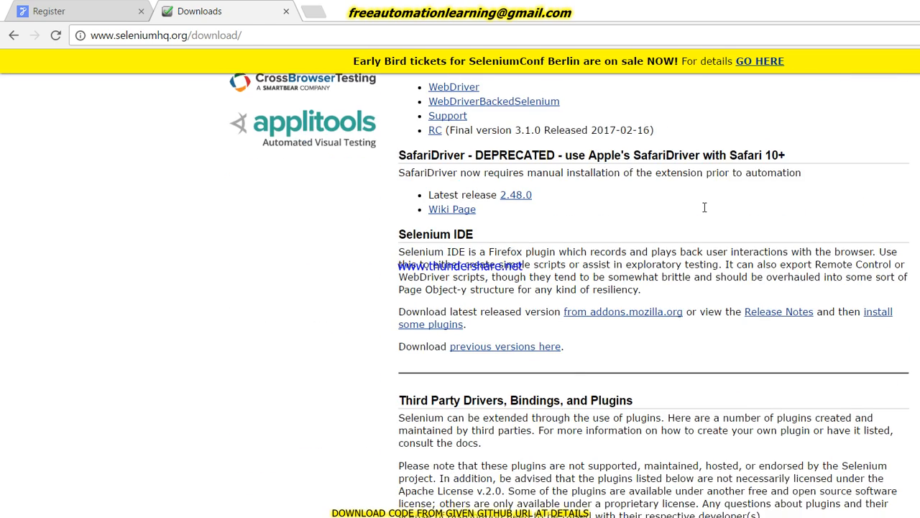
scroll("down", 3)
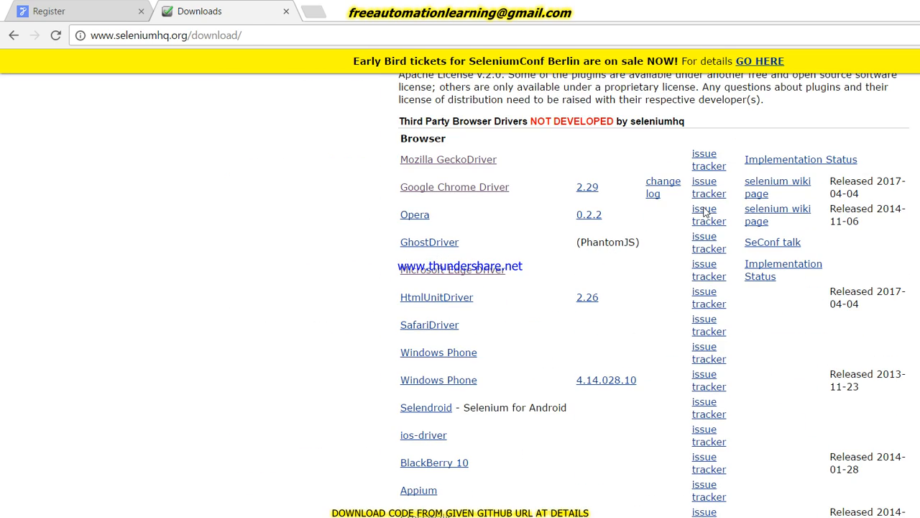
mouse_move(379, 157)
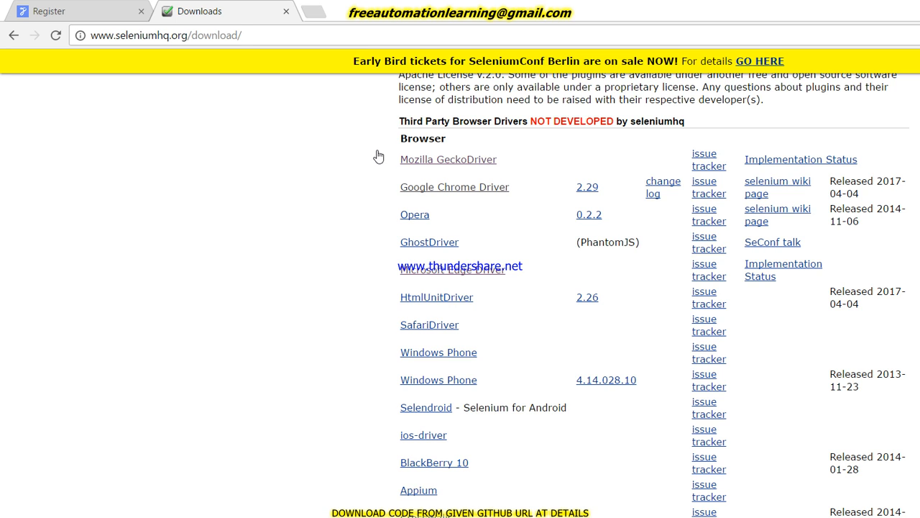
mouse_move(424, 99)
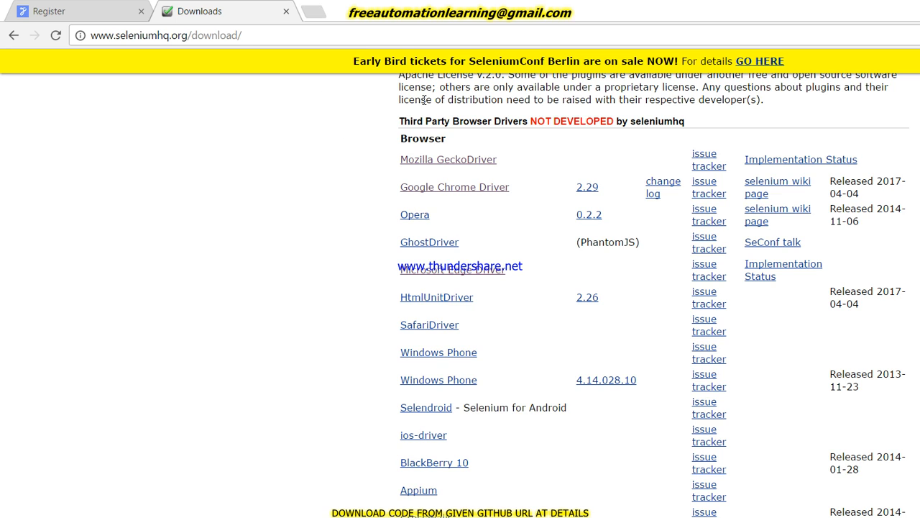
mouse_move(562, 101)
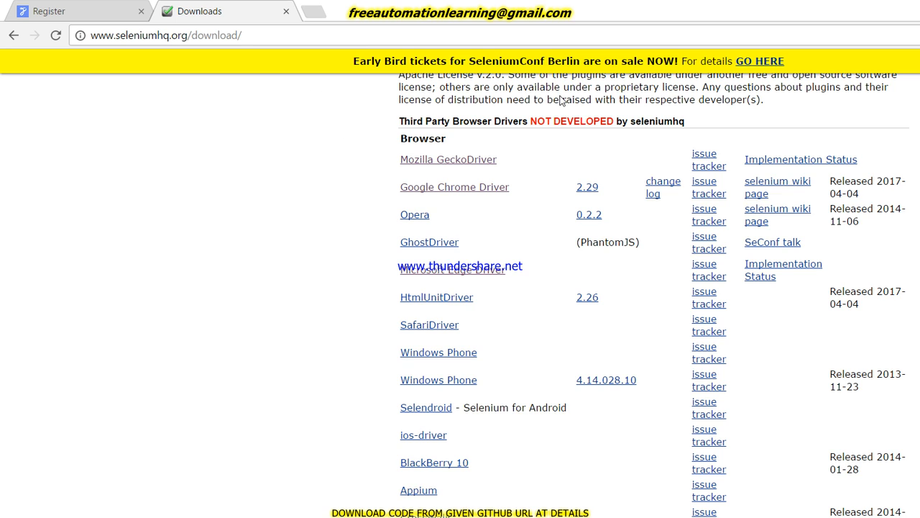
mouse_move(451, 97)
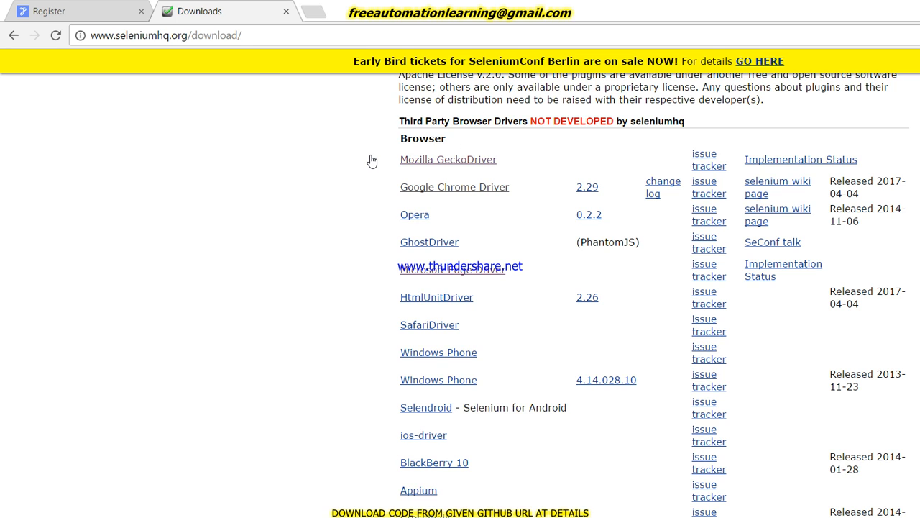
left_click(455, 187)
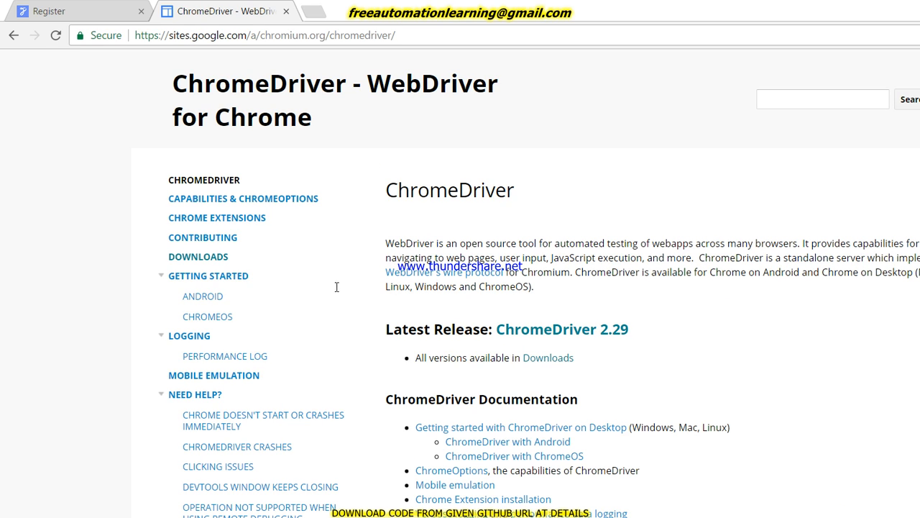
mouse_move(617, 311)
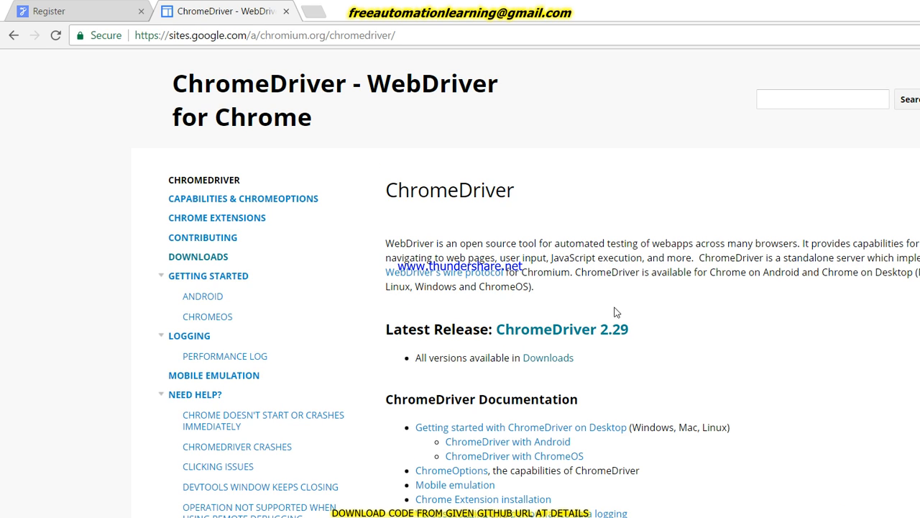
mouse_move(562, 307)
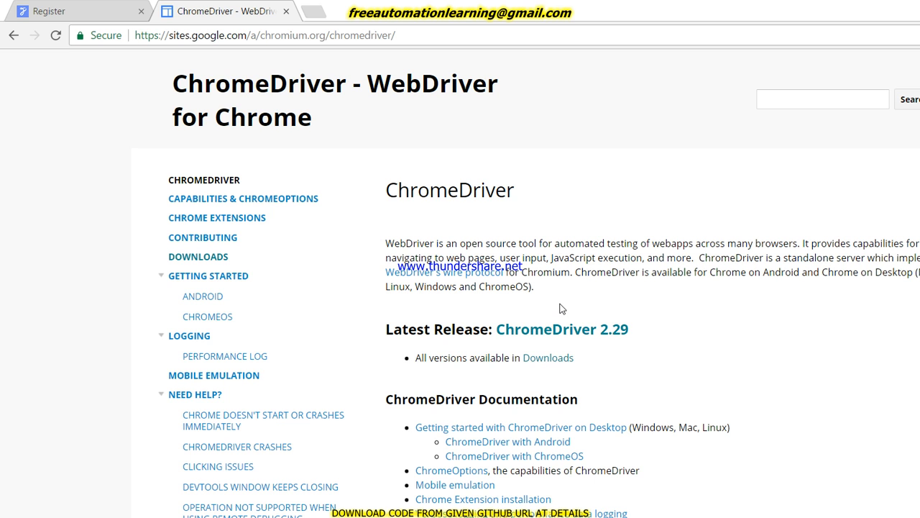
Open the Index of /2.29/ file listing via the ChromeDriver 2.29 latest release link.
scroll("down", 3)
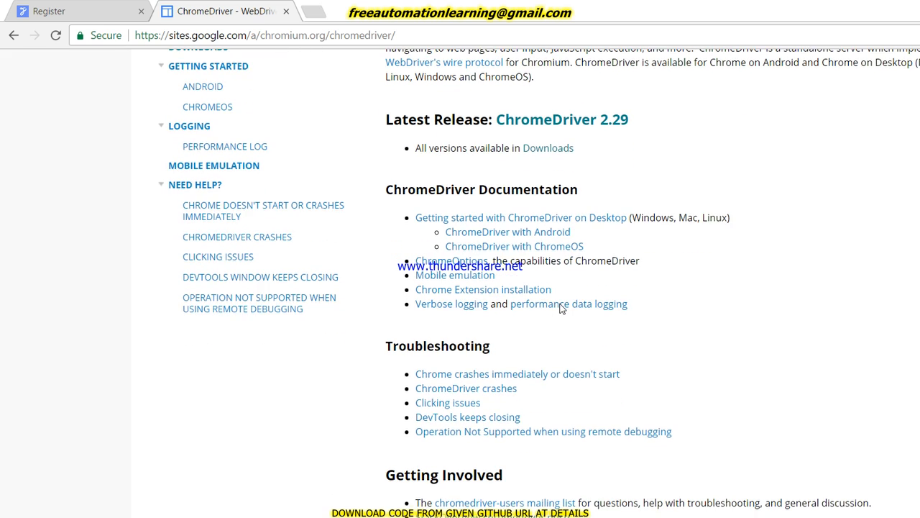
scroll("up", 3)
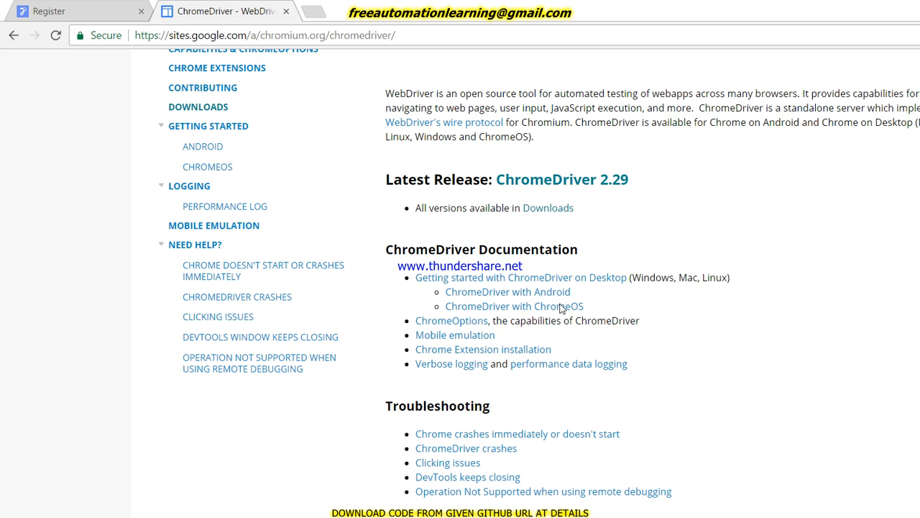
mouse_move(451, 228)
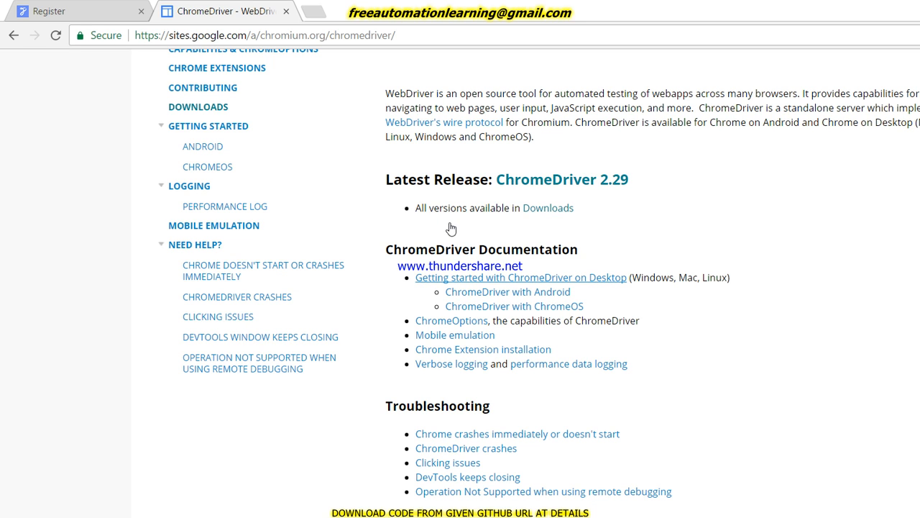
left_click(520, 276)
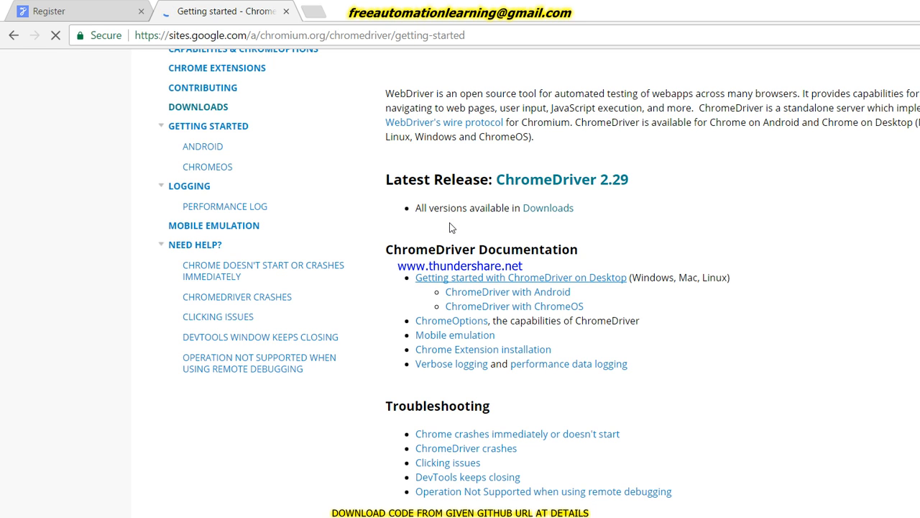
scroll("up", 3)
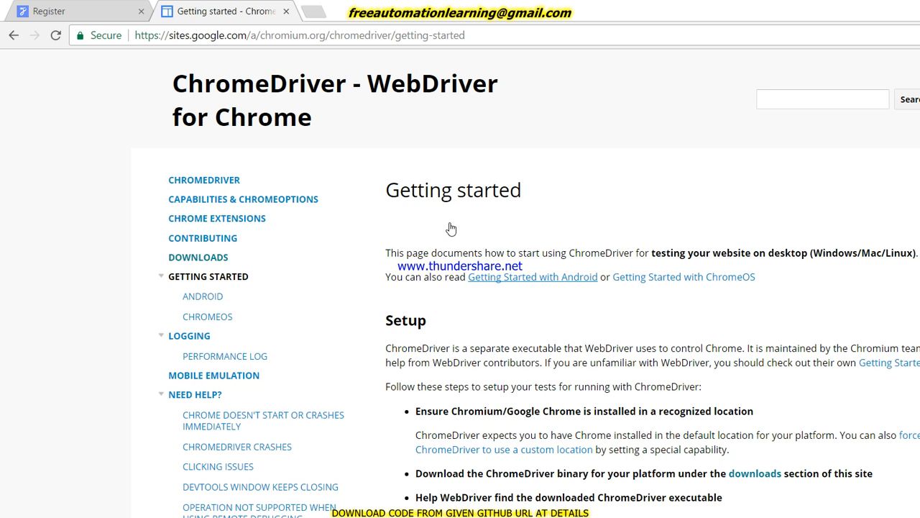
left_click(203, 180)
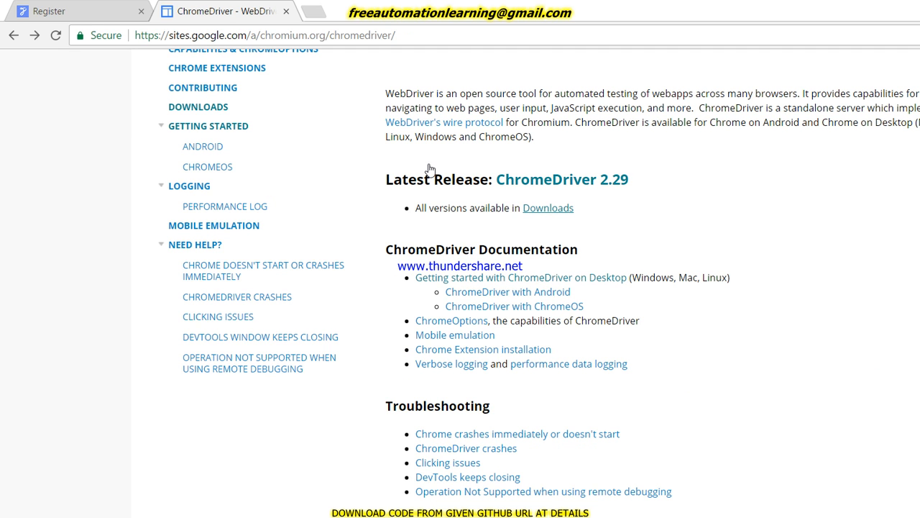
left_click(548, 208)
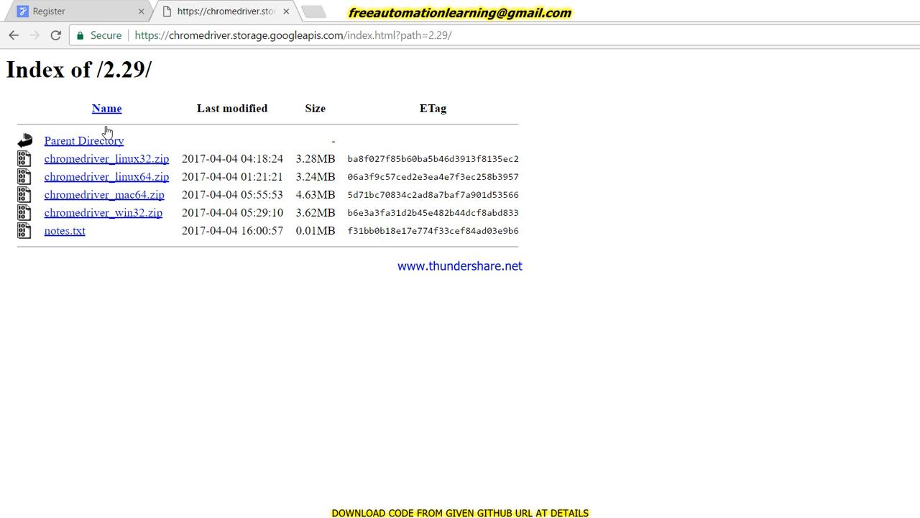
mouse_move(106, 198)
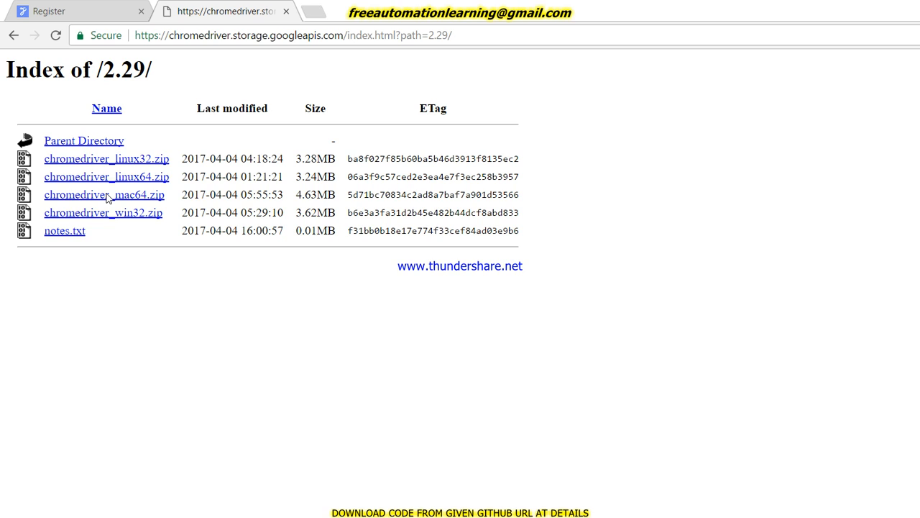
mouse_move(117, 177)
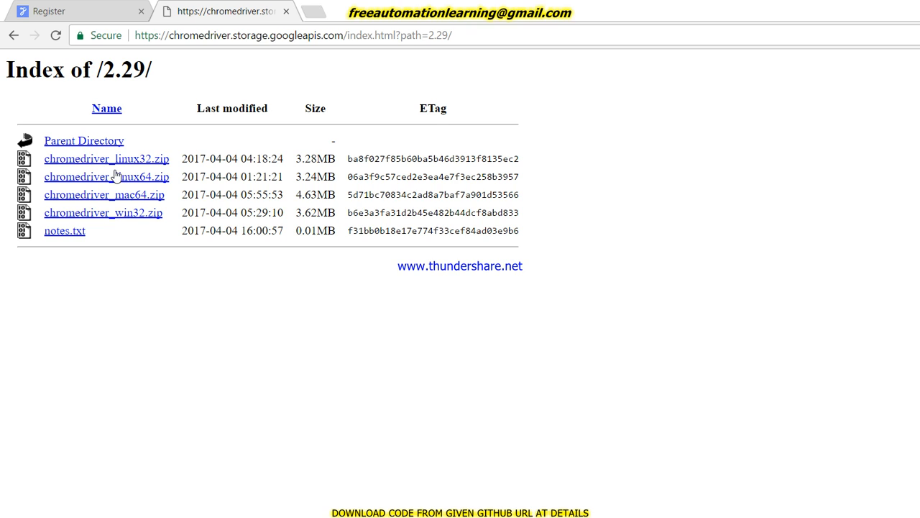
mouse_move(108, 163)
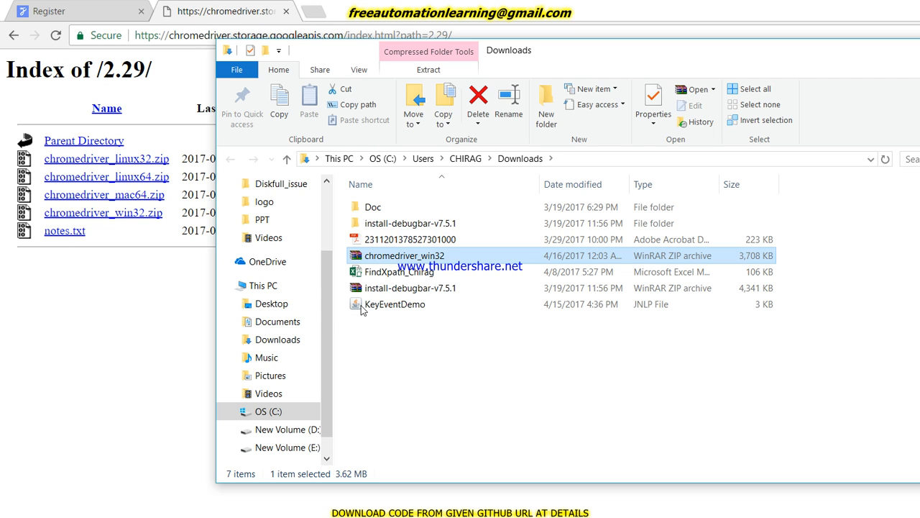
mouse_move(341, 208)
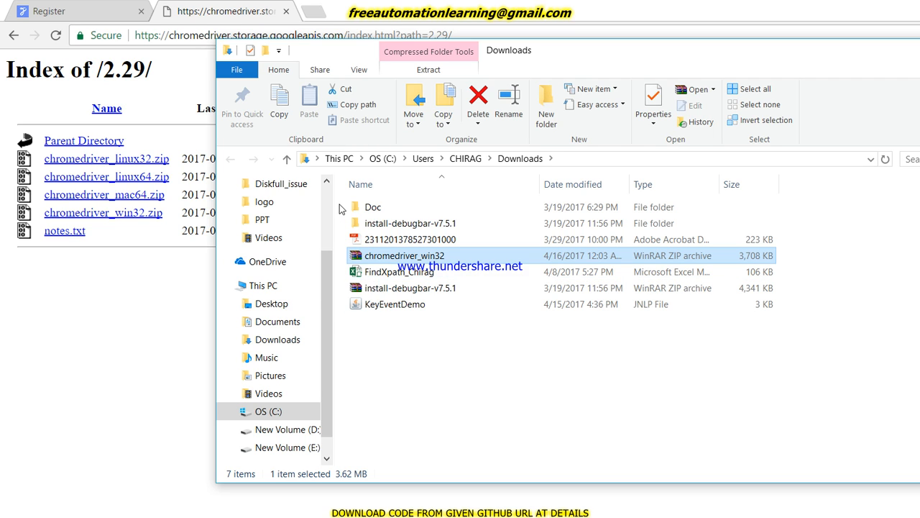
Extract chromedriver_win32.zip into a chromedriver_win32 folder and open that folder.
right_click(404, 255)
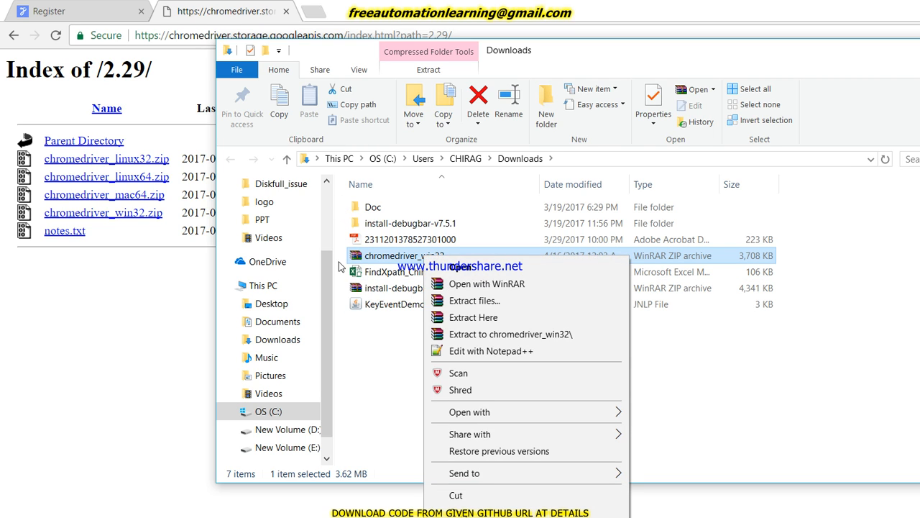
left_click(510, 334)
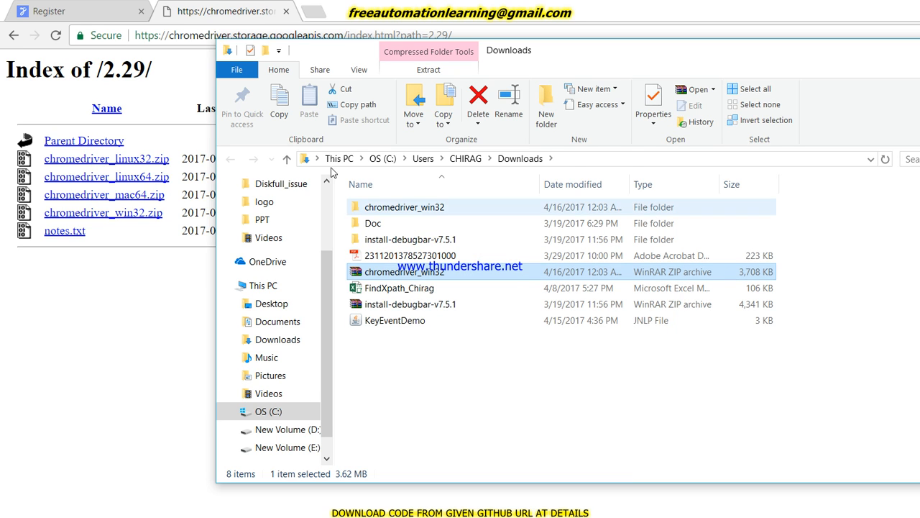
double_click(405, 207)
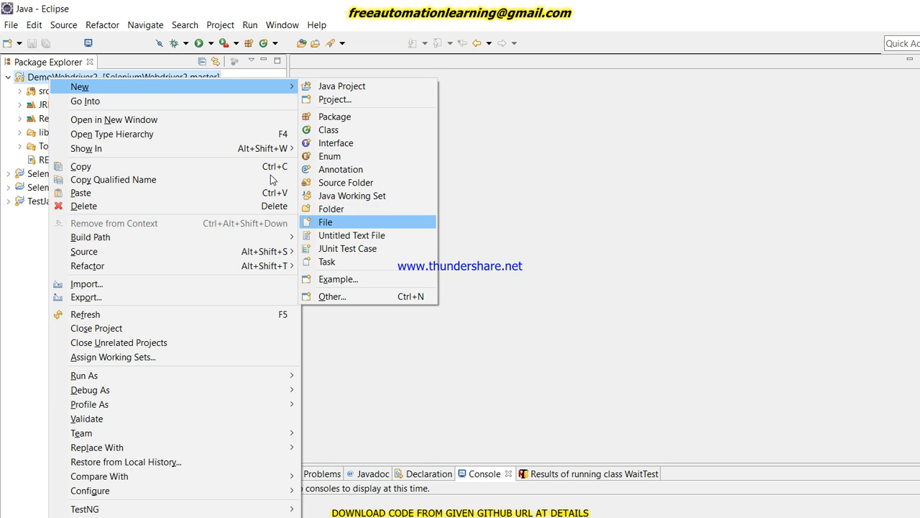
Create a 'driver' folder in DemoWebdriver2 and paste chromedriver.exe into it.
left_click(331, 209)
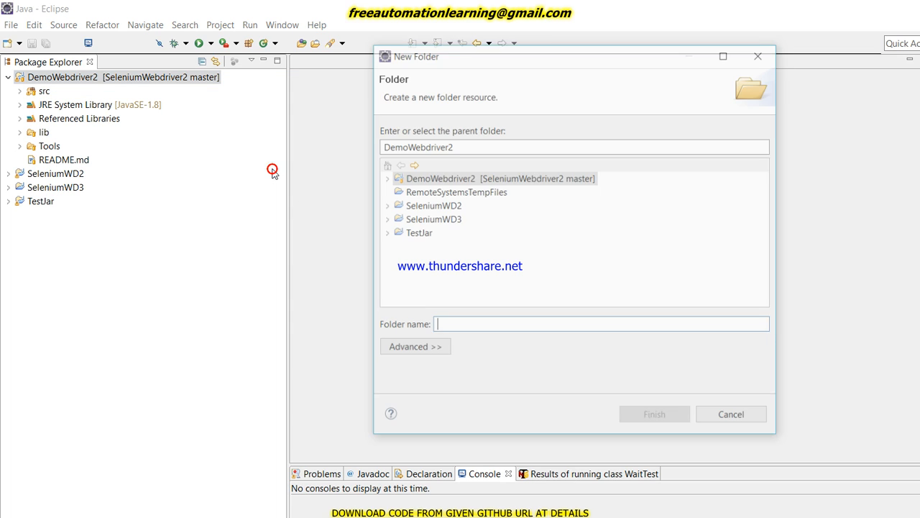
type("dri")
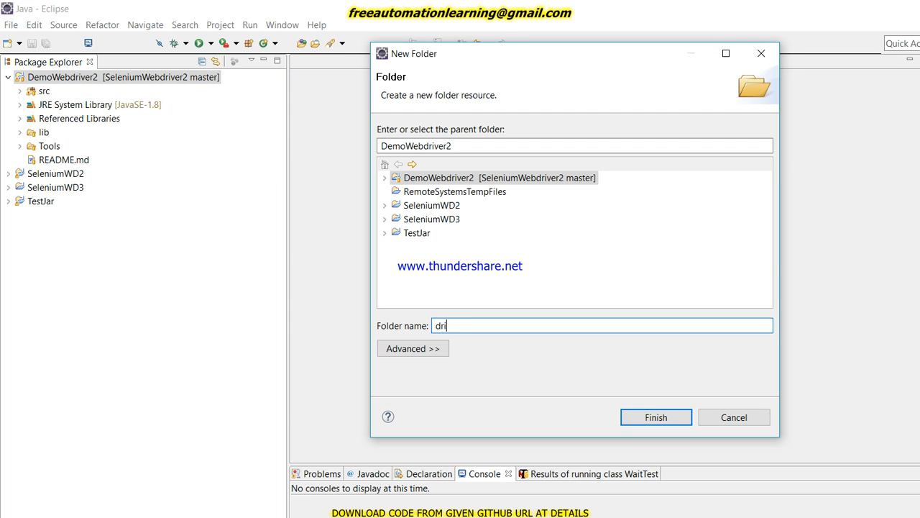
type("ver")
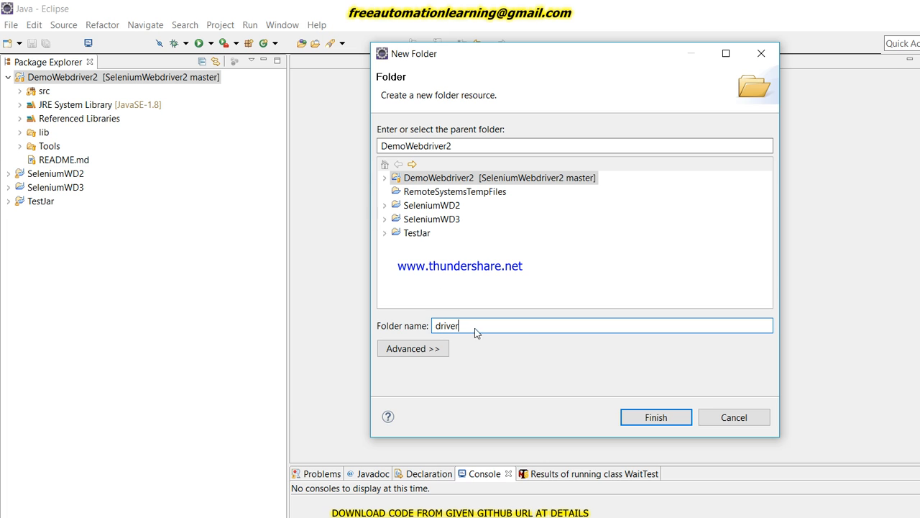
left_click(655, 417)
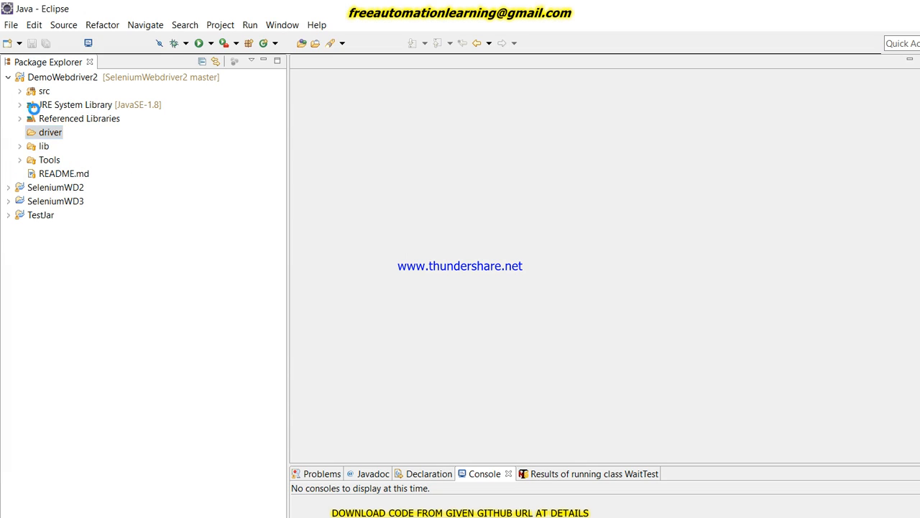
left_click(19, 132)
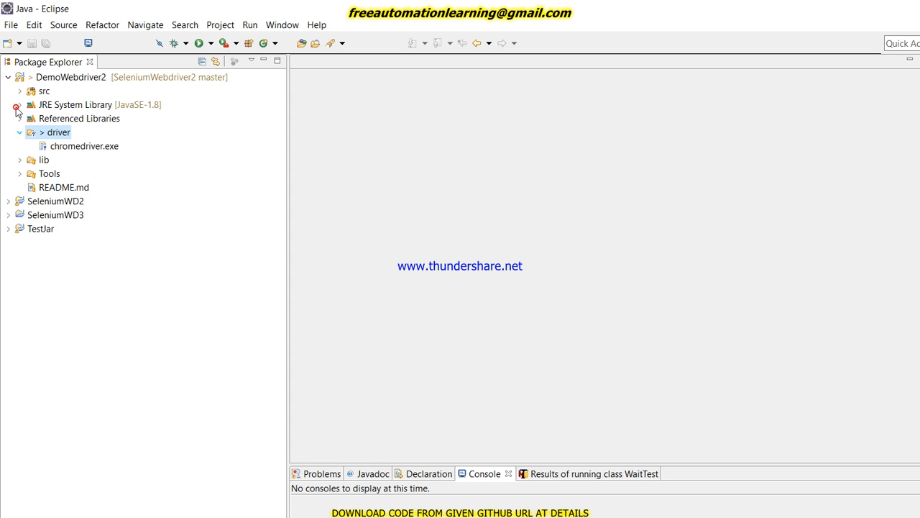
mouse_move(103, 141)
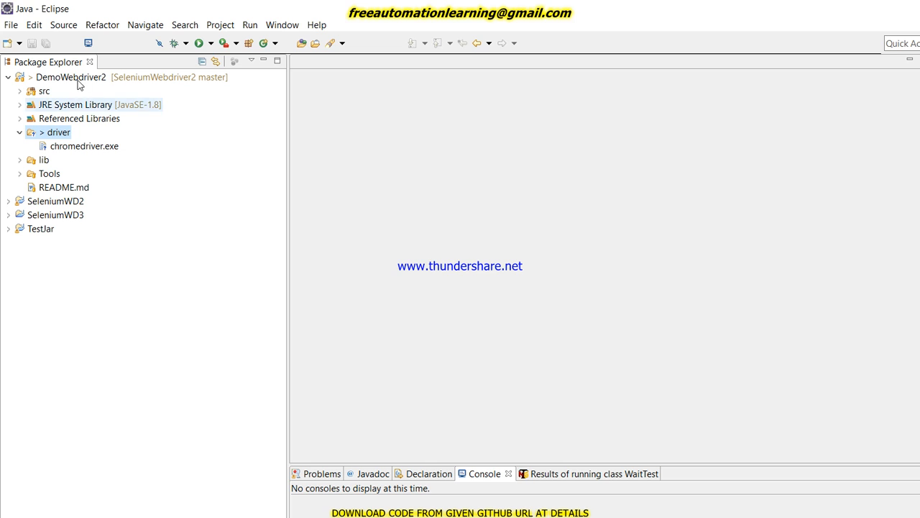
Set up a new Tutorial18 class in com.freeautomationlearning with a main stub and generated comments.
left_click(20, 90)
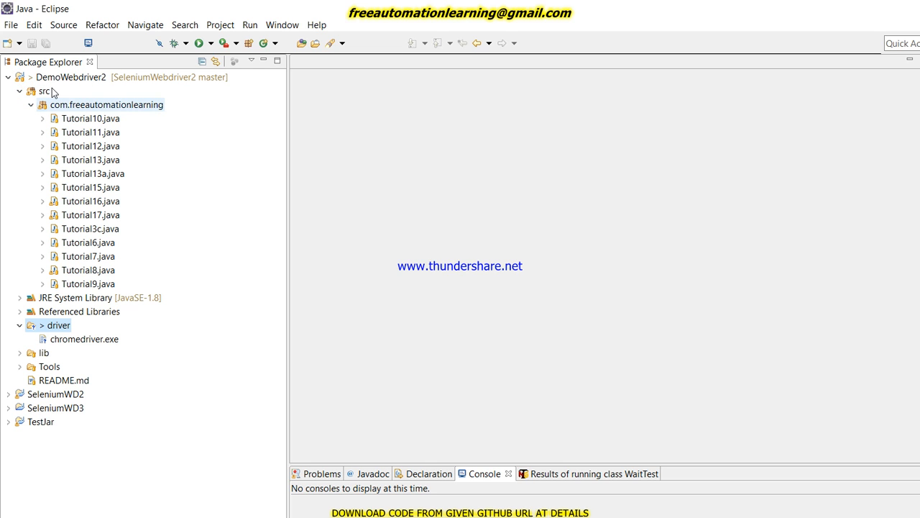
right_click(106, 105)
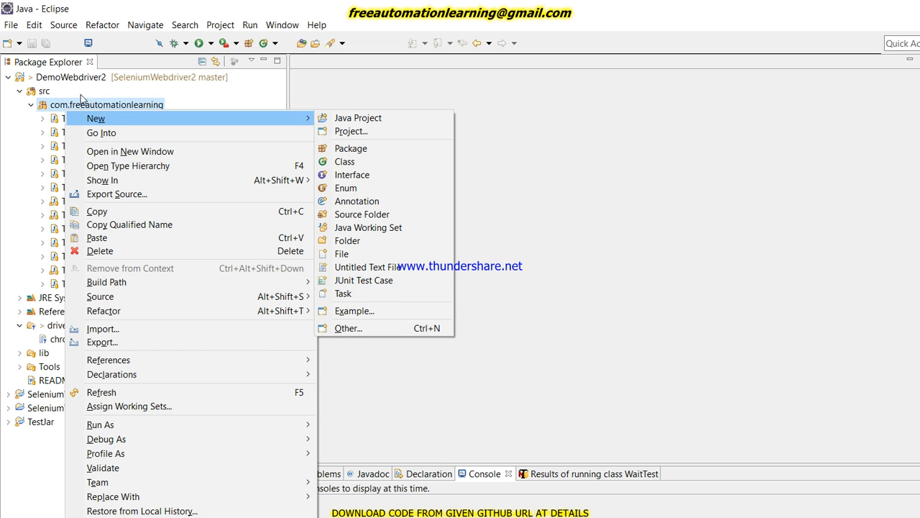
left_click(344, 161)
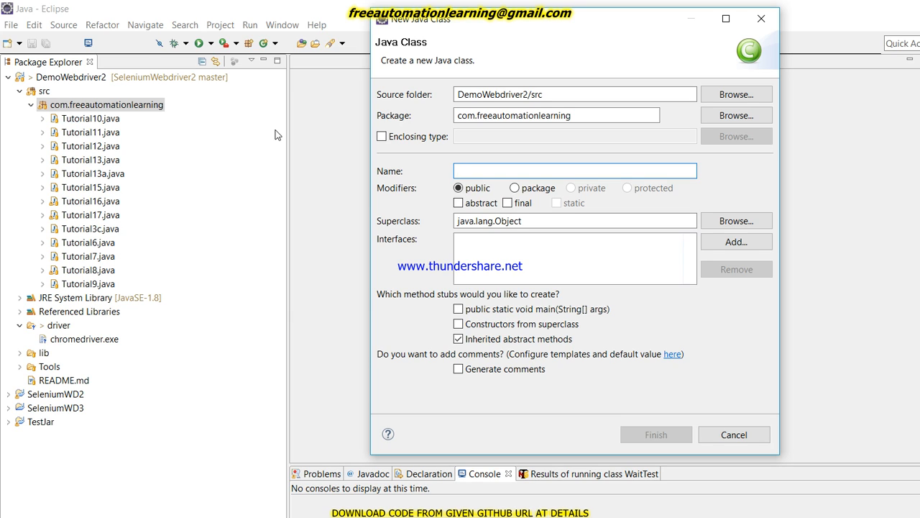
type("Tutor")
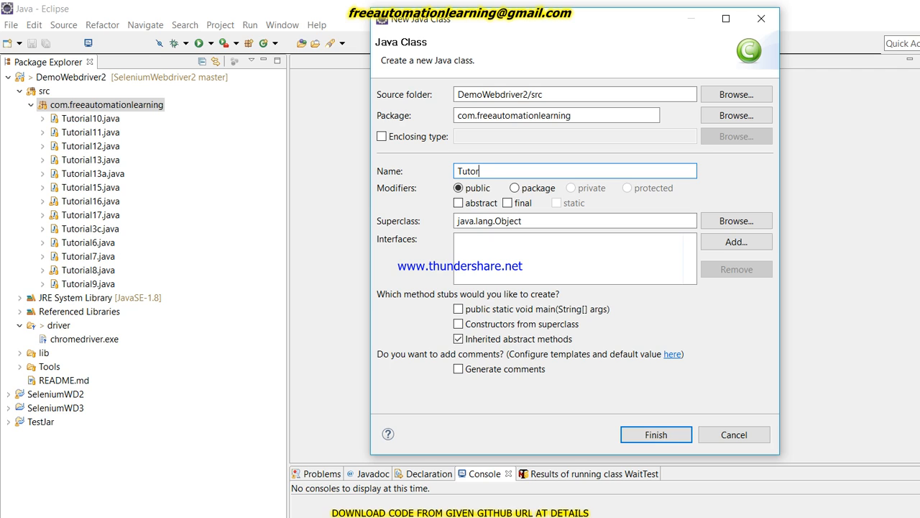
type("ial")
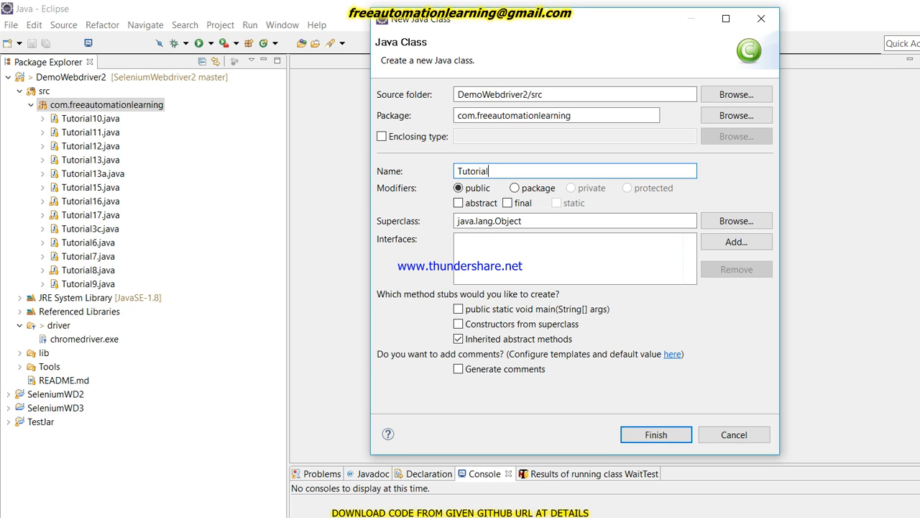
type("18")
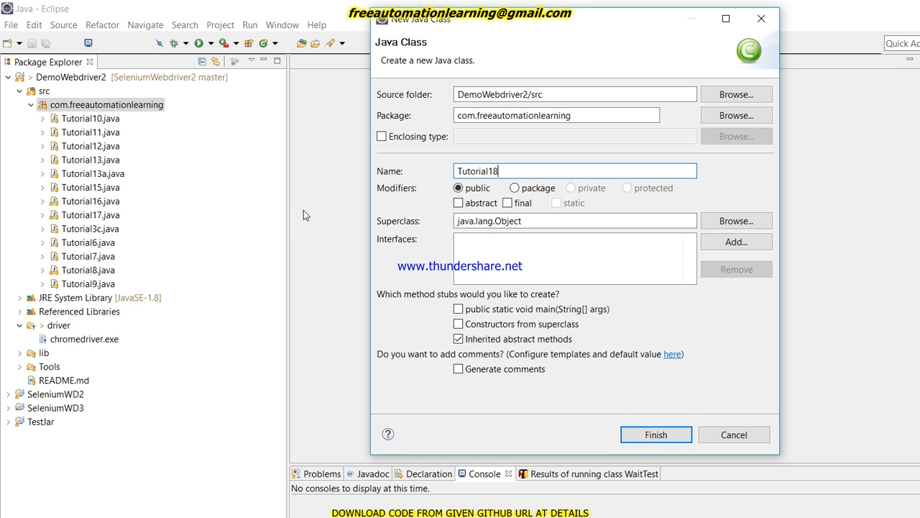
left_click(458, 308)
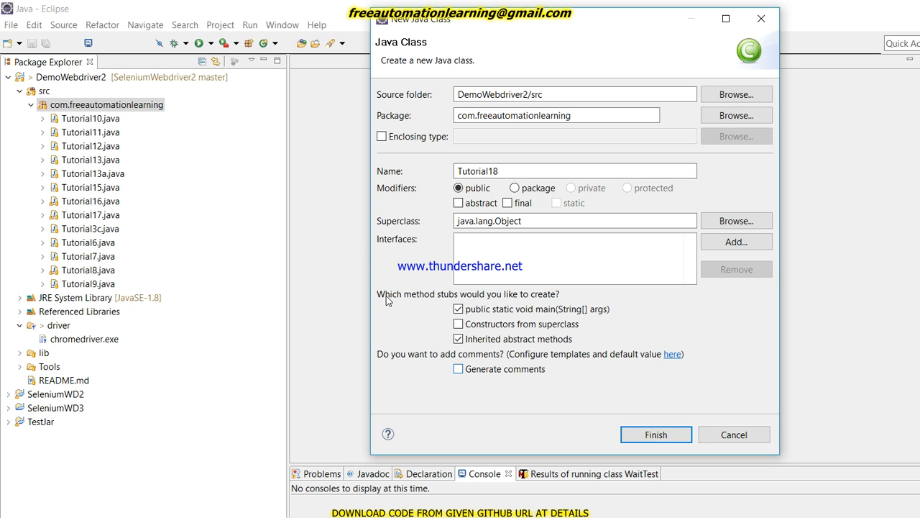
left_click(655, 435)
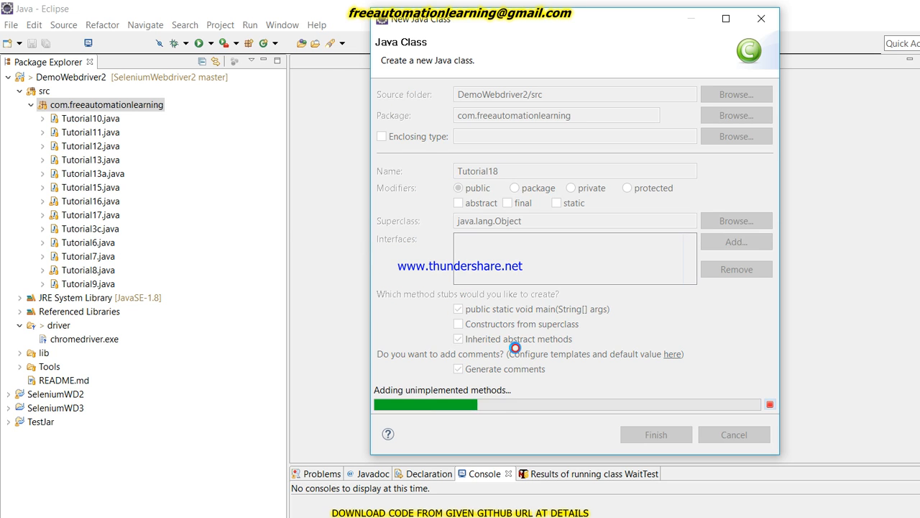
Finish creating Tutorial18 and type an empty public void setUP() method.
left_click(655, 434)
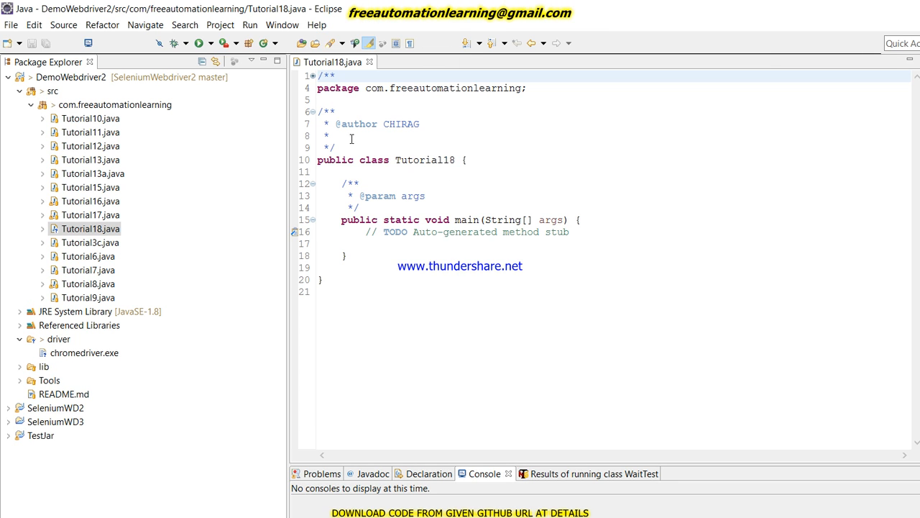
key("Return")
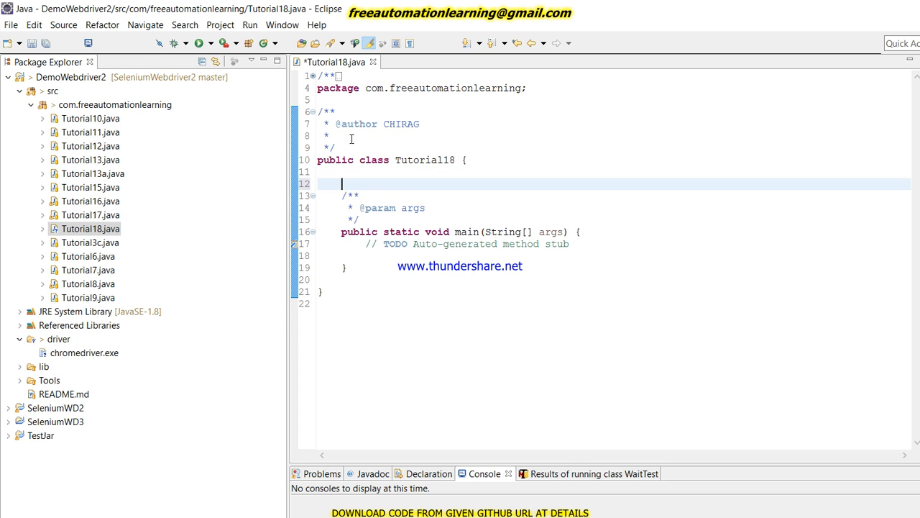
type("pu")
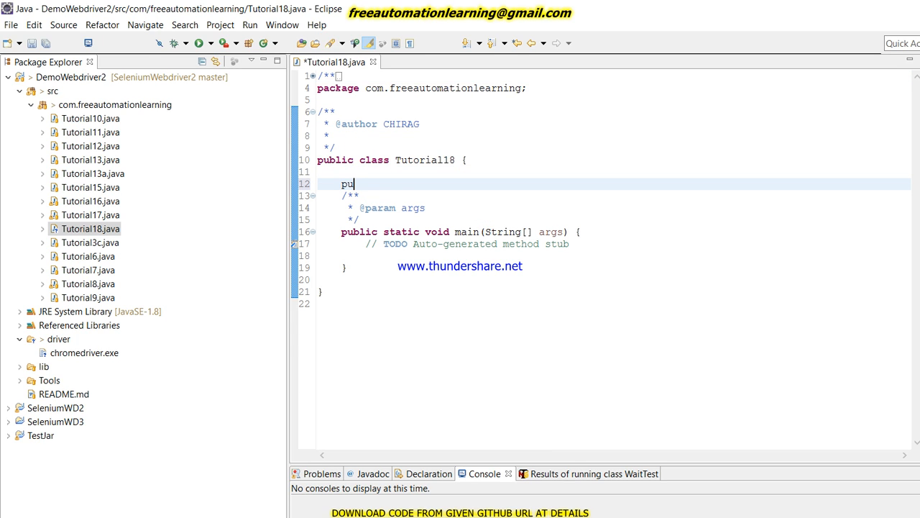
type("blic v")
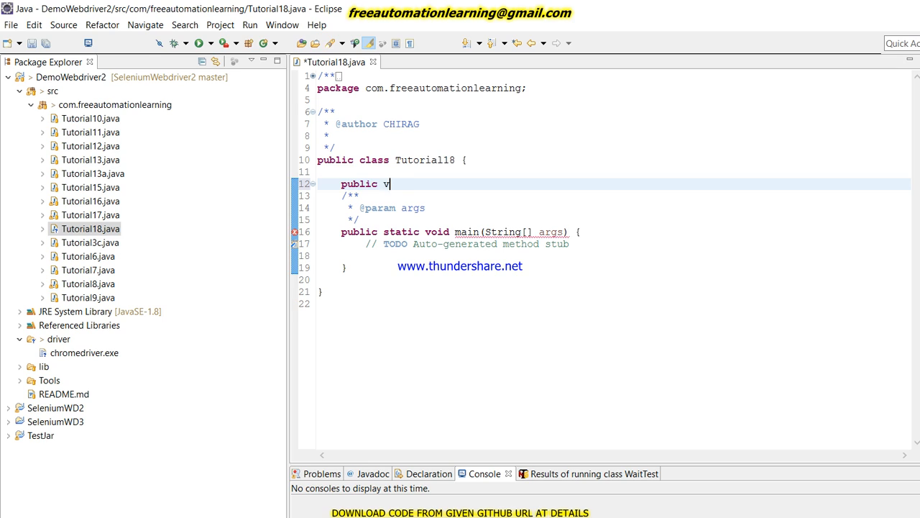
type("oid set")
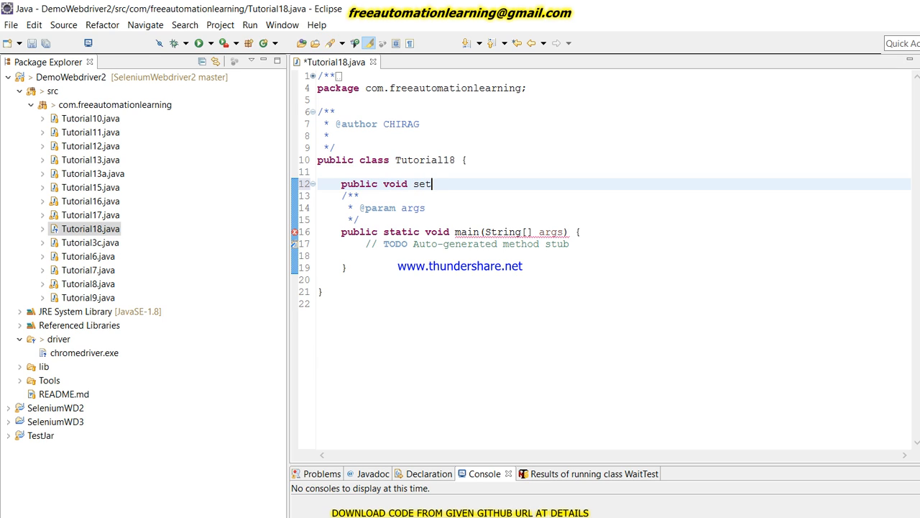
type("UP")
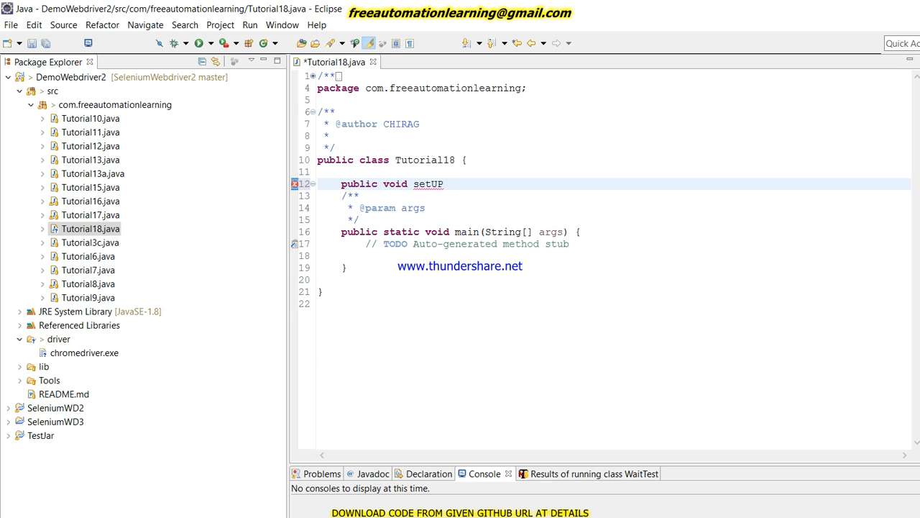
type("()")
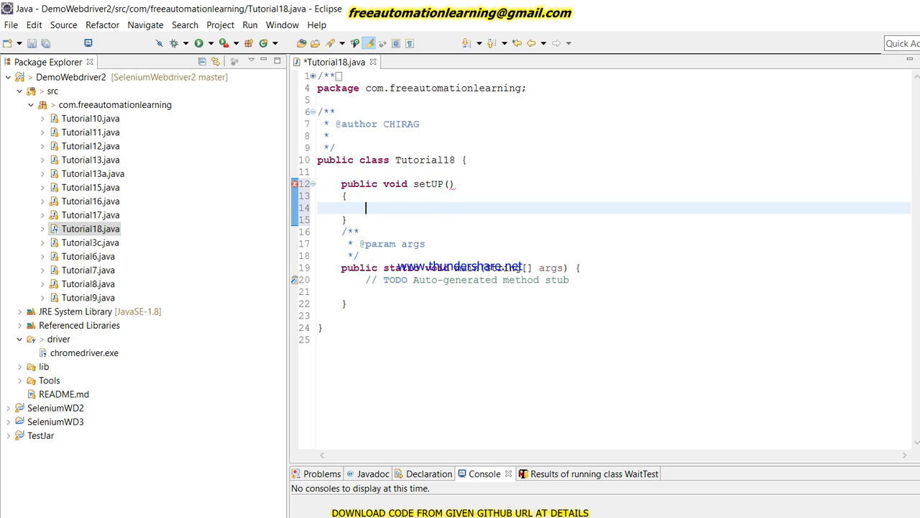
Declare a WebDriver driver field with its org.openqa.selenium.WebDriver import.
type("We")
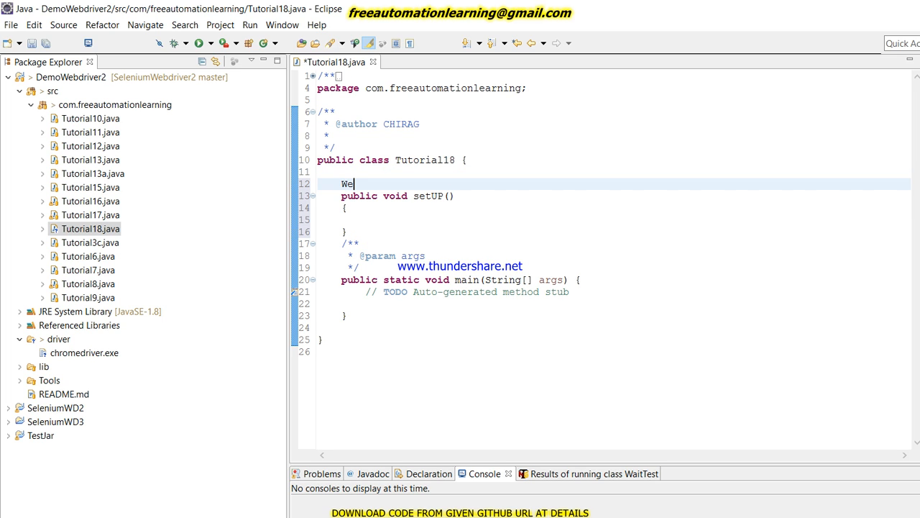
type("bDriver")
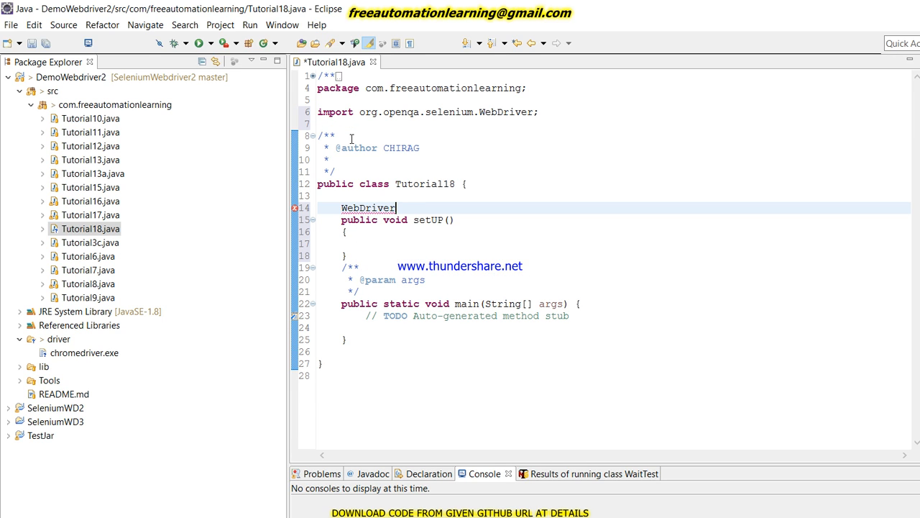
type("driver;")
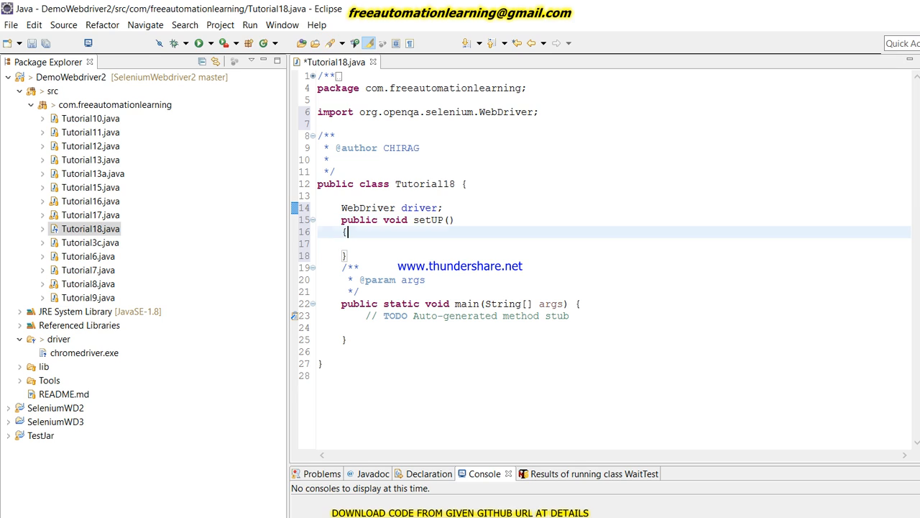
key("Return")
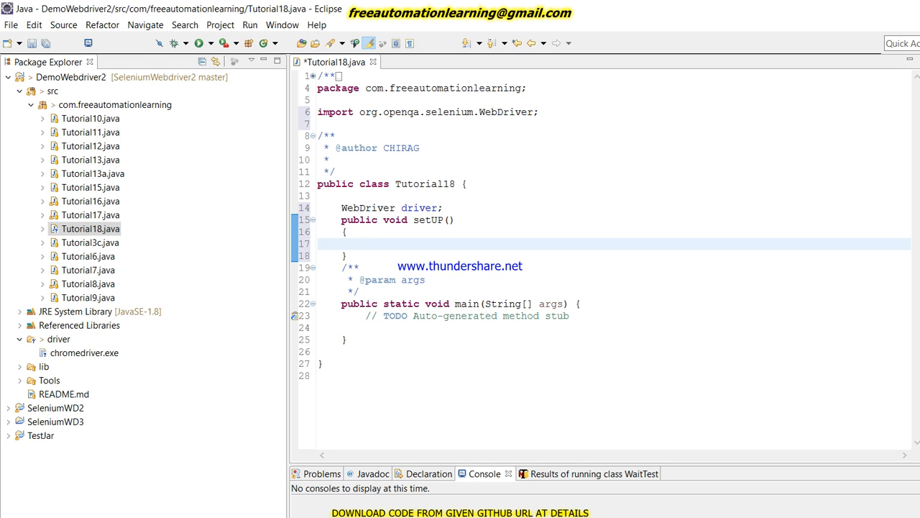
In setUP, add String path = System.getProperty("user.dir");.
left_click(365, 243)
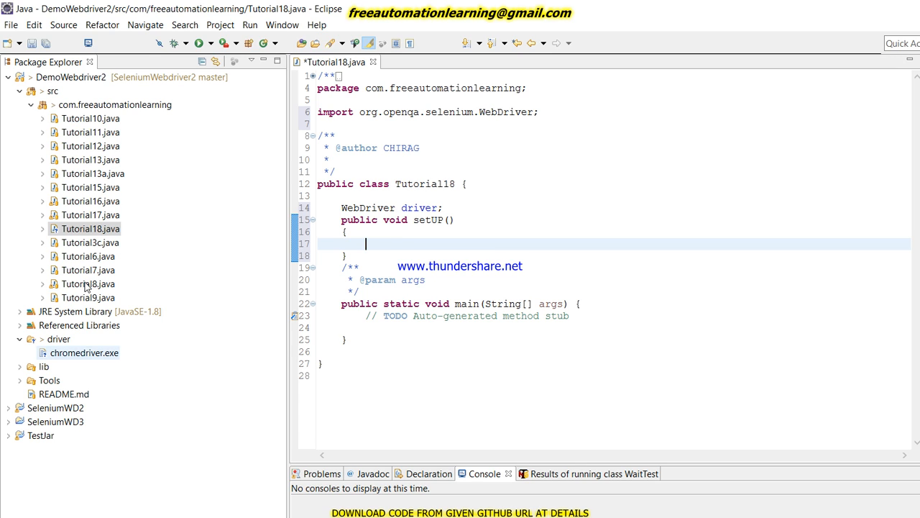
mouse_move(184, 201)
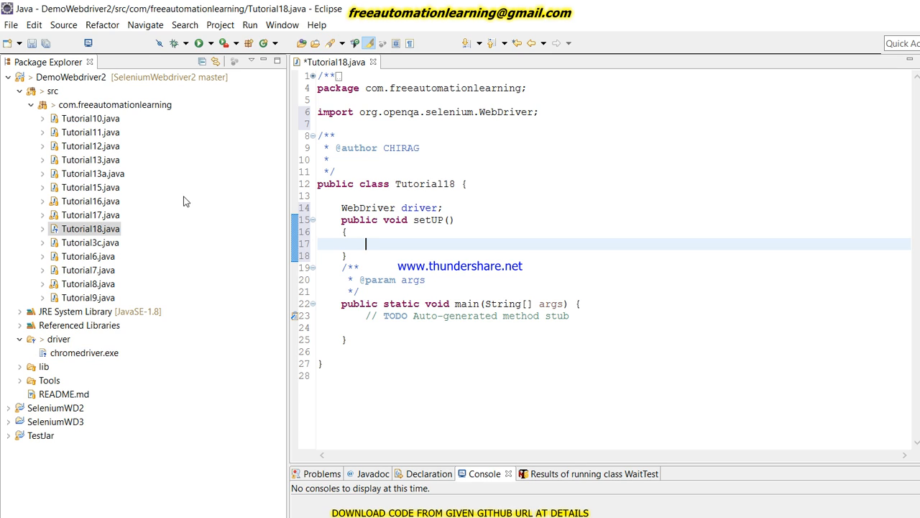
mouse_move(327, 203)
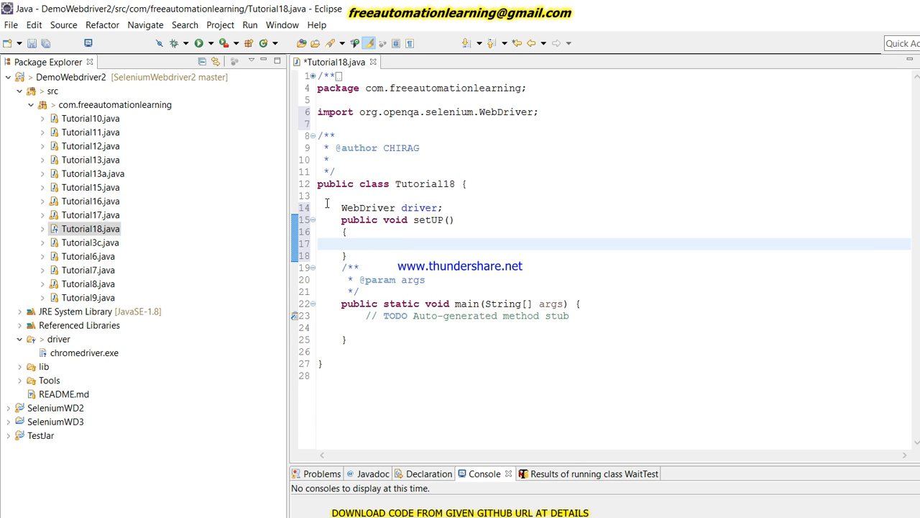
type("Str")
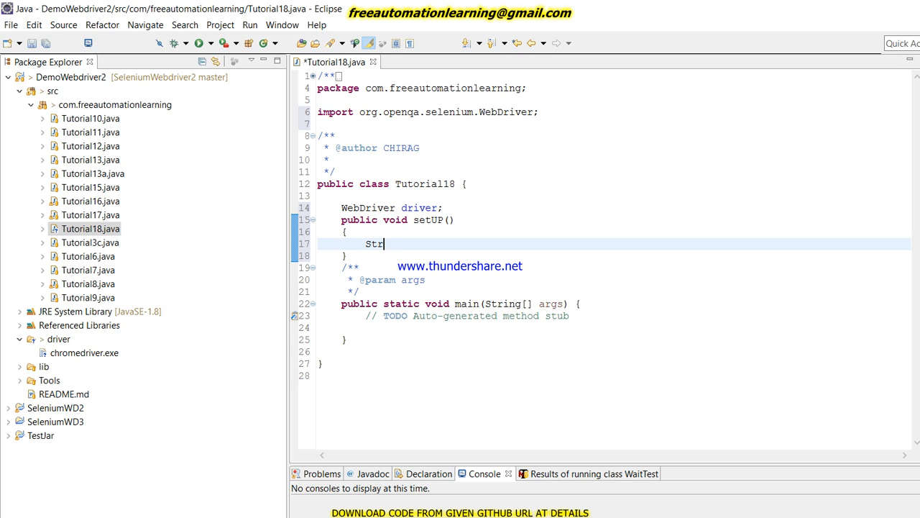
type("ing pa")
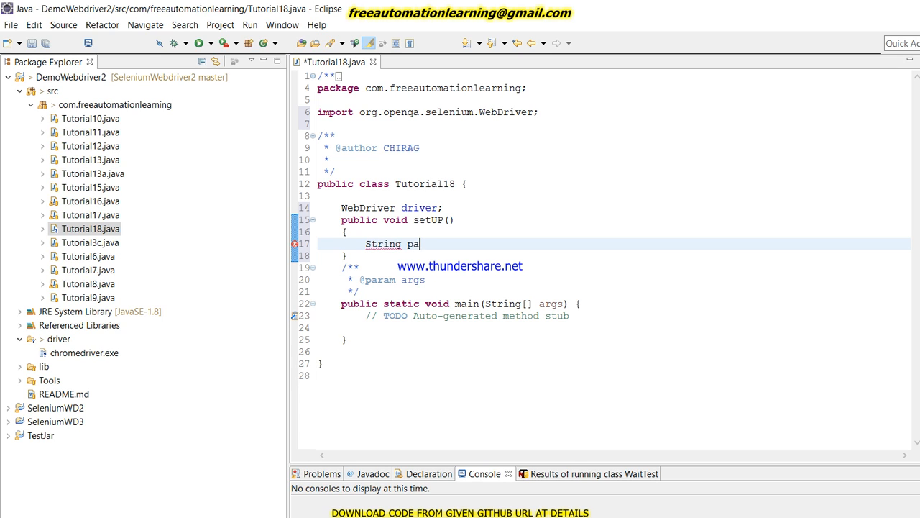
type("th")
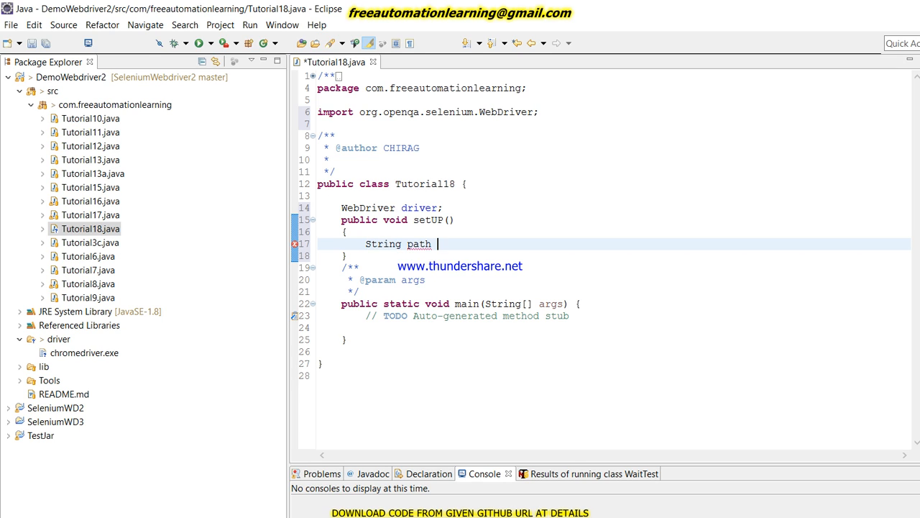
type("=")
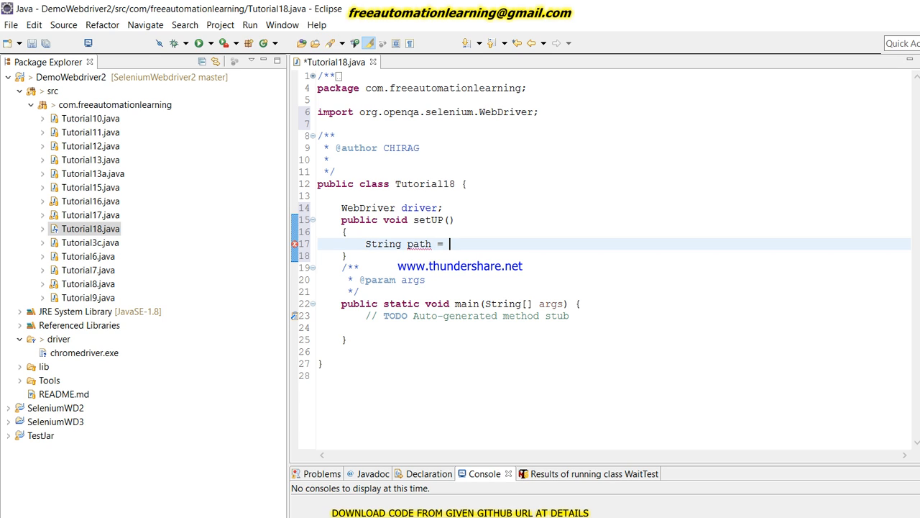
type("System.")
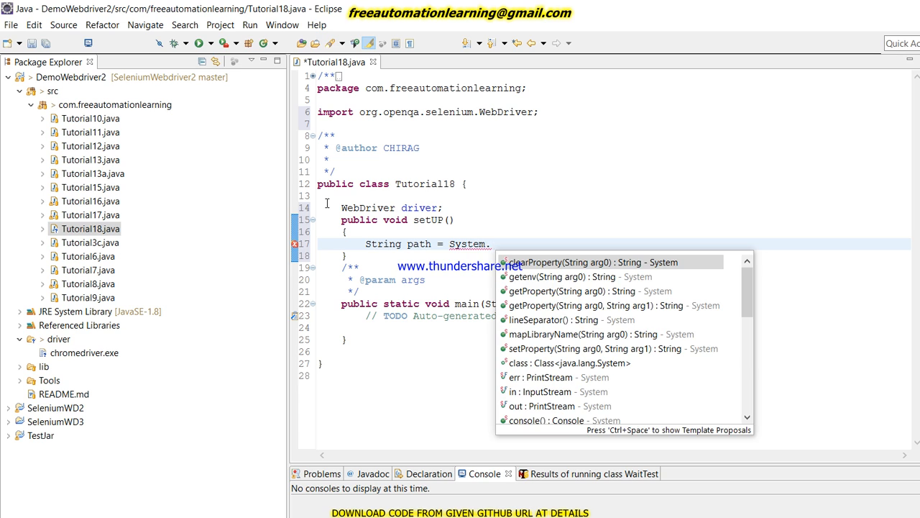
type("g")
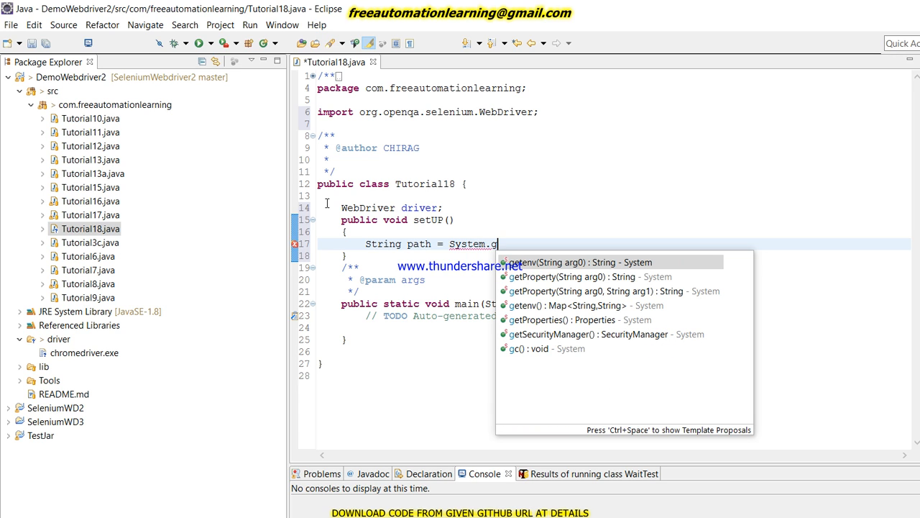
key("Escape")
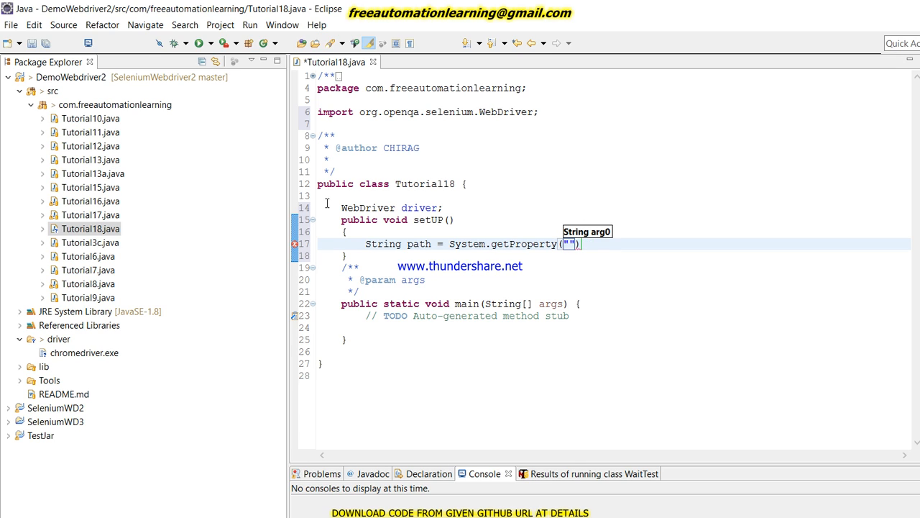
type("user")
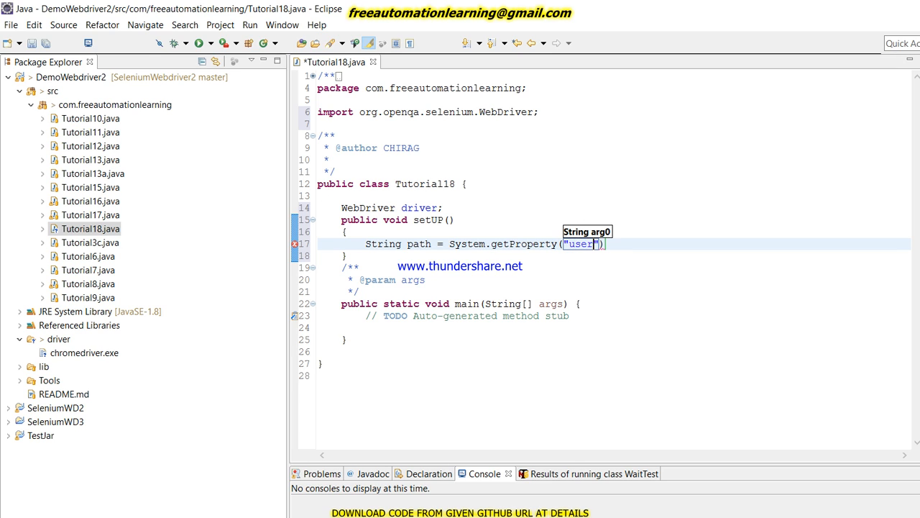
type(".")
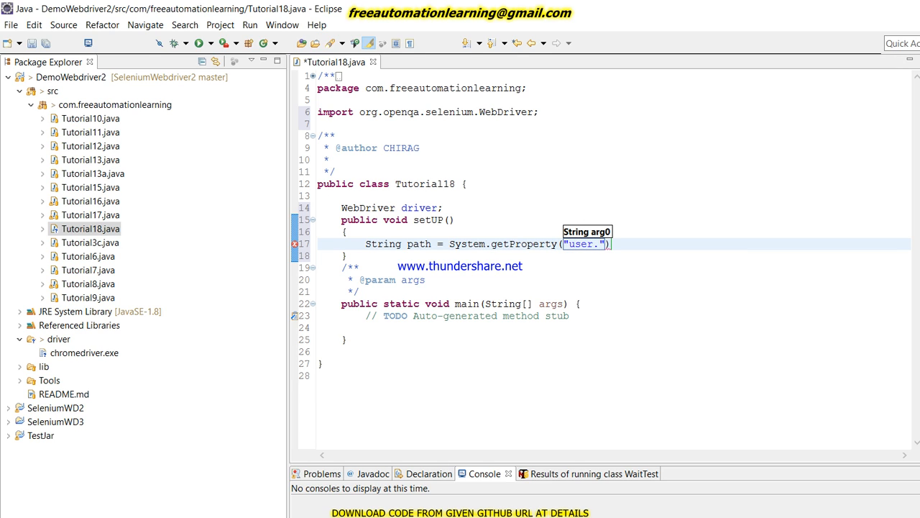
type("dir")
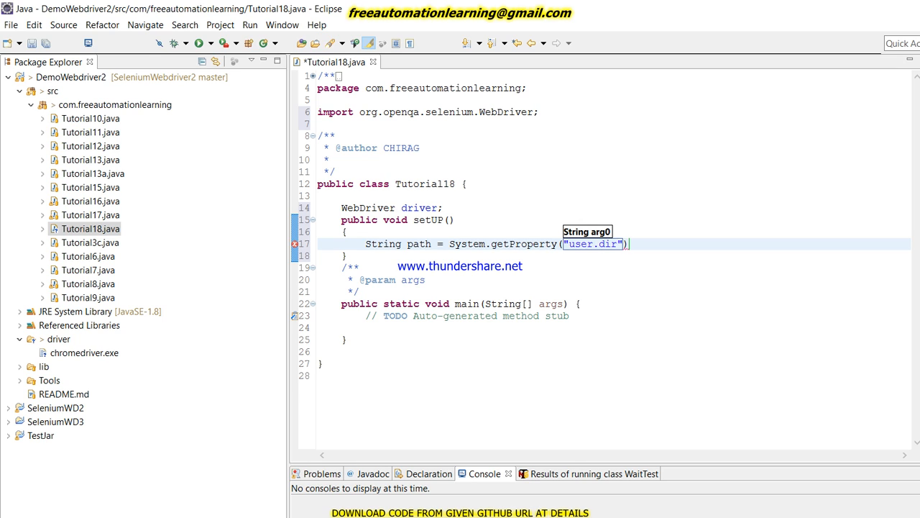
type(";")
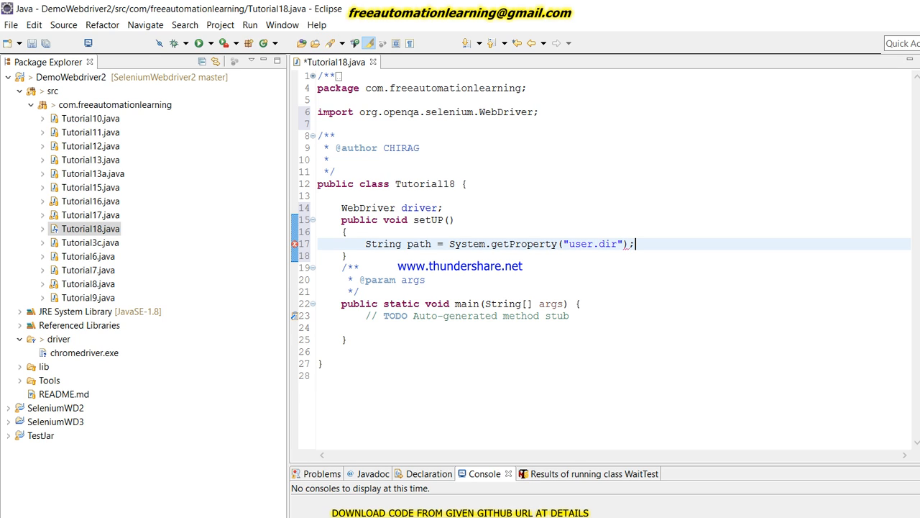
Print the path with System.out.println(path);.
type("sys")
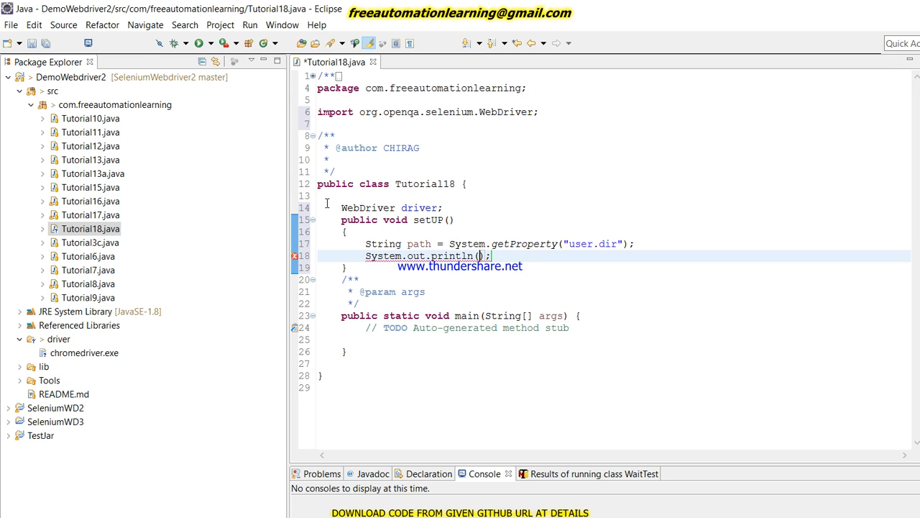
type("path")
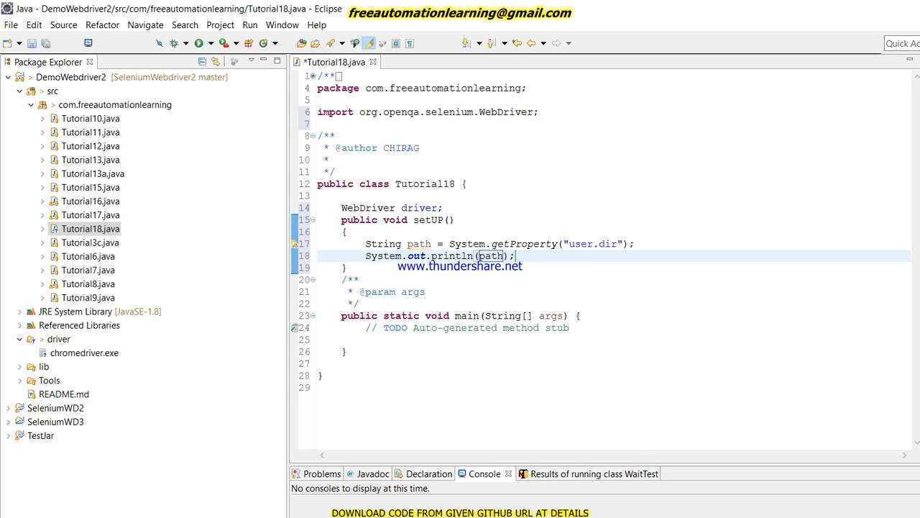
left_click(497, 327)
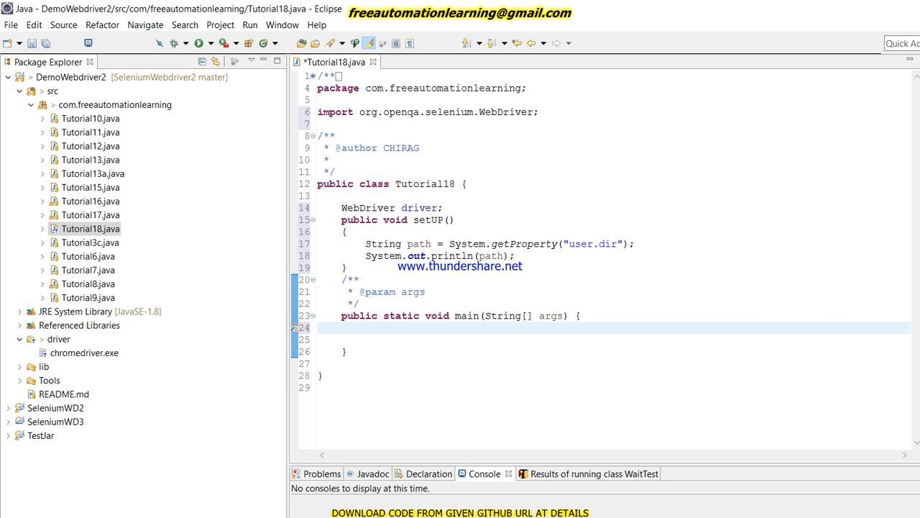
In main, create Tutorial18 obj = new Tutorial18(); and call obj.setUP().
type("Tu")
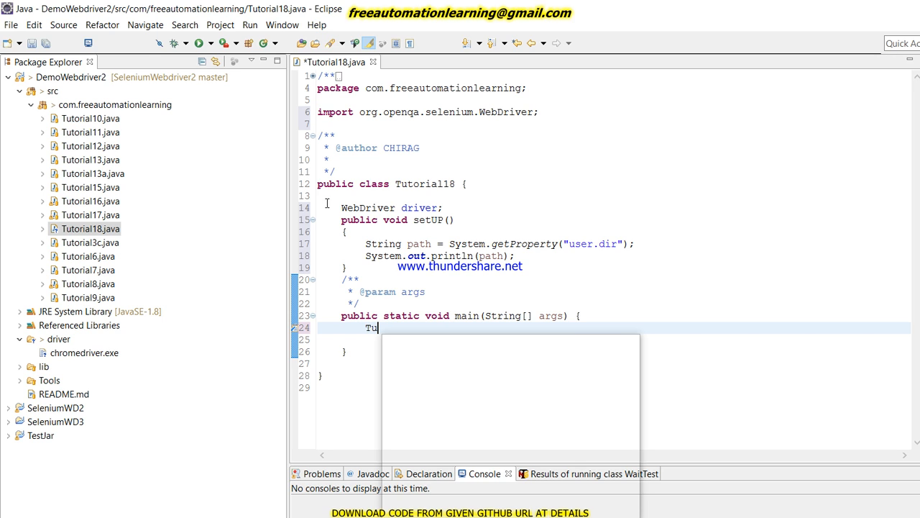
type("Tu")
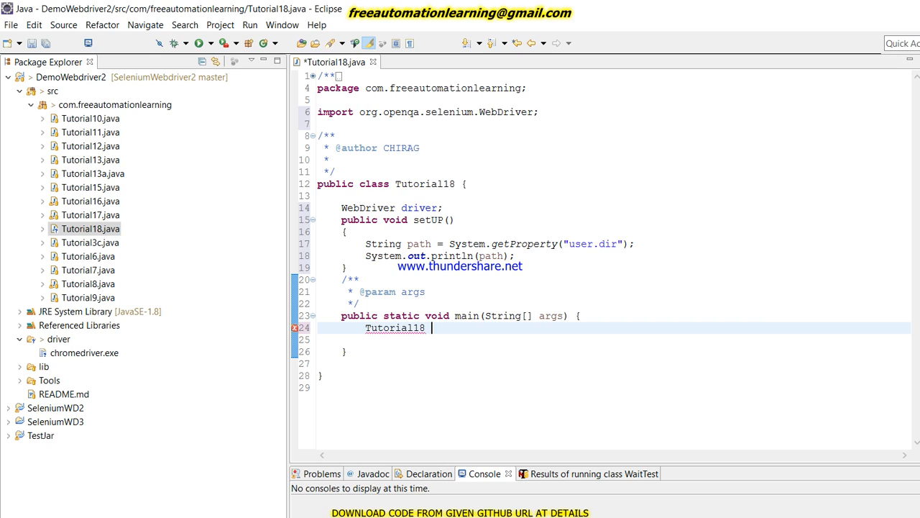
type("obj = n")
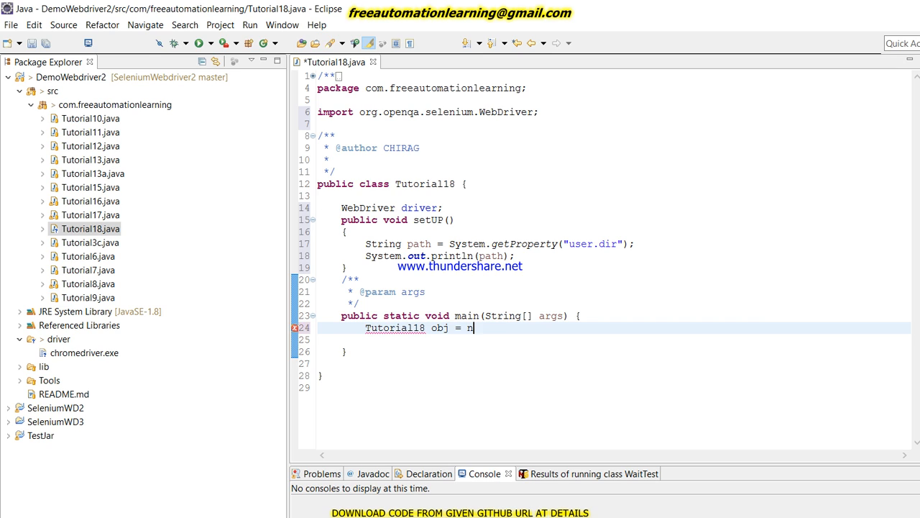
type("ew T")
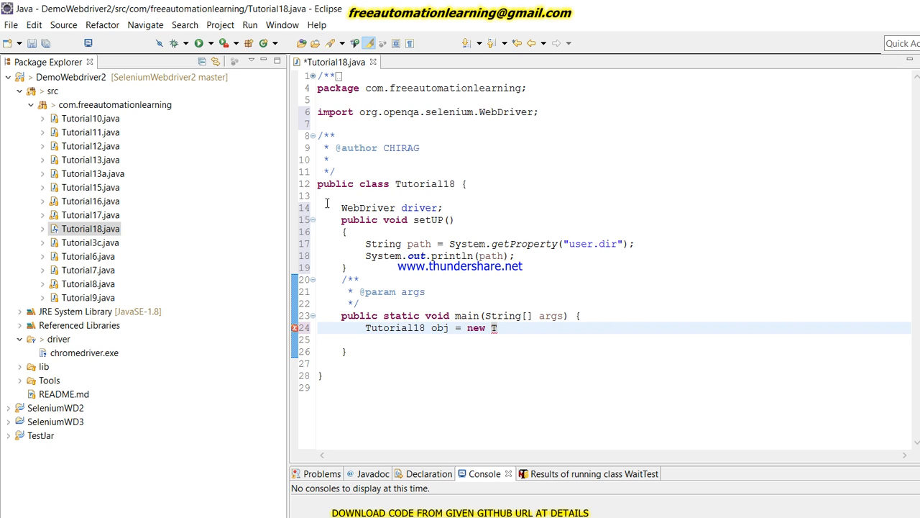
type("utorial18()")
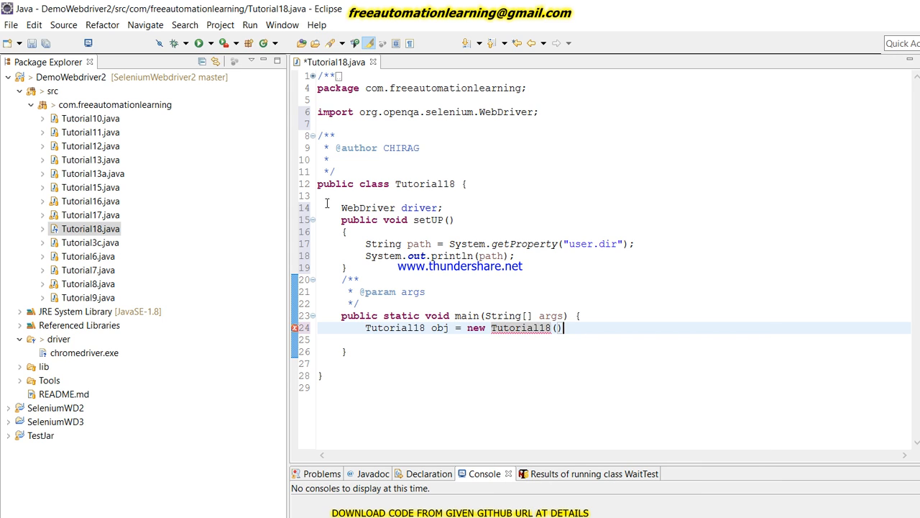
type(";")
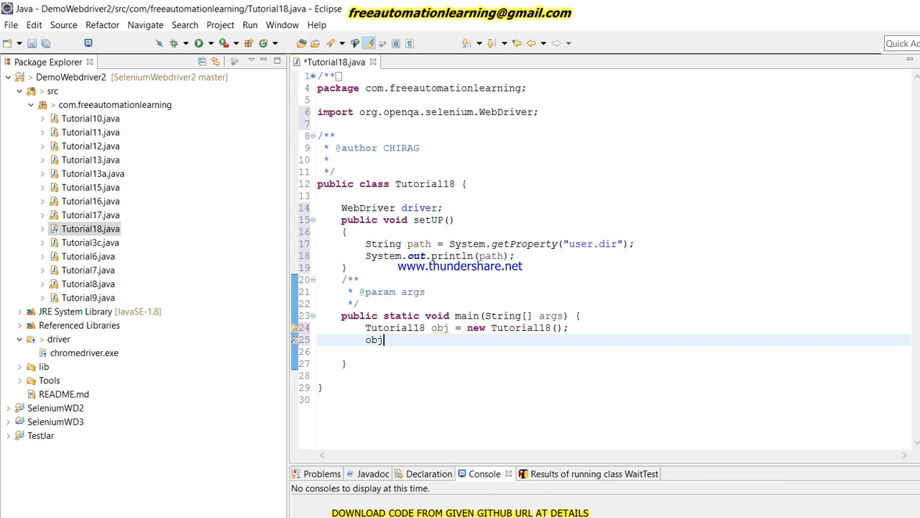
type(".s")
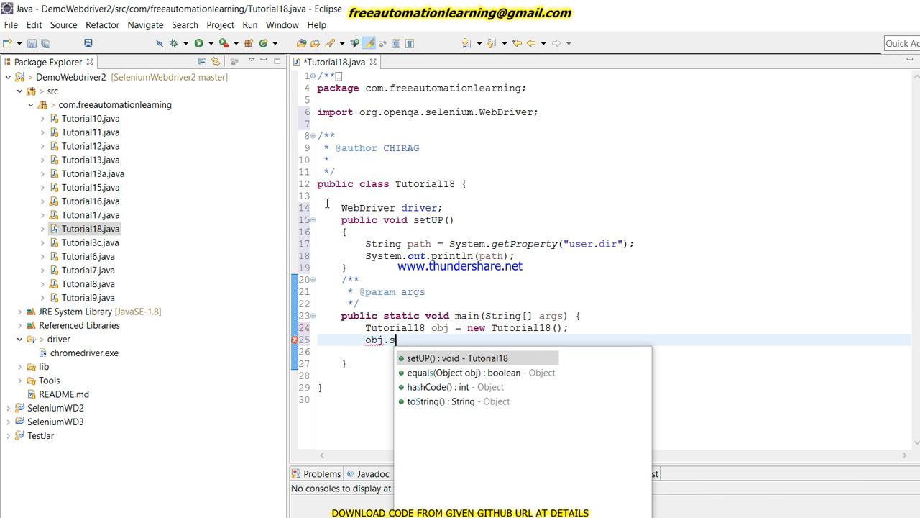
left_click(455, 357)
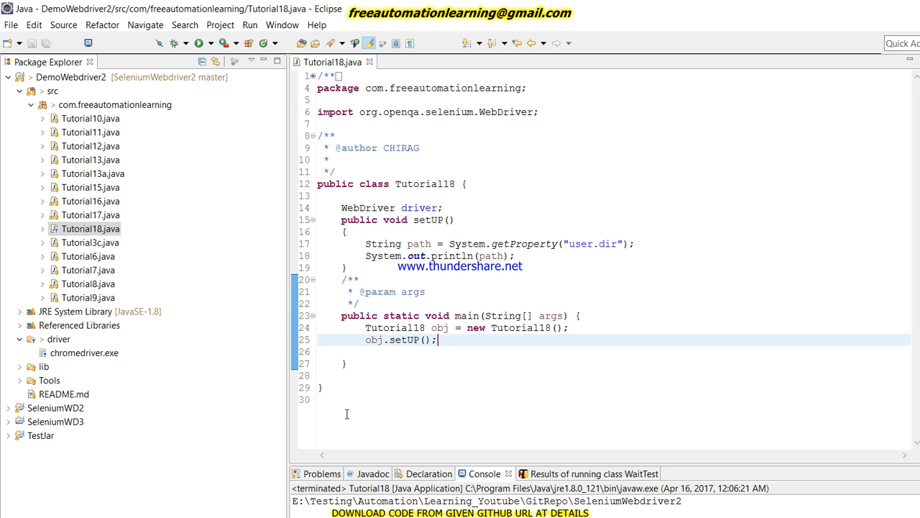
mouse_move(552, 402)
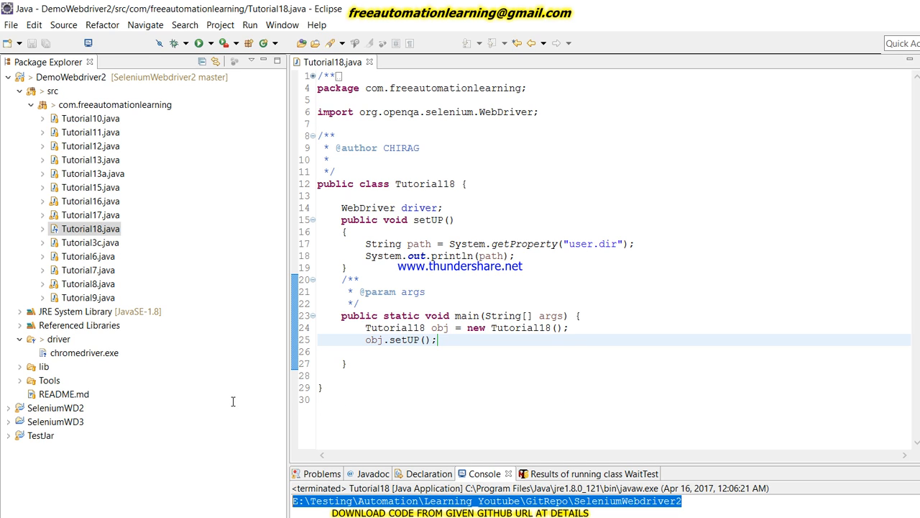
mouse_move(435, 413)
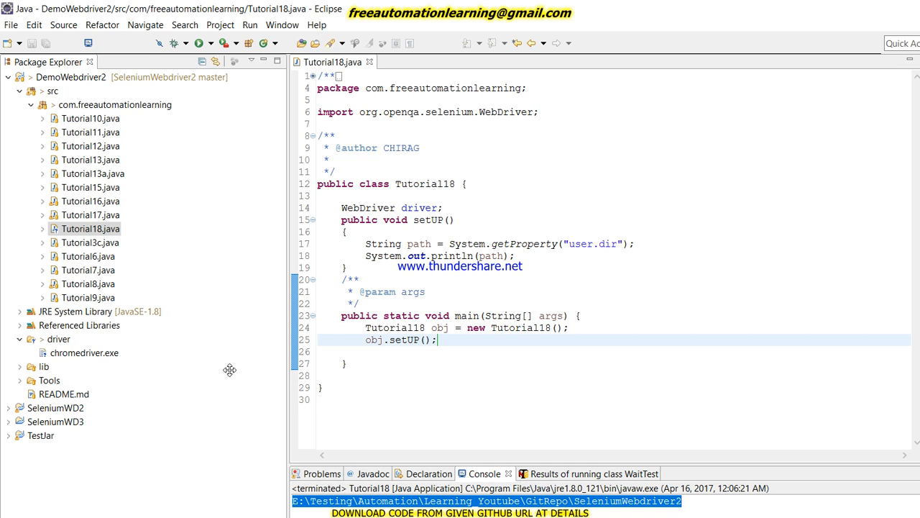
mouse_move(362, 217)
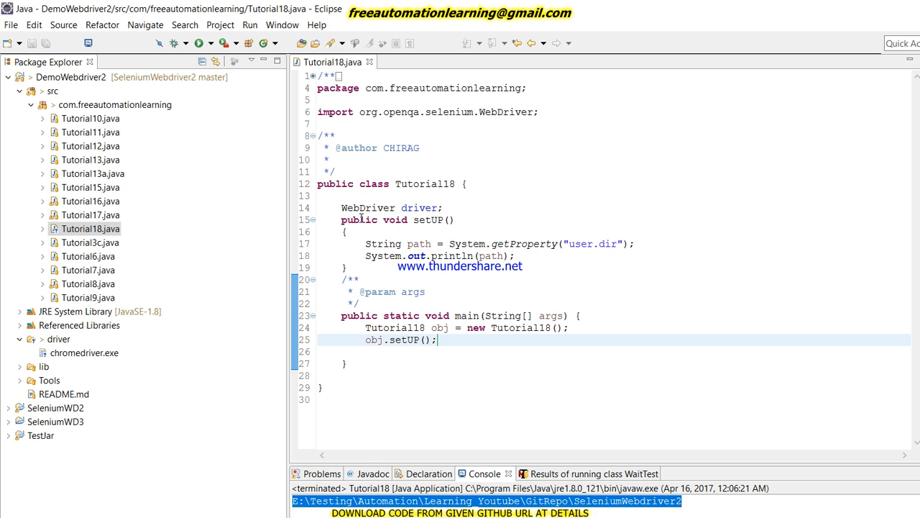
mouse_move(482, 280)
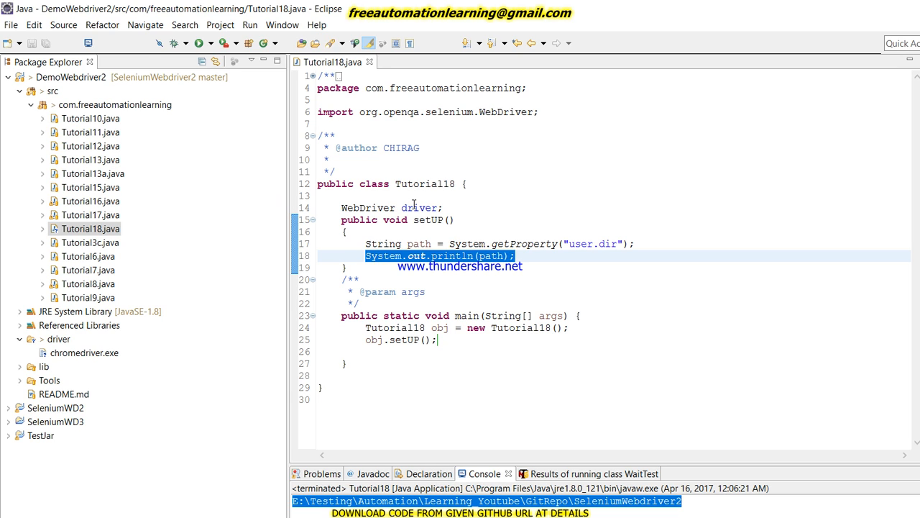
Replace the path println with System.setProperty("webdriver.chrome.driver", path+"//driver//").
key("Delete")
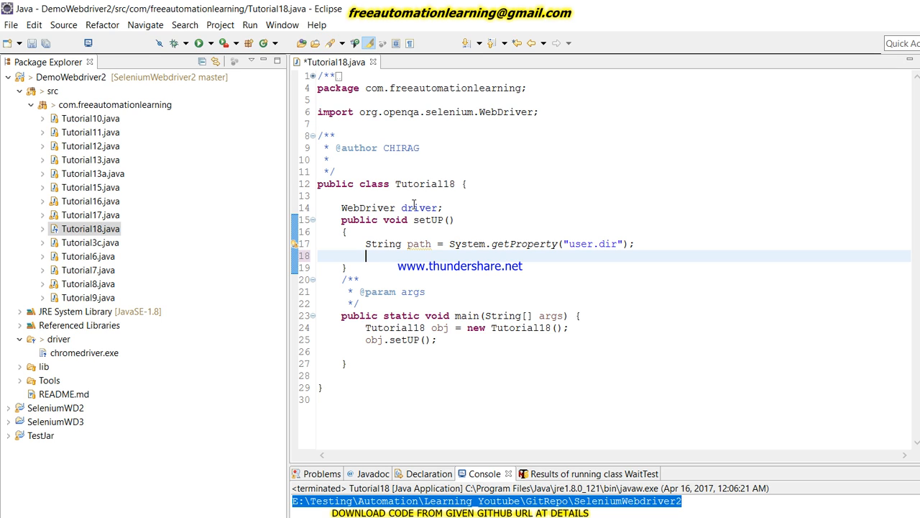
type("S")
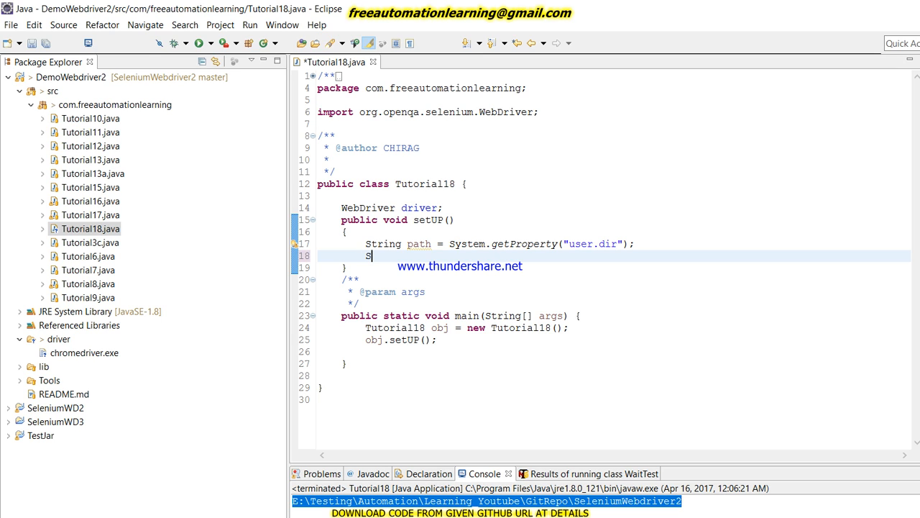
type("ystem.")
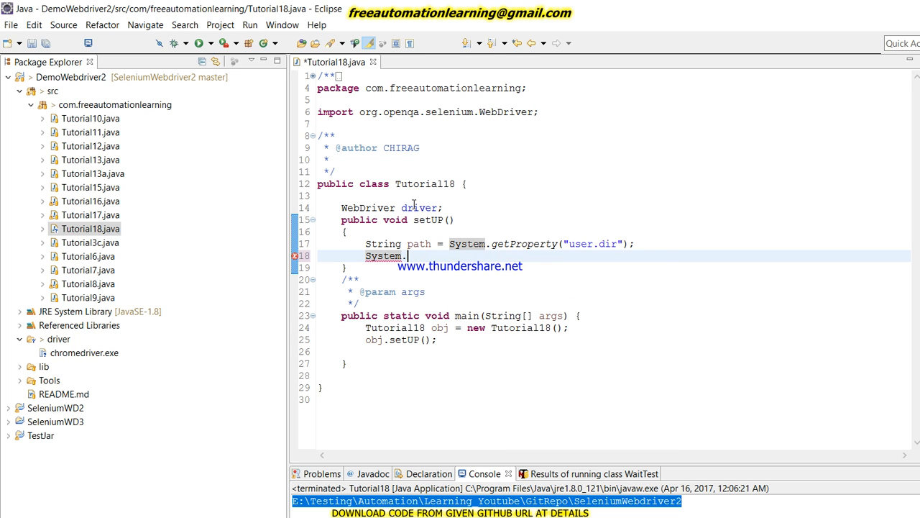
type("setProperty(\"\", value")
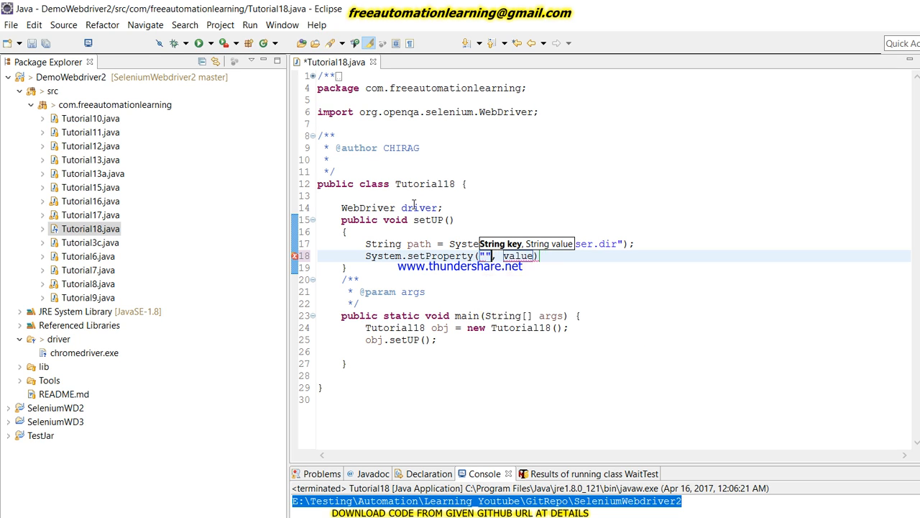
type("w")
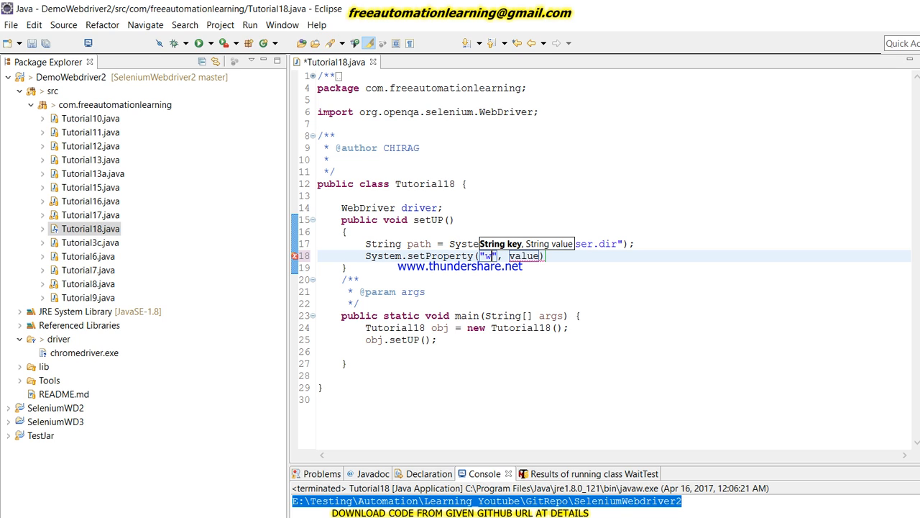
type("ebdriver.")
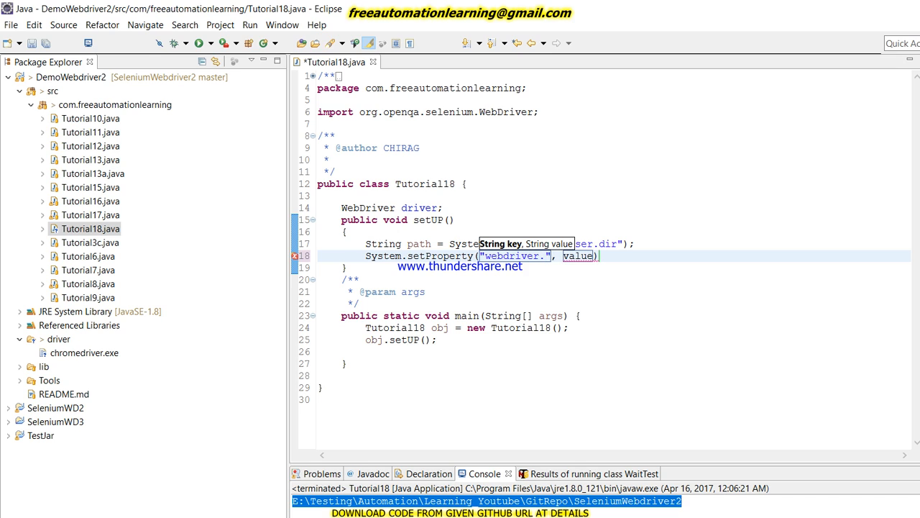
type("chrome.d")
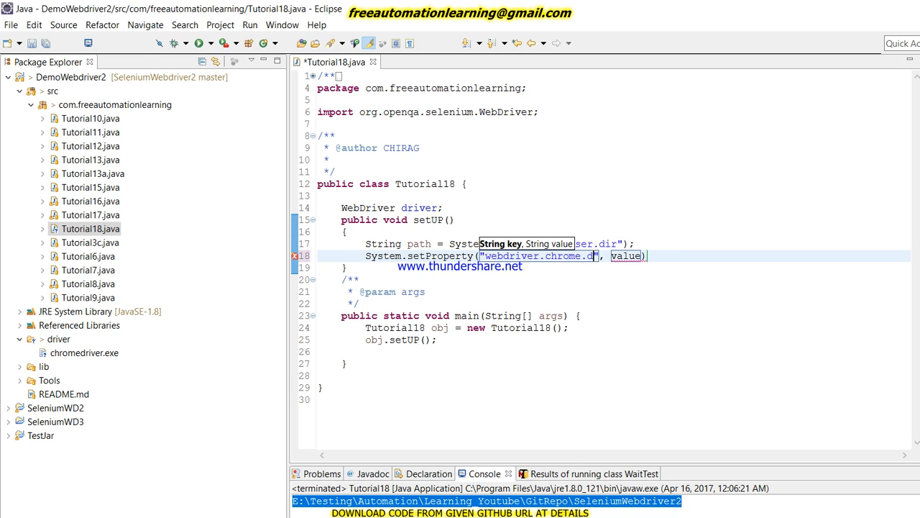
type("river")
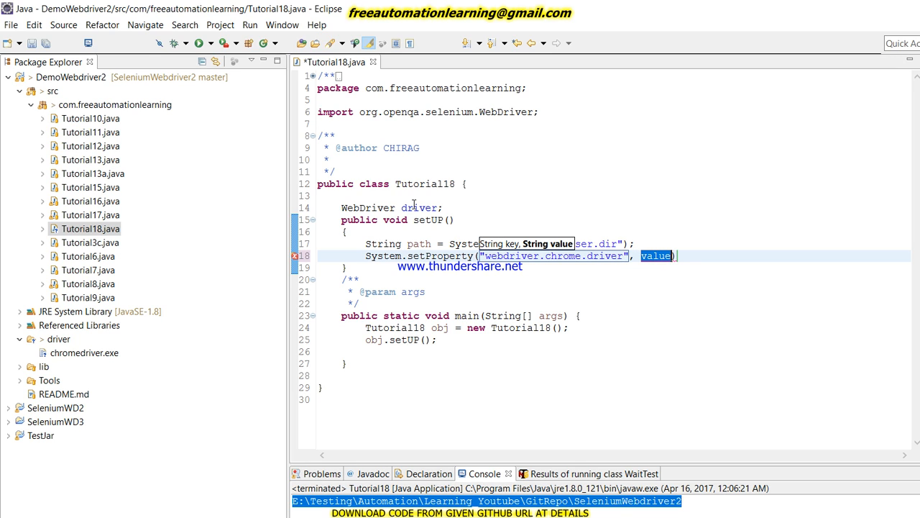
type("pa")
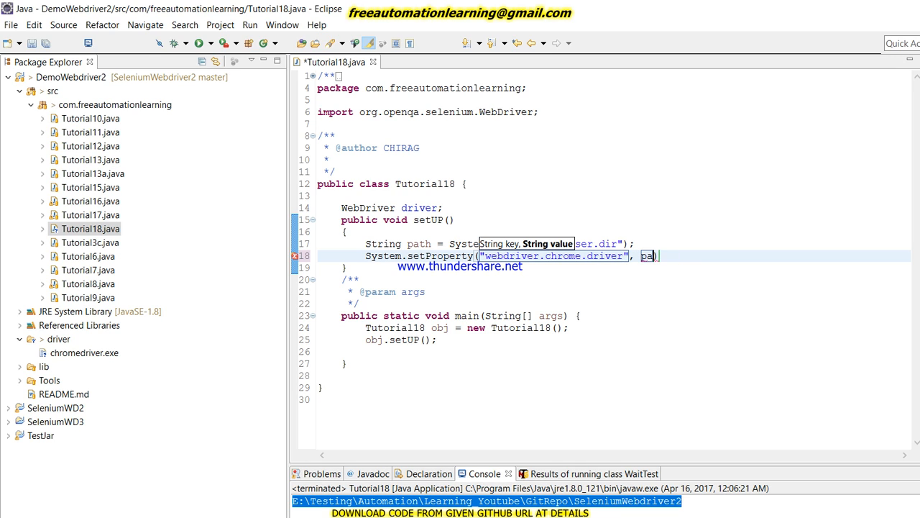
type("th+\"")
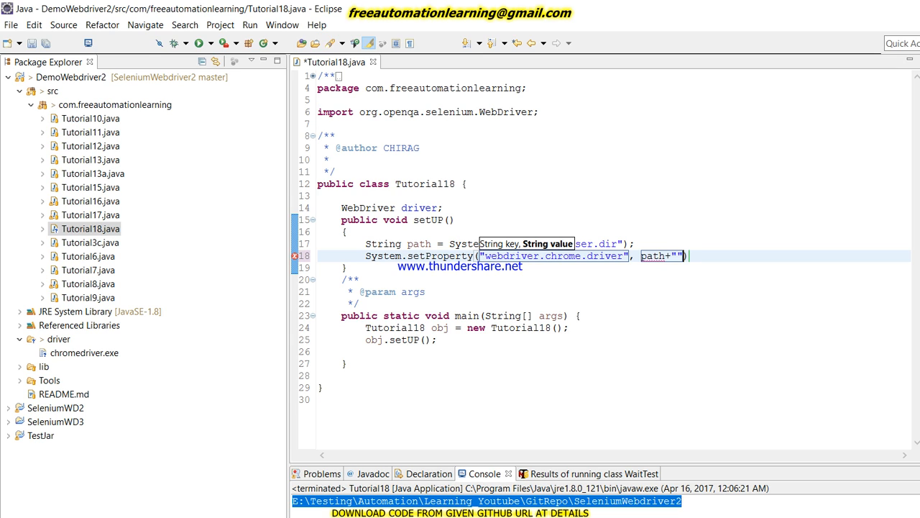
type("//driver")
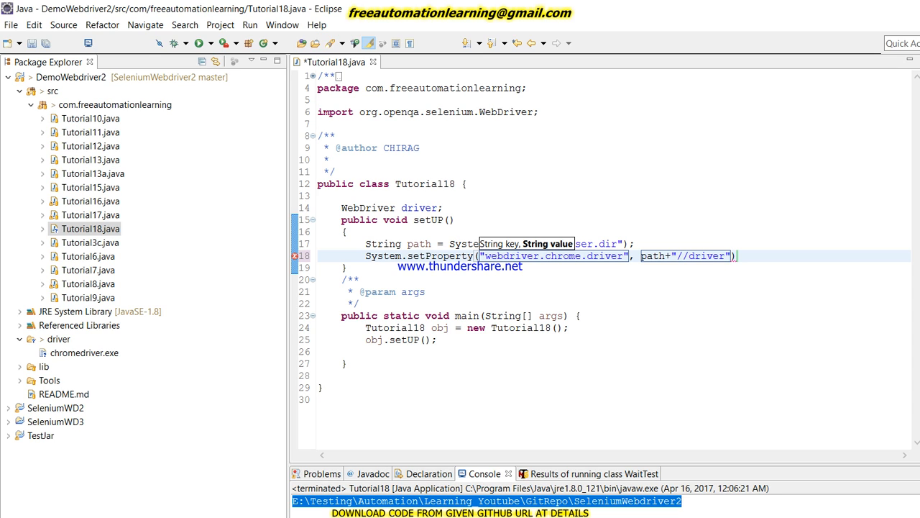
type("//")
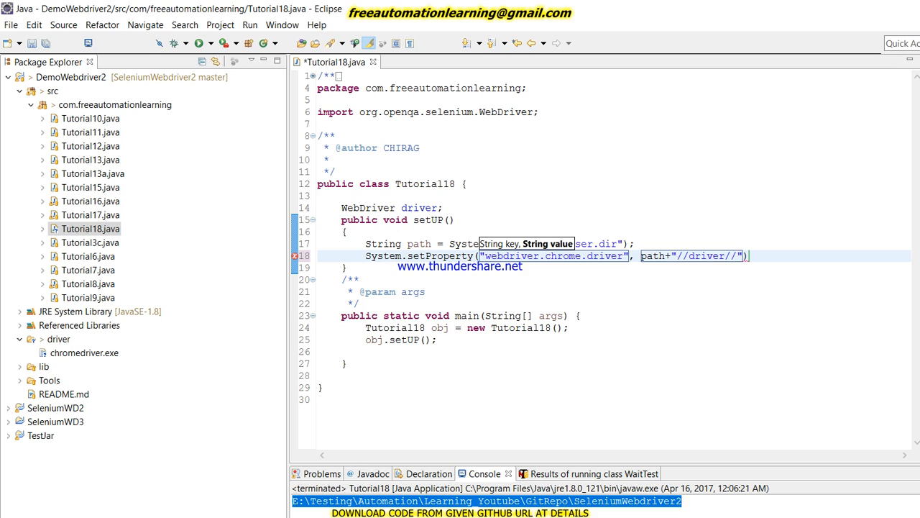
type("ch")
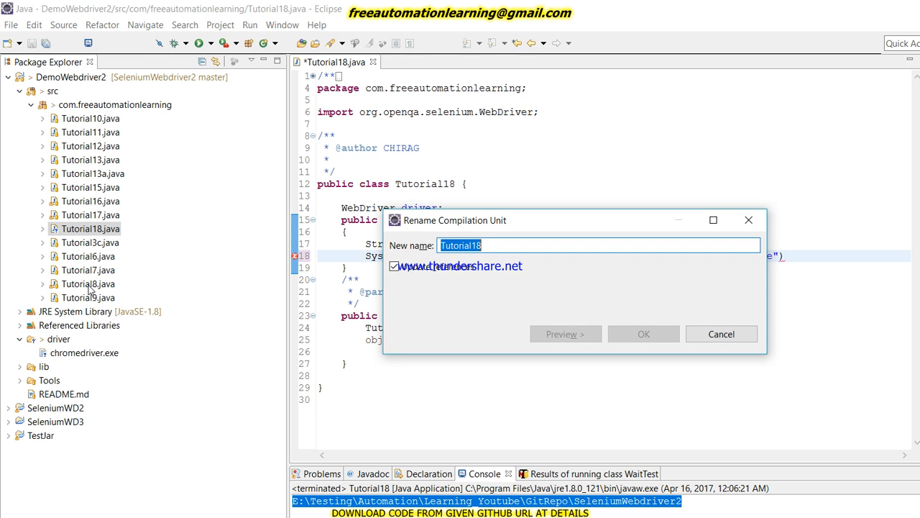
Finish the driver path as driver//chromedriver.exe and open a blank line above for a comment.
left_click(722, 334)
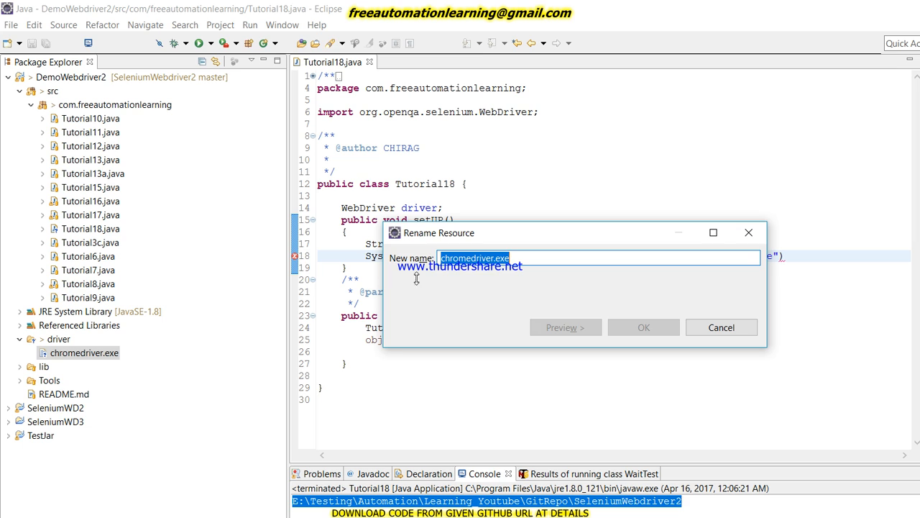
left_click(721, 327)
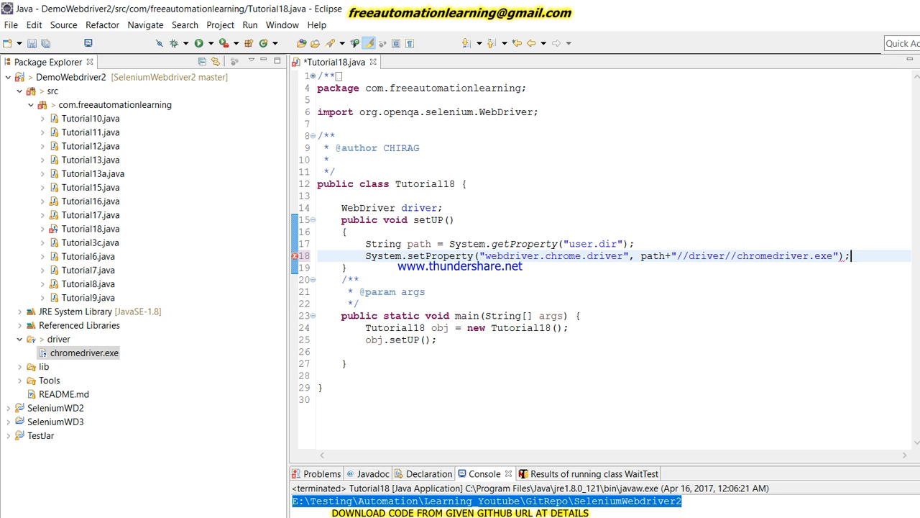
key("Return")
type("//")
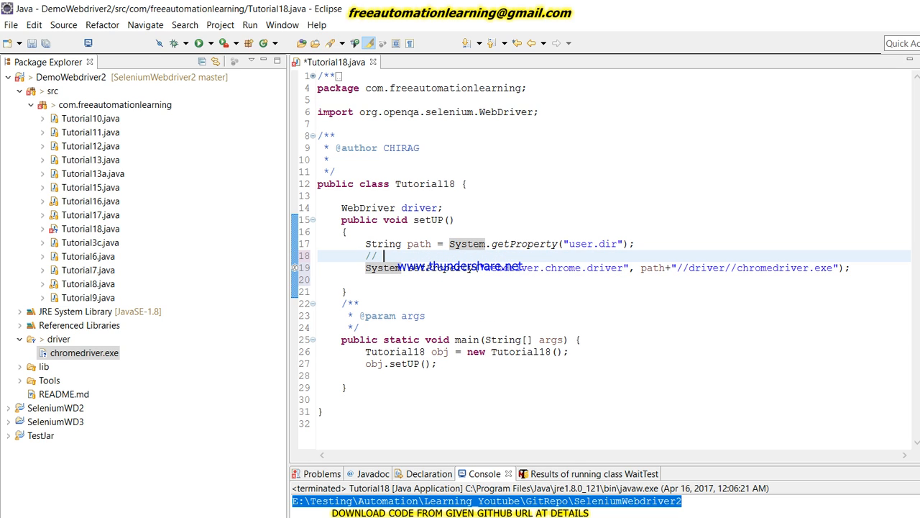
Add the comment 'We set path of the chromedriver.exe to our environment variable', fixing a misspelling.
type("We set path")
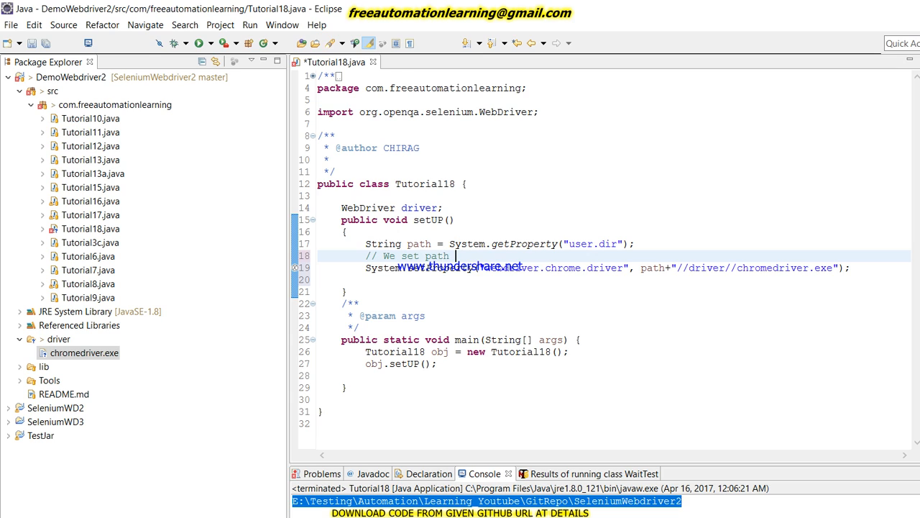
type("of the c")
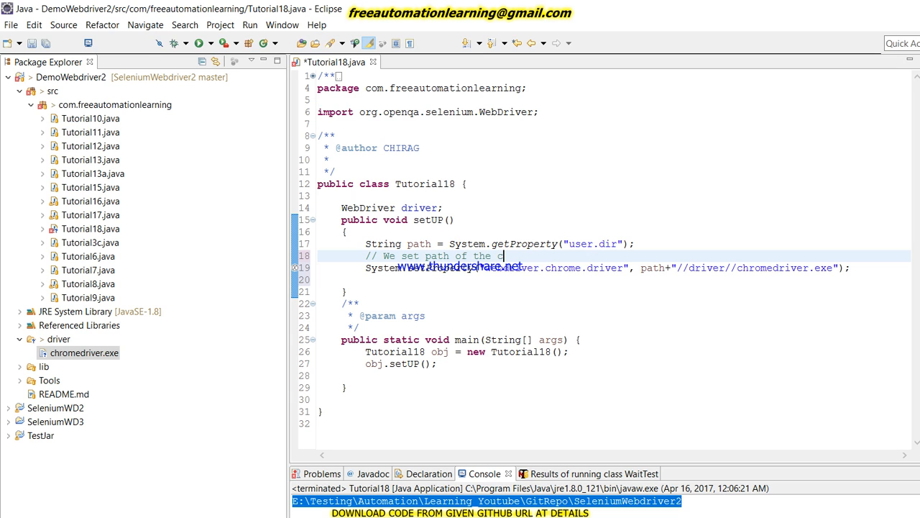
type("hromedriver.exe")
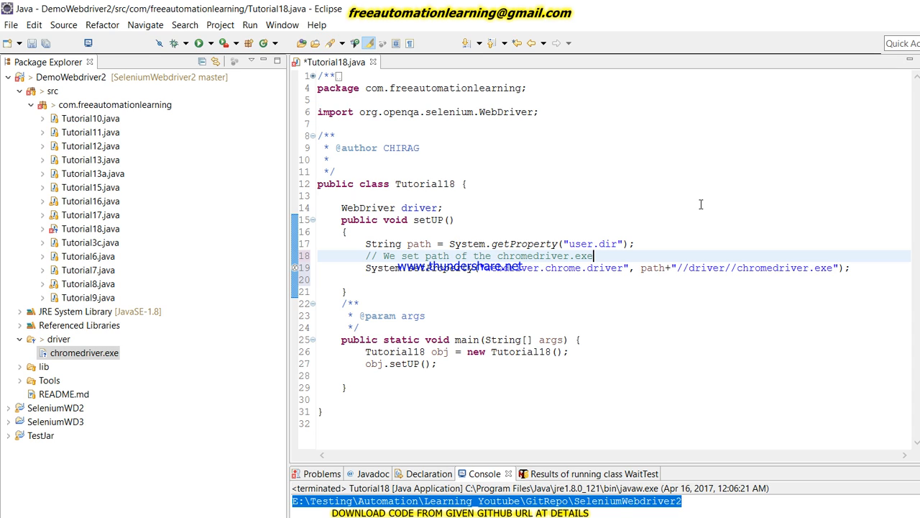
type("to o")
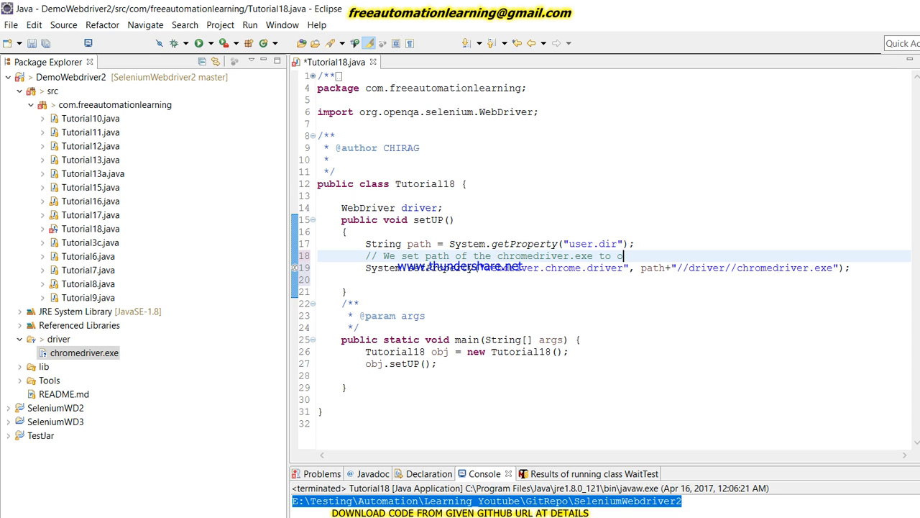
type("ur environment vraibale")
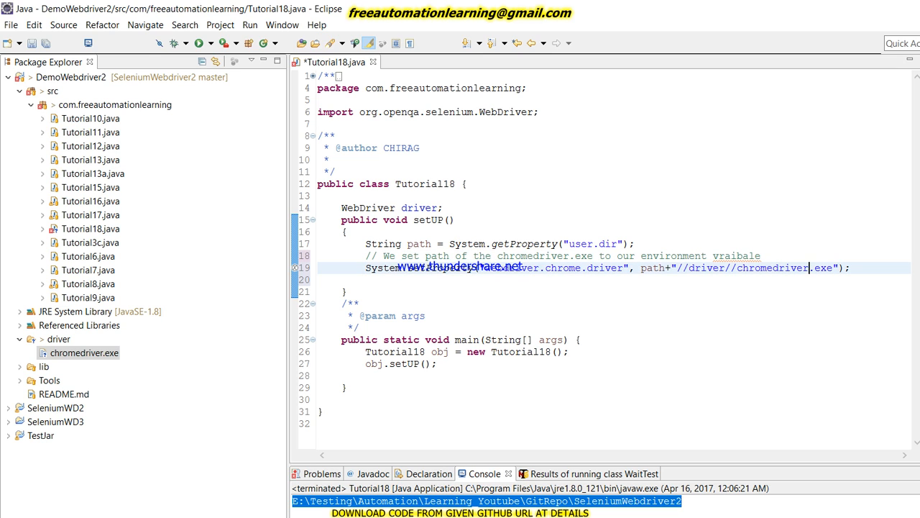
double_click(736, 256)
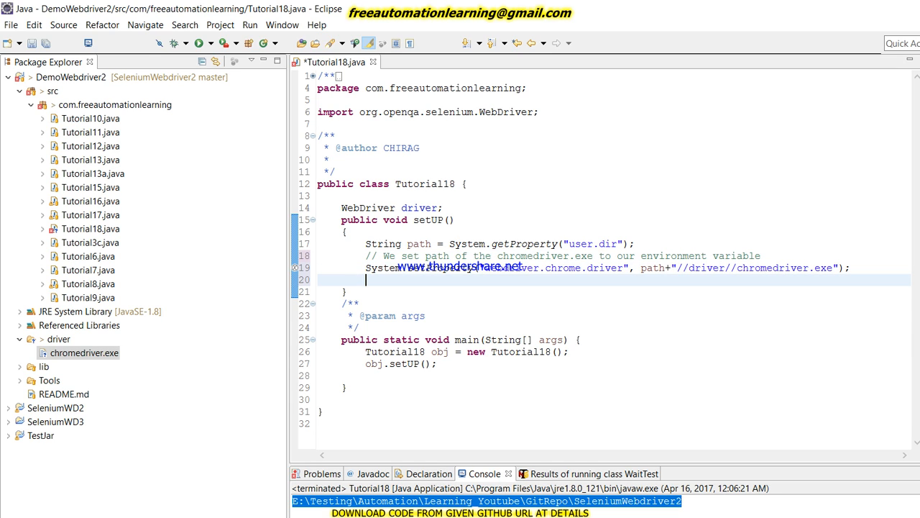
Assign driver = new ChromeDriver() in setUP, auto-importing ChromeDriver.
type("d")
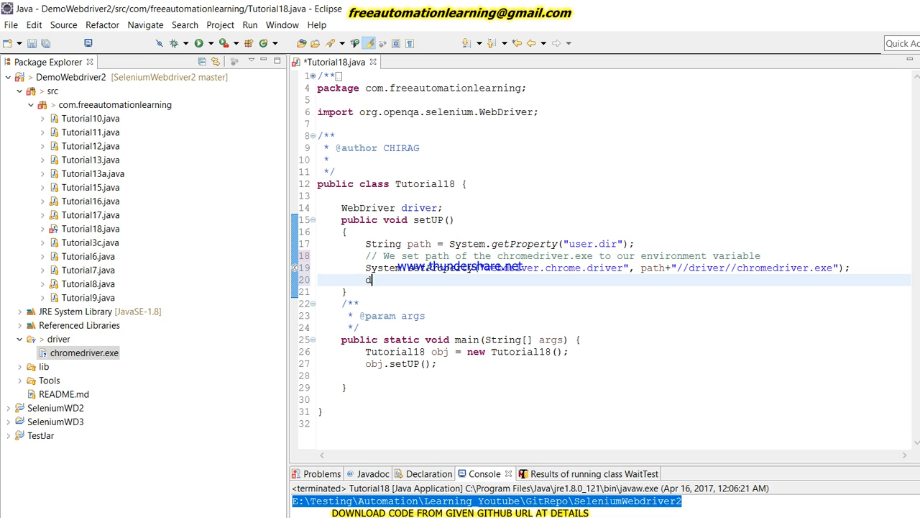
type("river =")
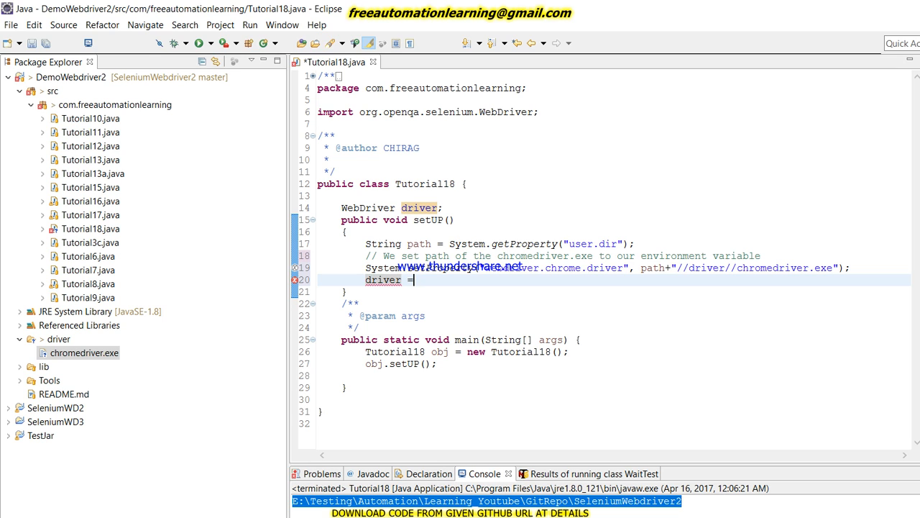
type("ChromeDriver(")
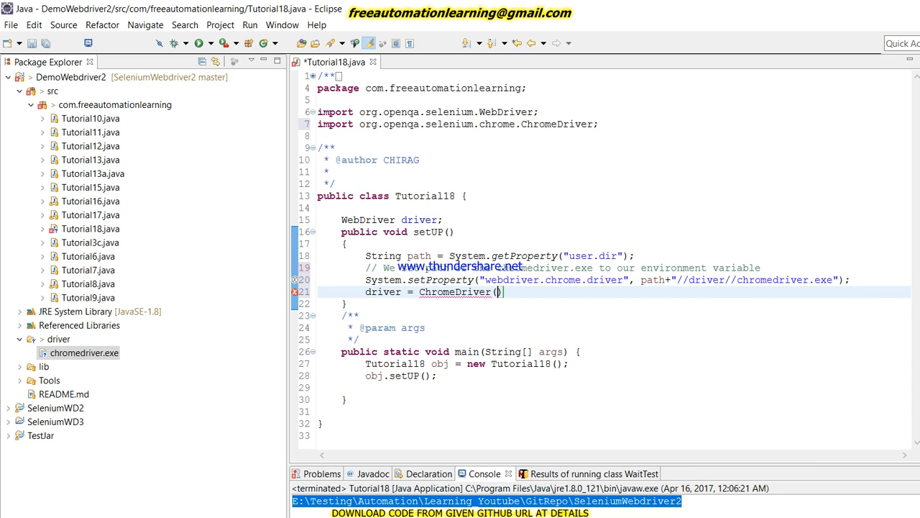
type(")")
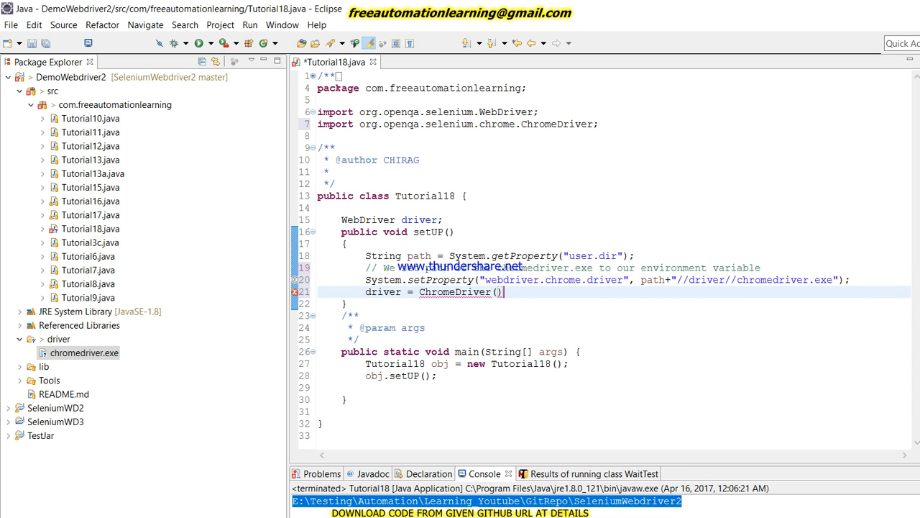
type(";")
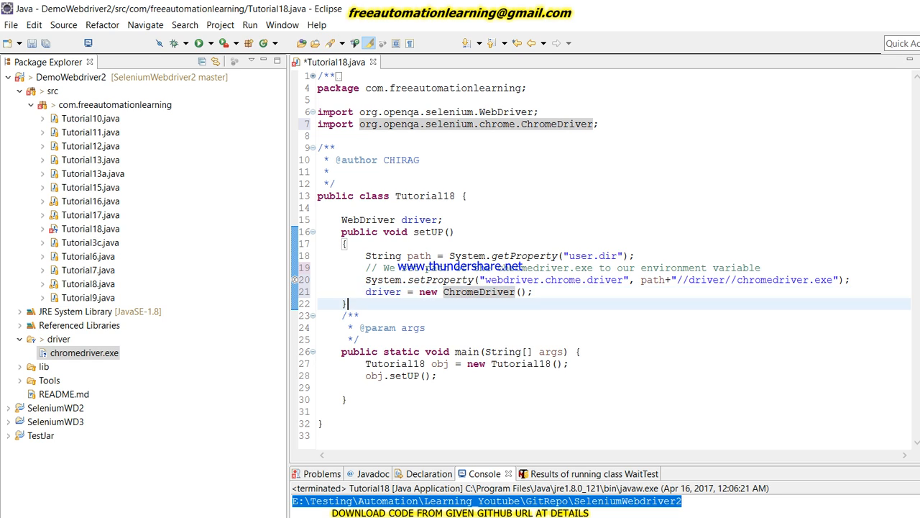
key("Enter")
type("driver.")
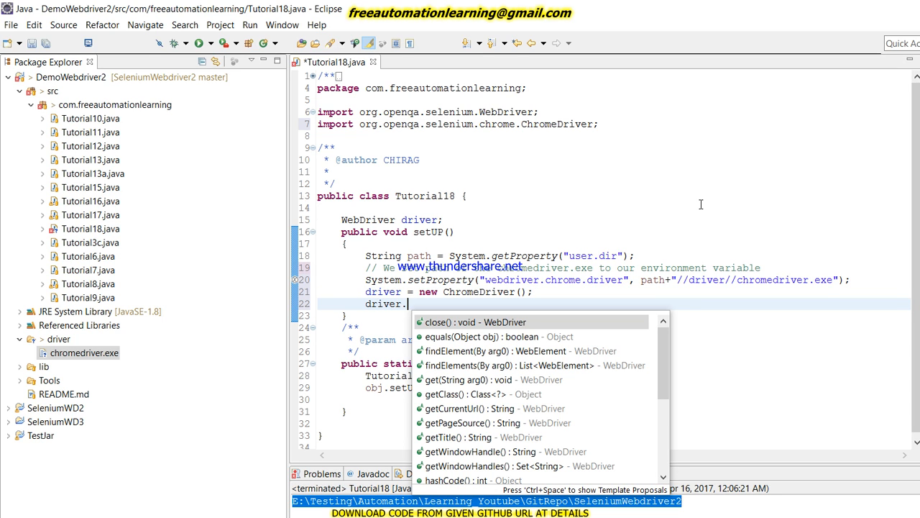
Maximize the browser window and set implicitlyWait(30, TimeUnit.SECONDS) in setUP.
type("manage().window().maximize();")
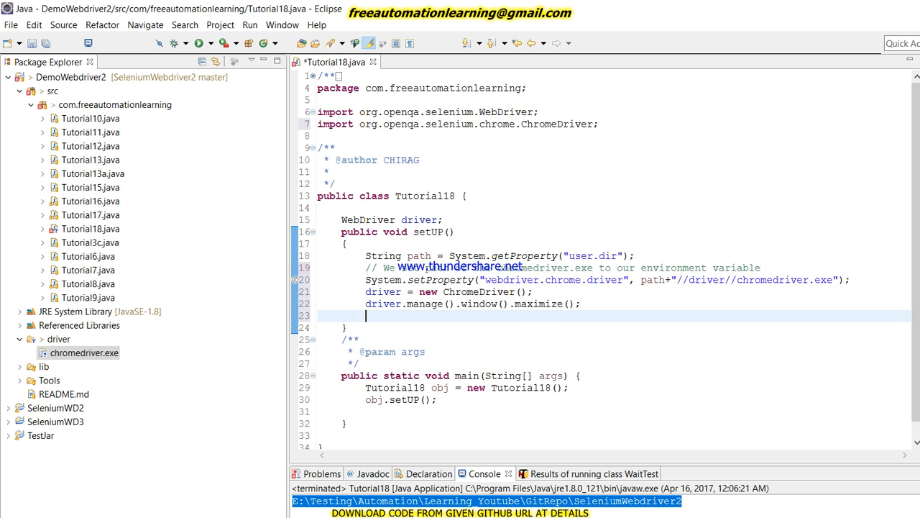
type("driver.manage(),")
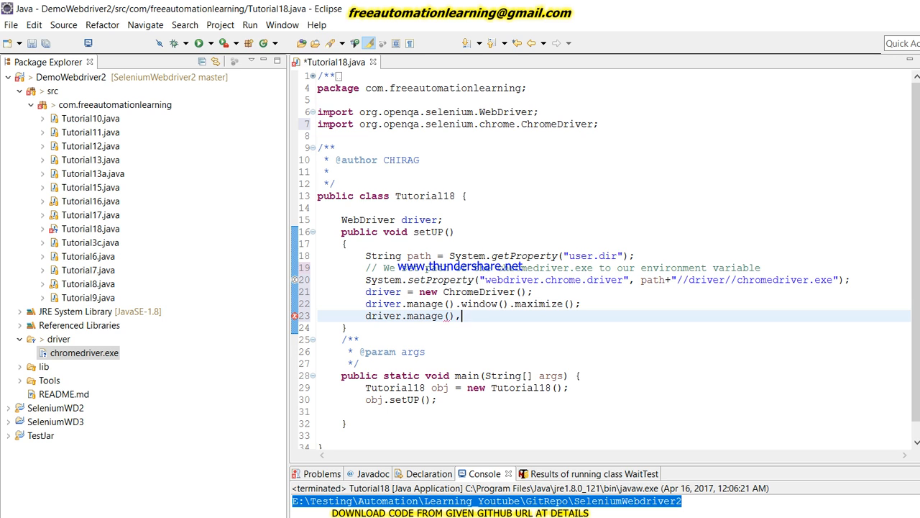
type("timeouts().implicitlyWait(arg0, arg1")
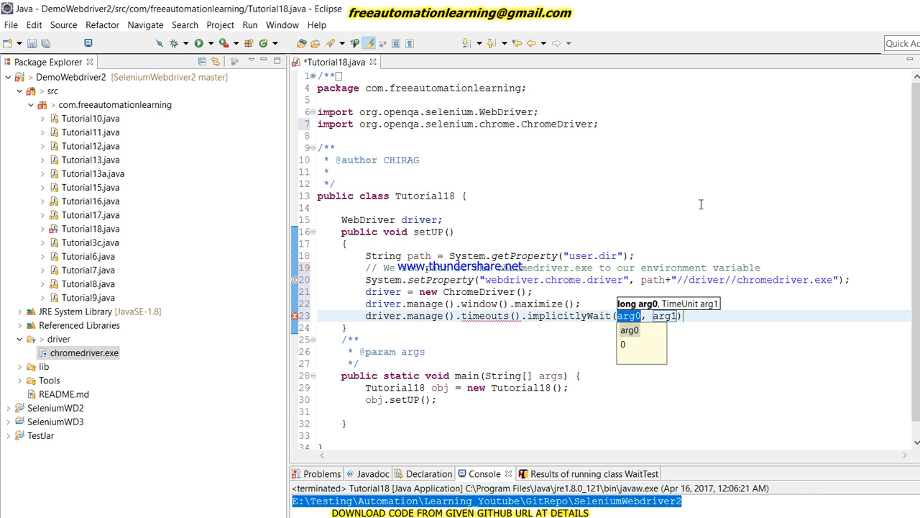
type("30")
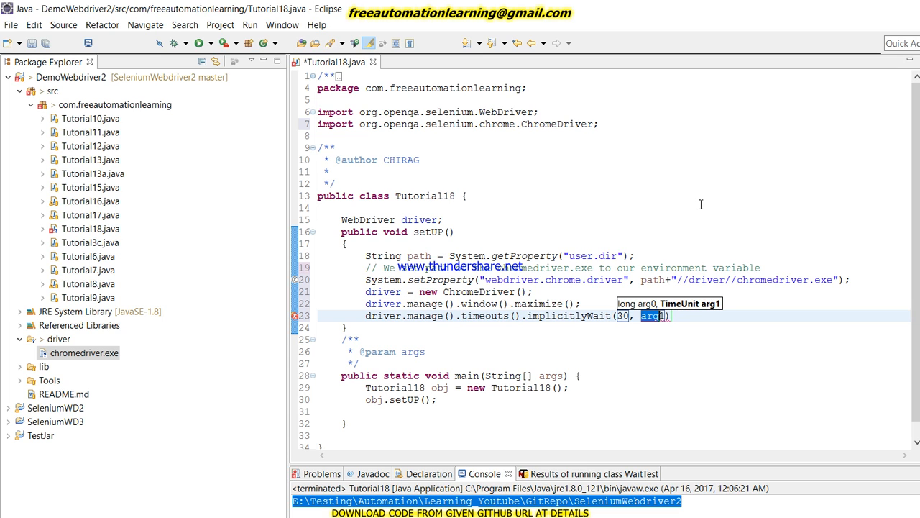
type("TimeUnit.SECONDS")
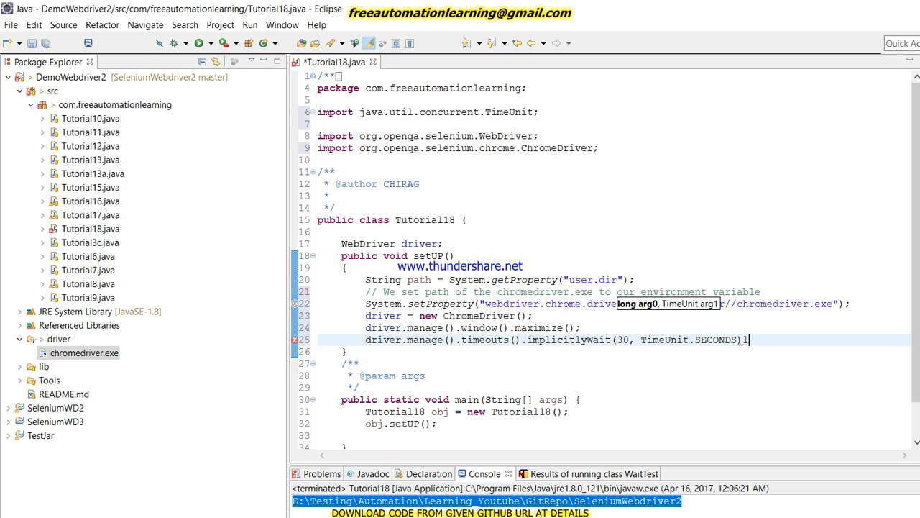
key("Return")
type("driver.get(\"\");")
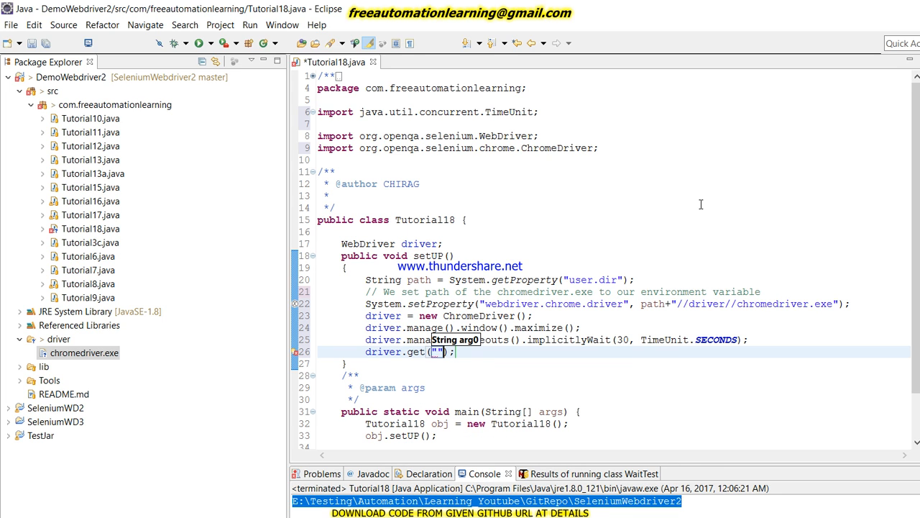
type("http://www.")
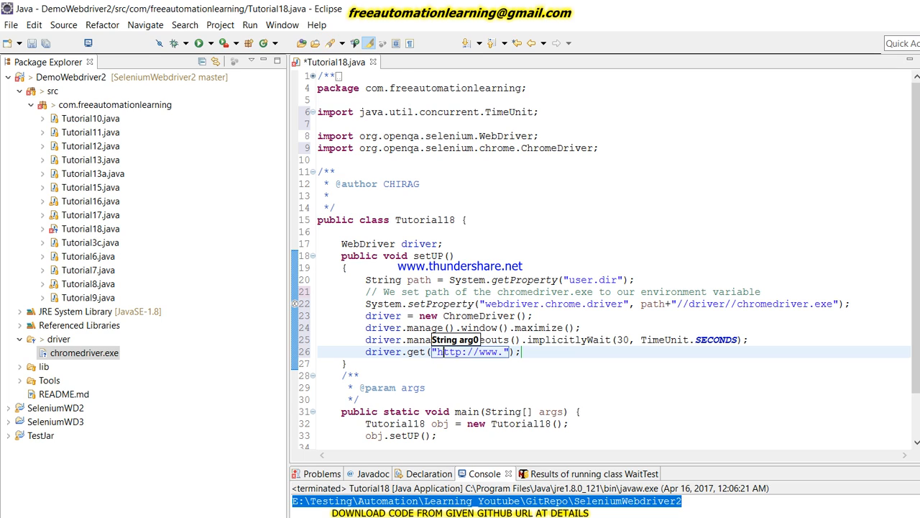
type("gp")
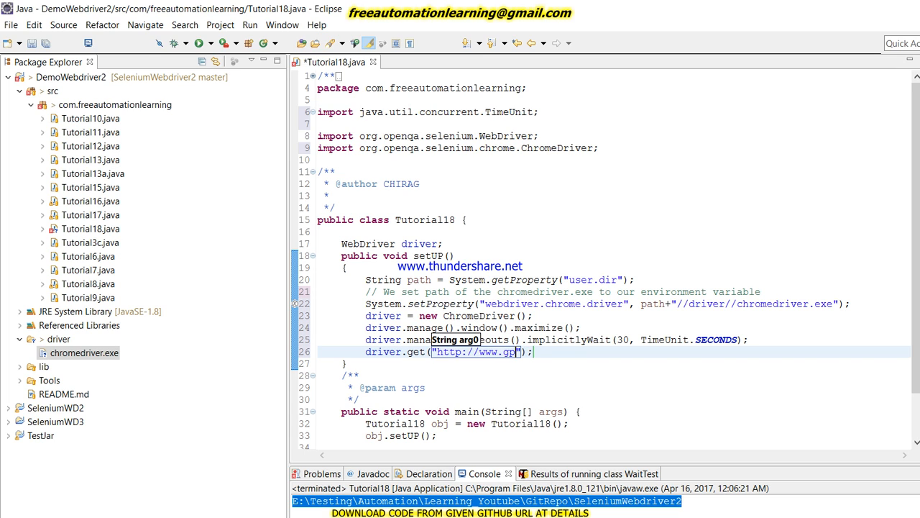
type("oogle.com")
type("\\")
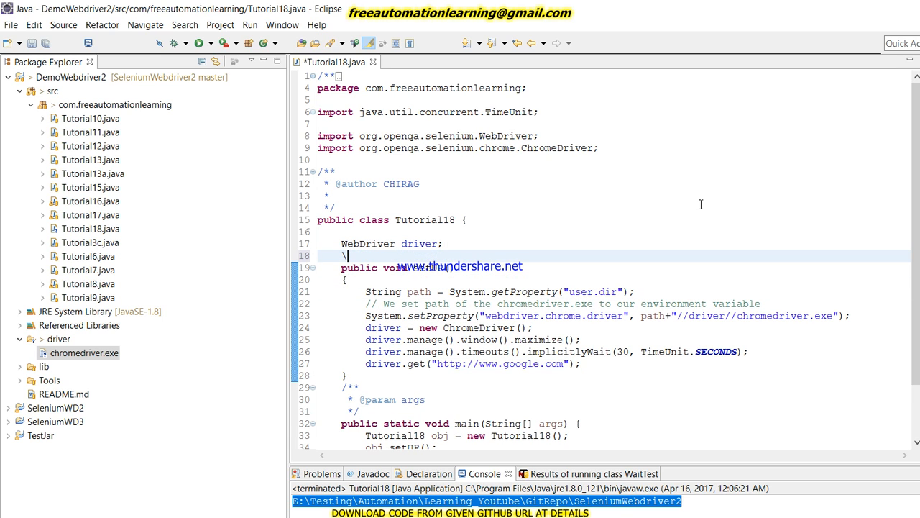
Add the comment '// Set Up CHROME Driver on m/c' above setUP.
type("/ S")
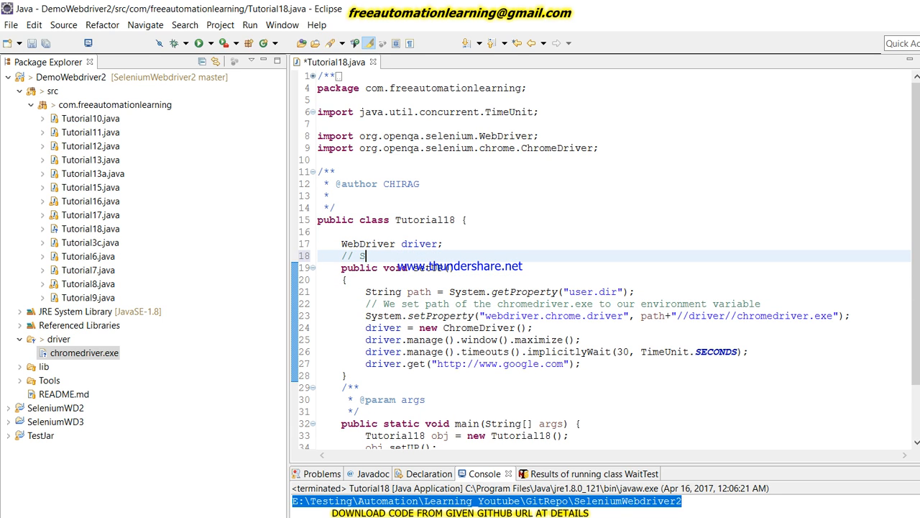
type("et Up")
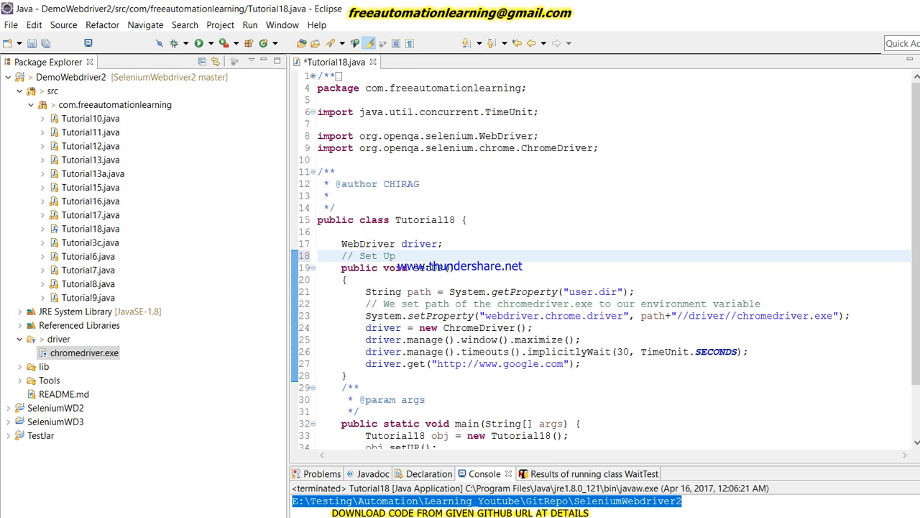
type("CHROME Driver")
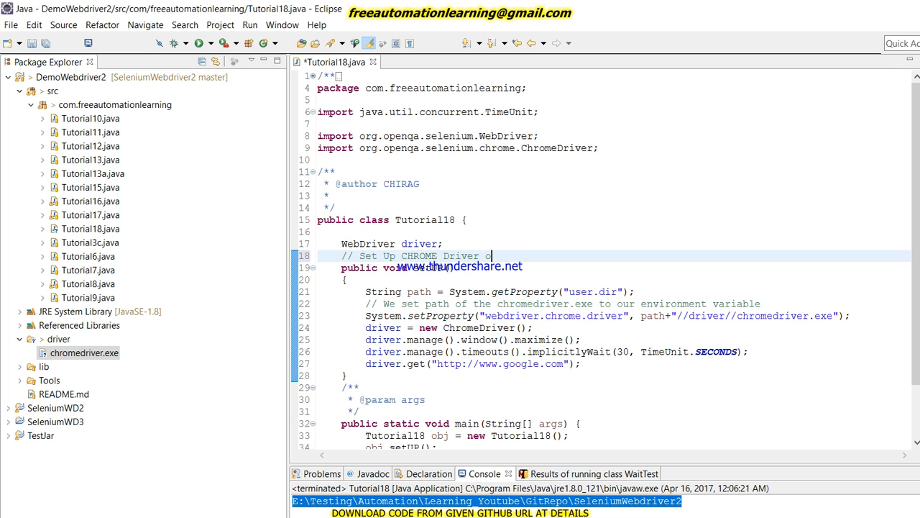
type("on m/c")
type("p")
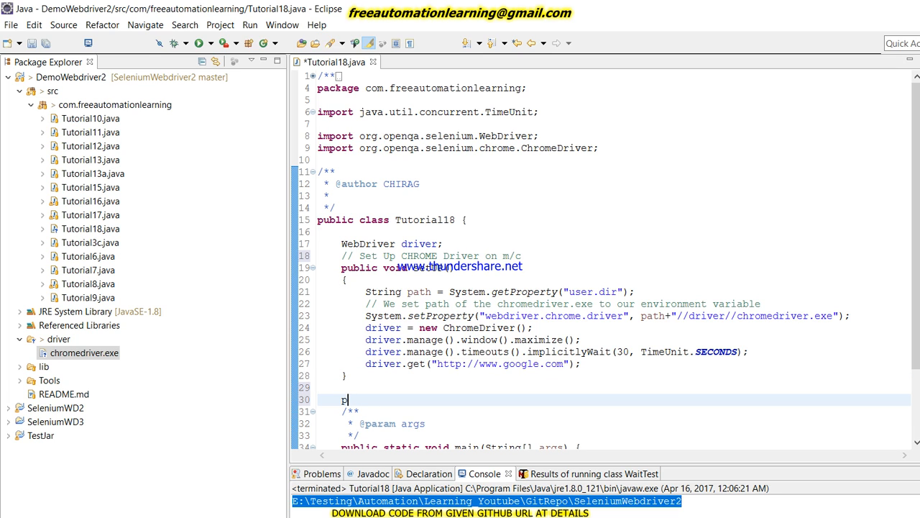
Declare a new public void testGoogle() method.
type("ublic vo")
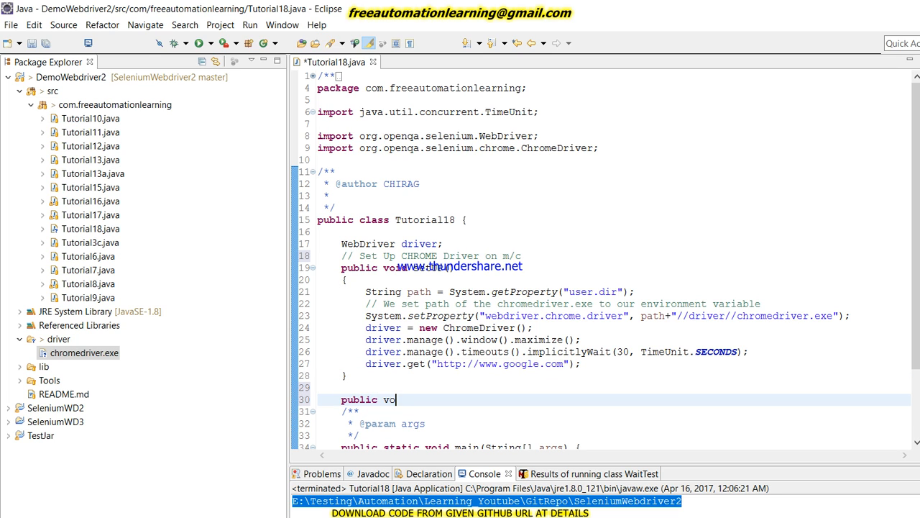
type("id")
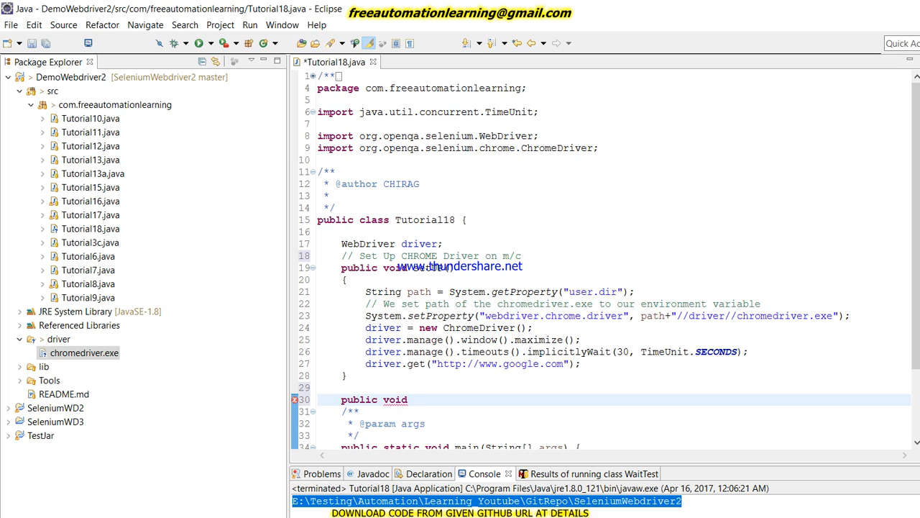
type("tes")
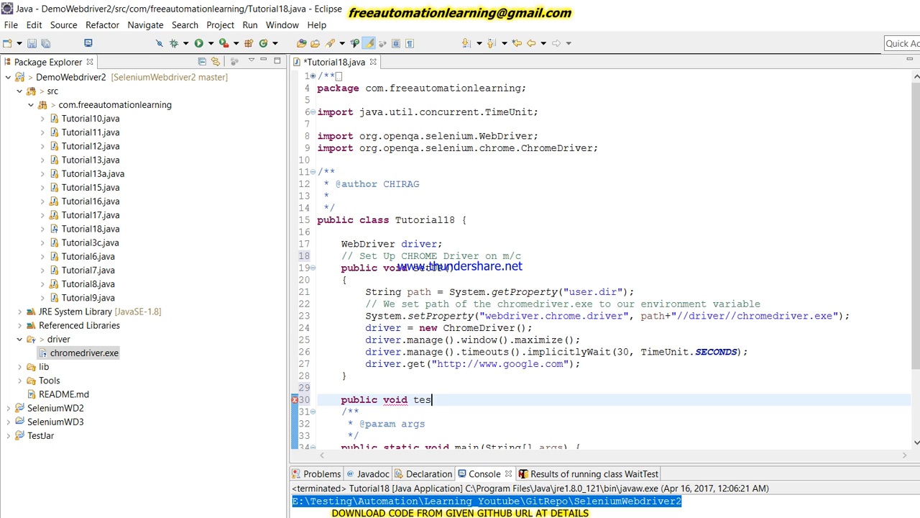
type("Goo")
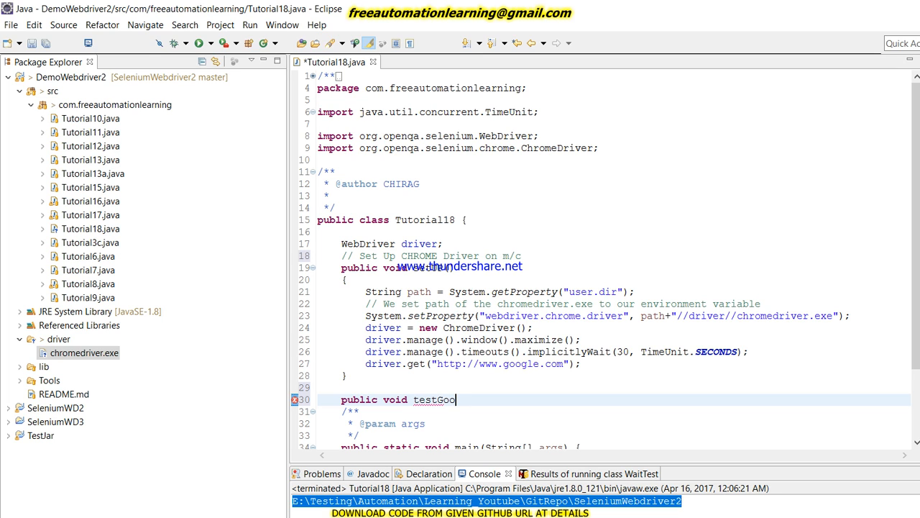
type("gle()")
type("{")
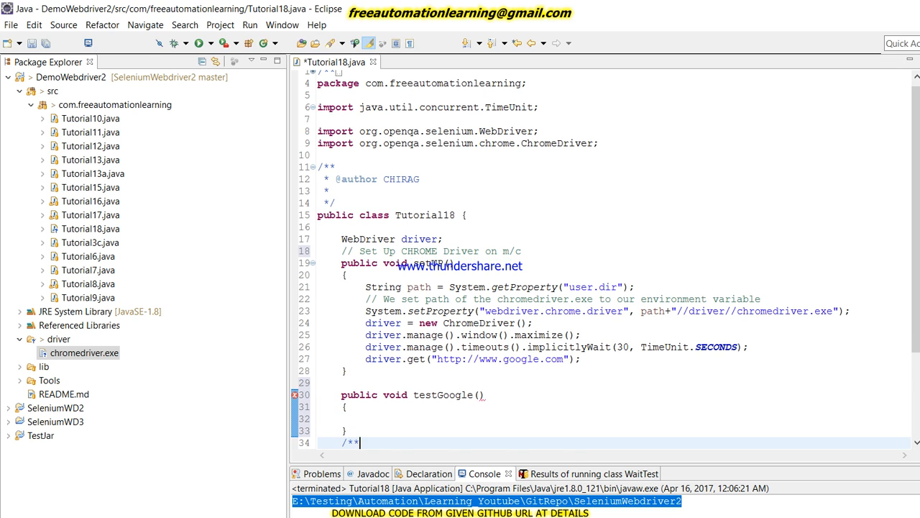
Print the page title, click the Gmail link via By.linkText, and print the title again.
type("sys")
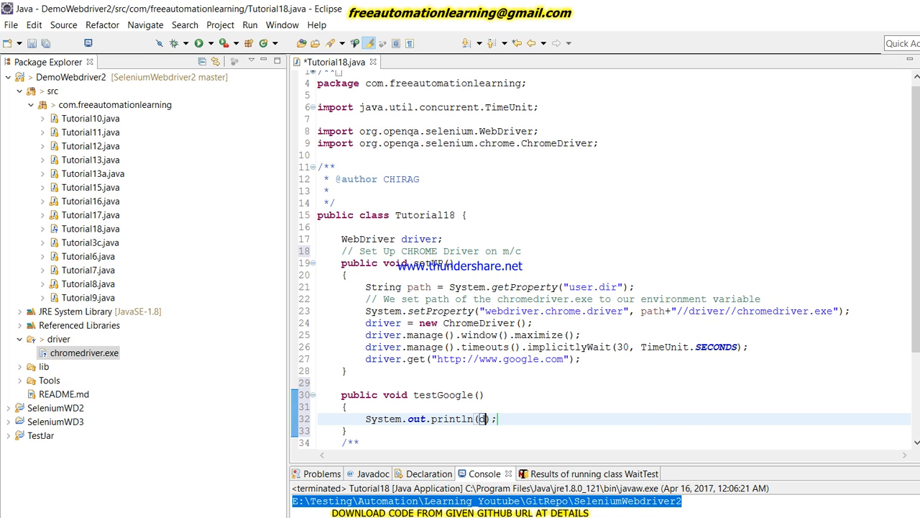
type("driver.g")
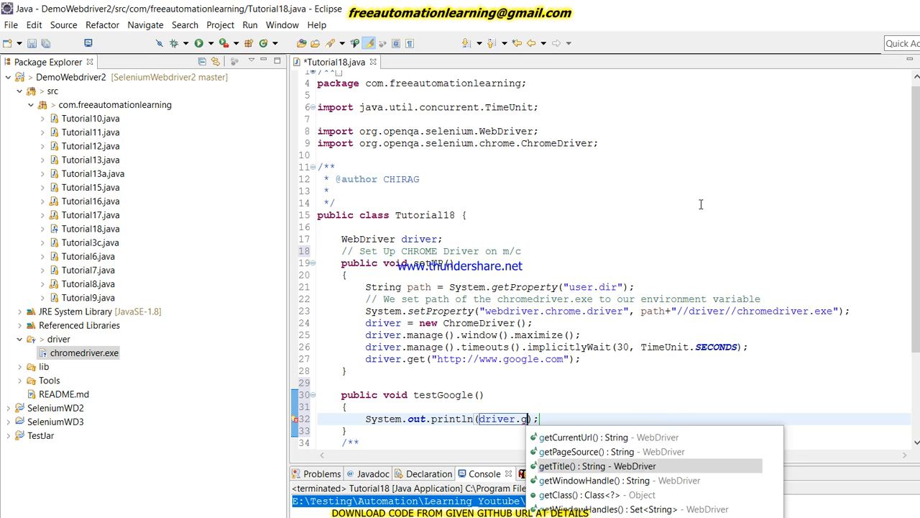
left_click(596, 466)
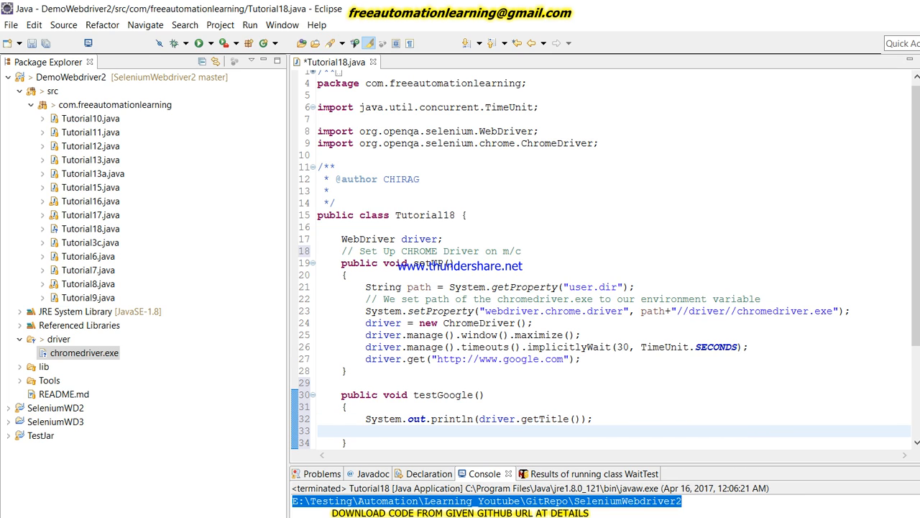
type("d")
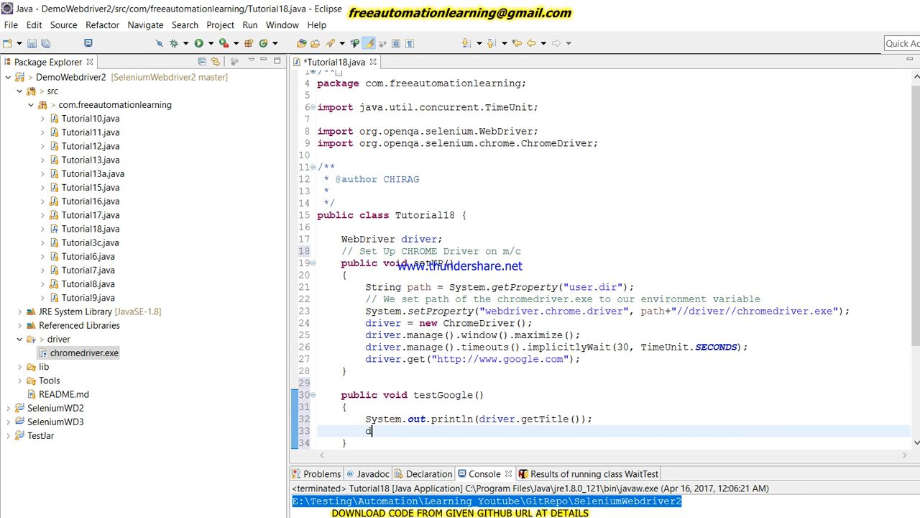
type("river.findElement(By.x")
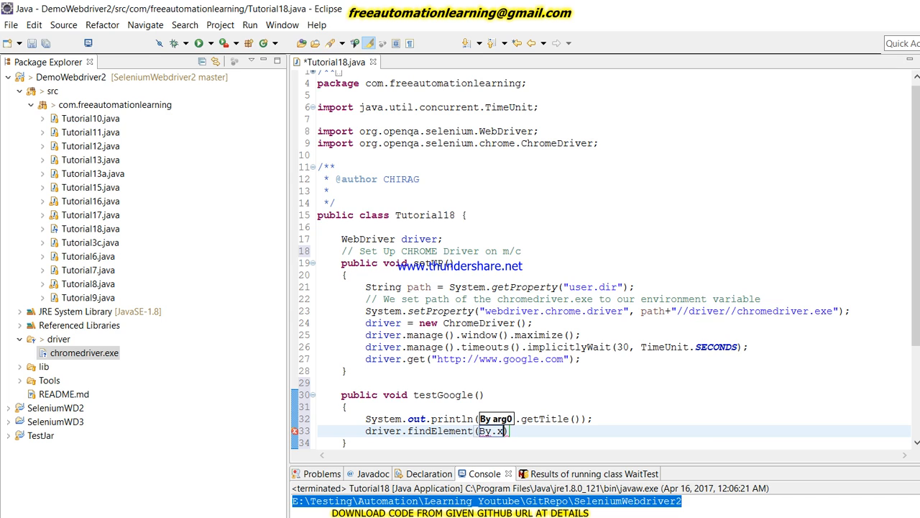
type(".")
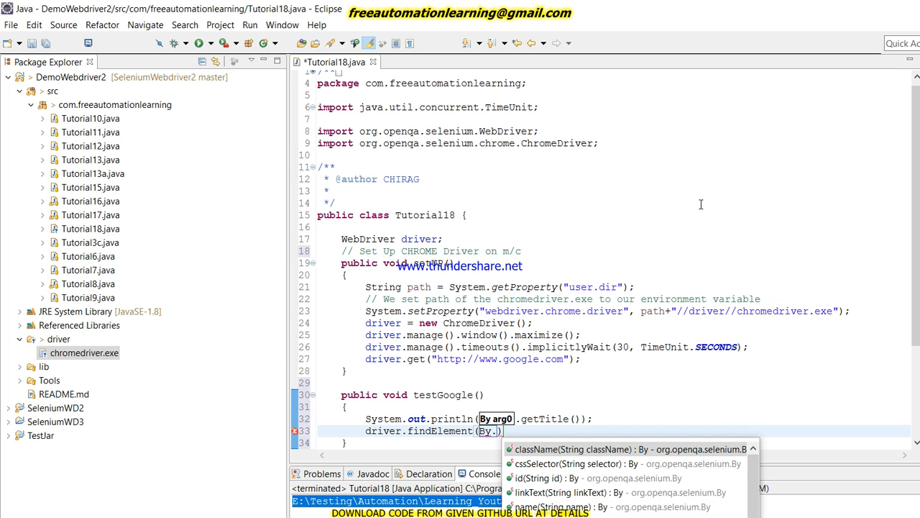
left_click(564, 492)
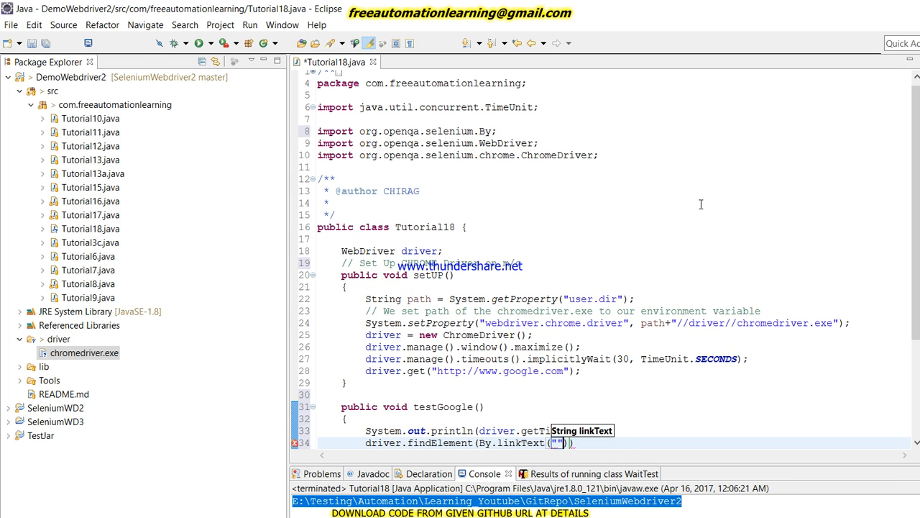
type("Gmail")
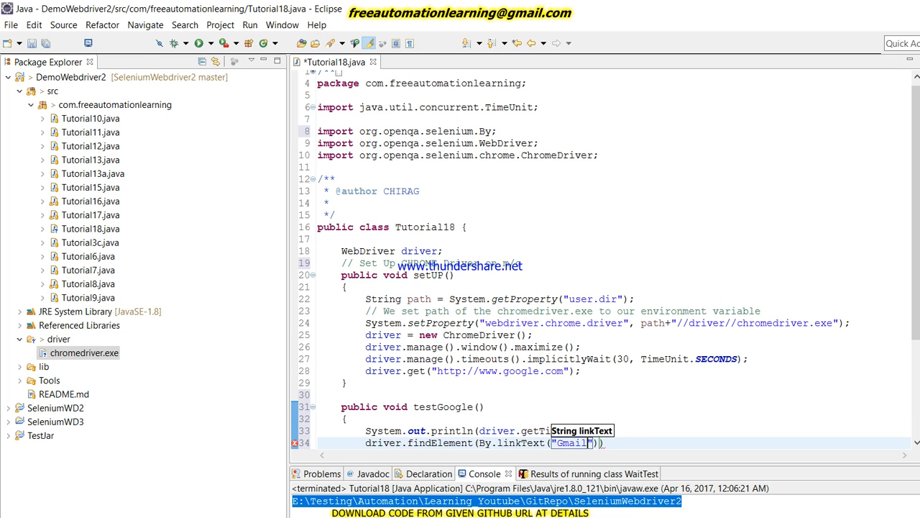
type(".click();")
type("System.out.println(driver.getTitle());")
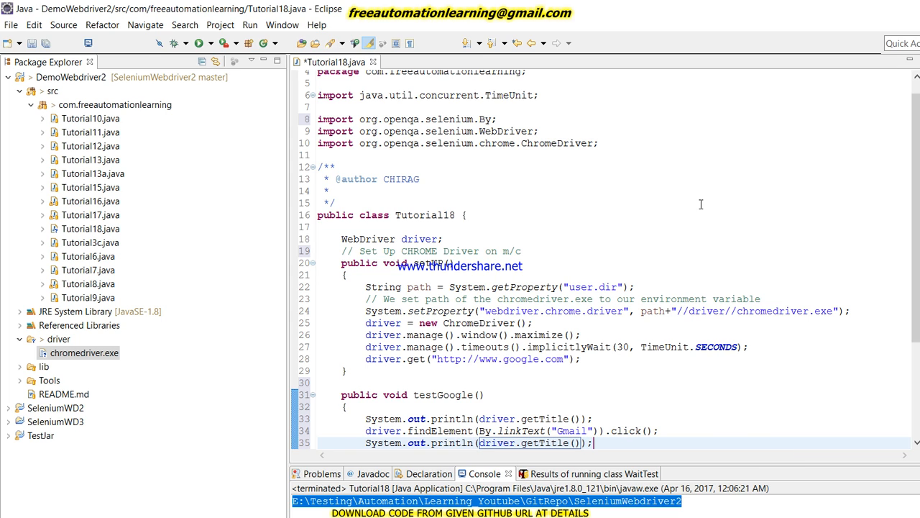
scroll("down", 3)
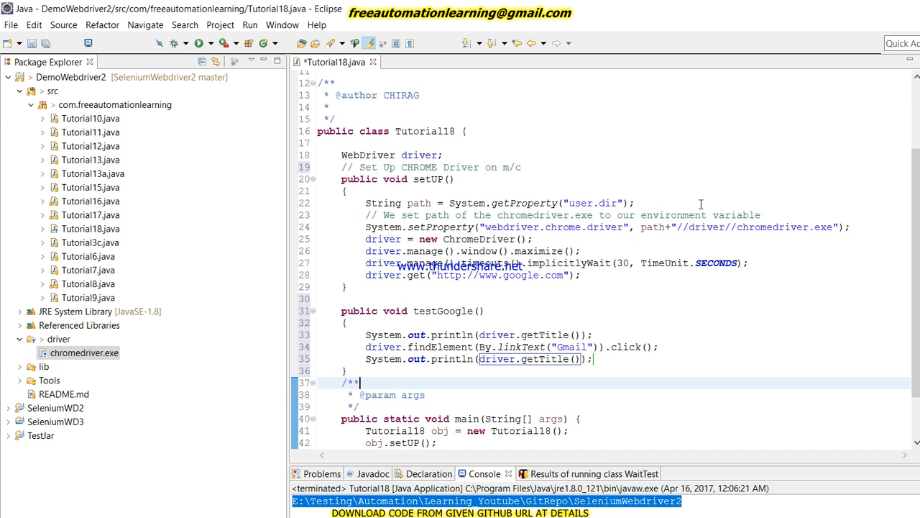
Call obj.testGoogle() after obj.setUP() in main and save Tutorial18.java.
scroll("down", 3)
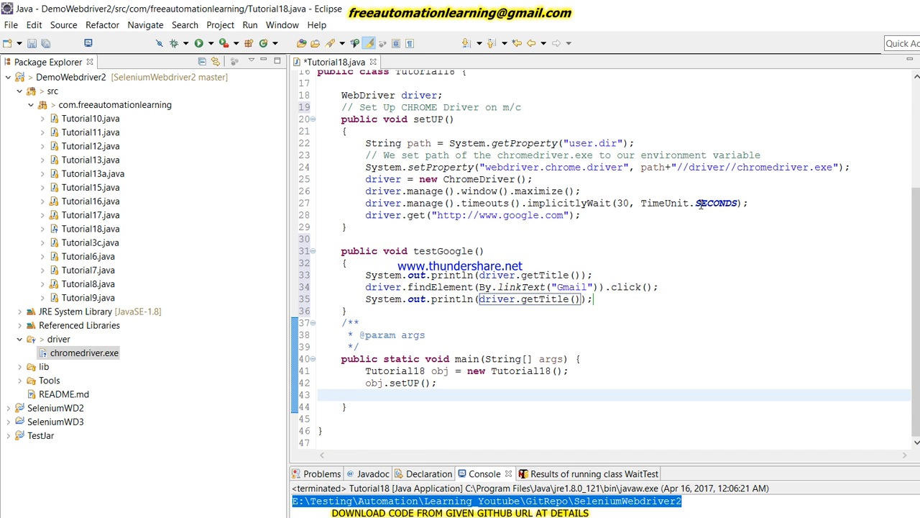
type("ob")
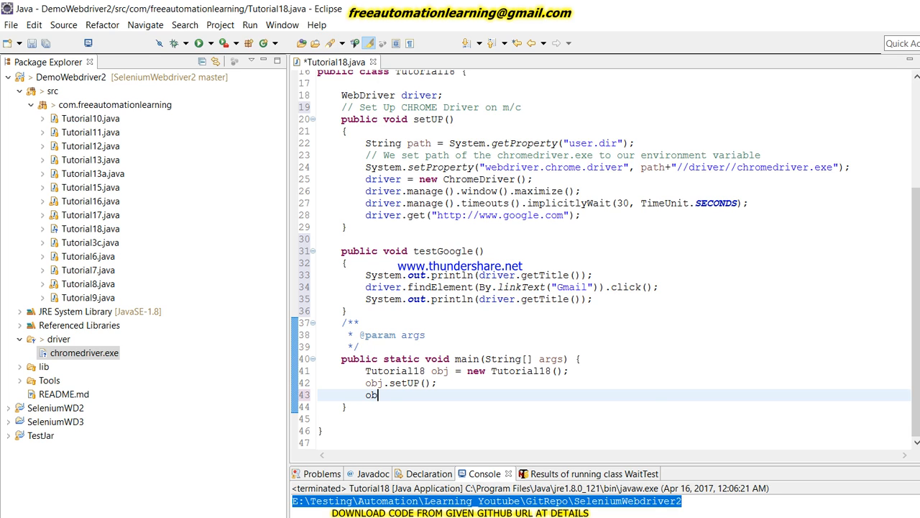
type("testGoogle();")
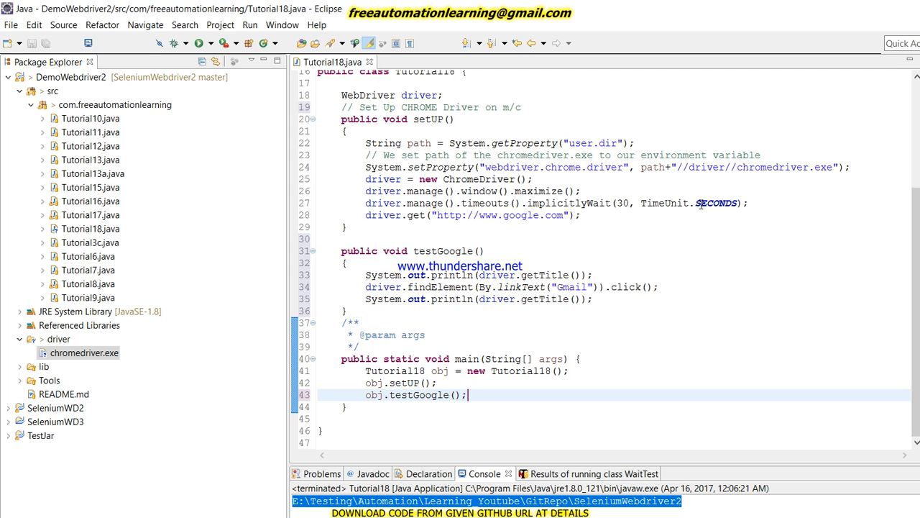
left_click(467, 107)
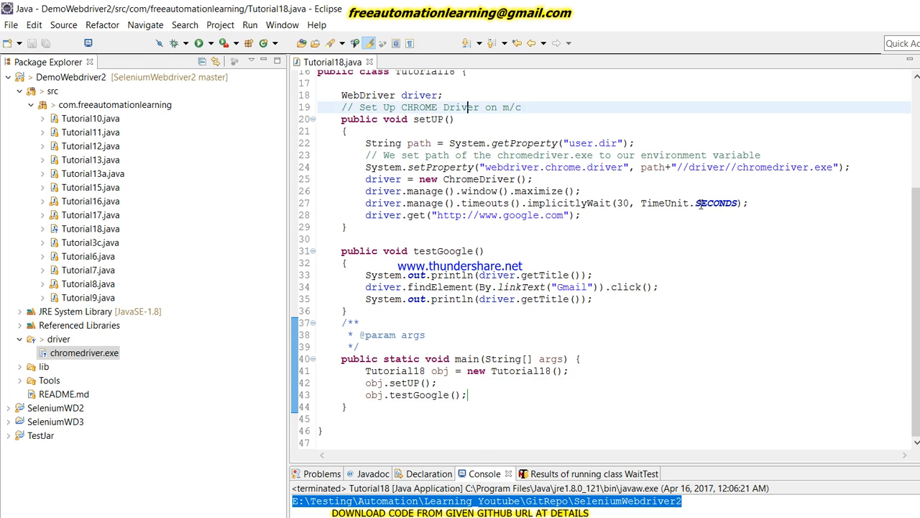
scroll("up", 3)
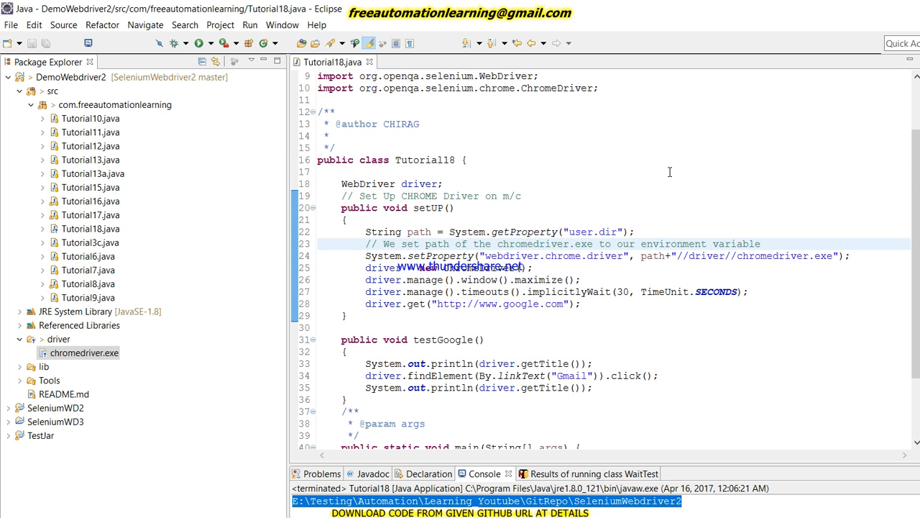
left_click_drag(366, 232, 581, 303)
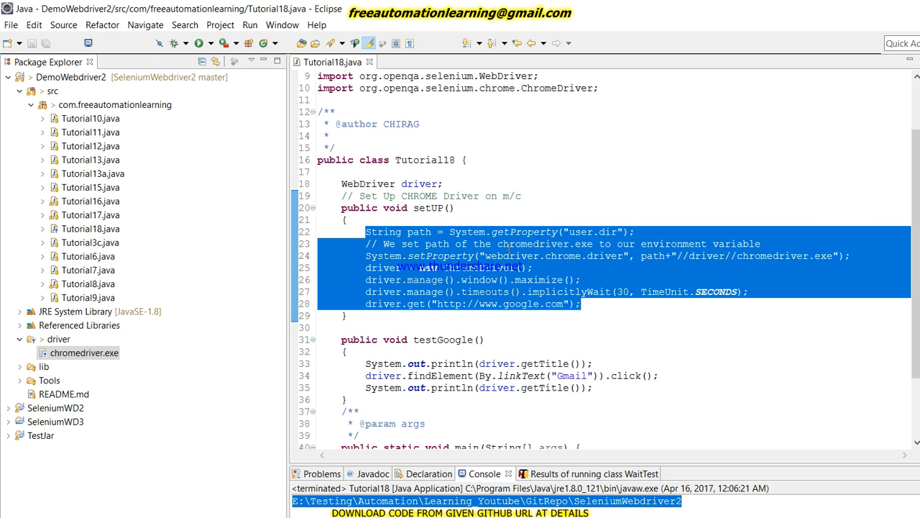
left_click(506, 244)
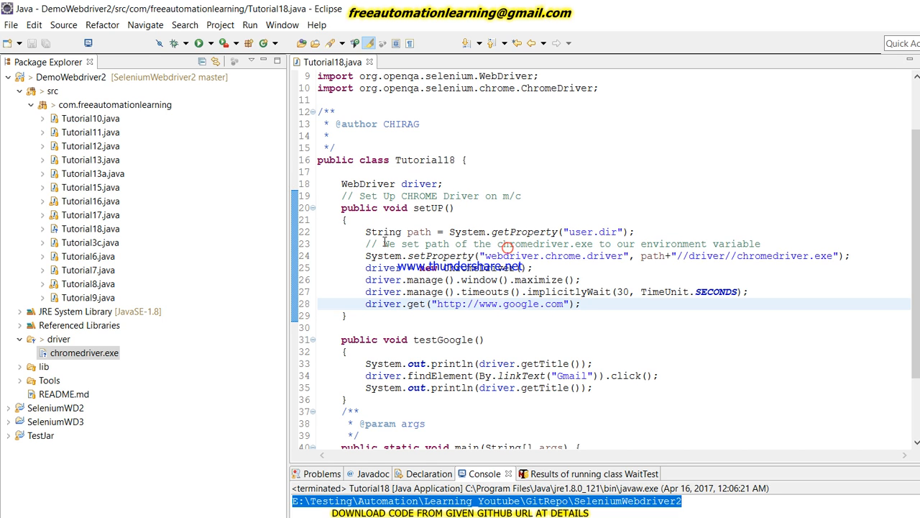
double_click(498, 303)
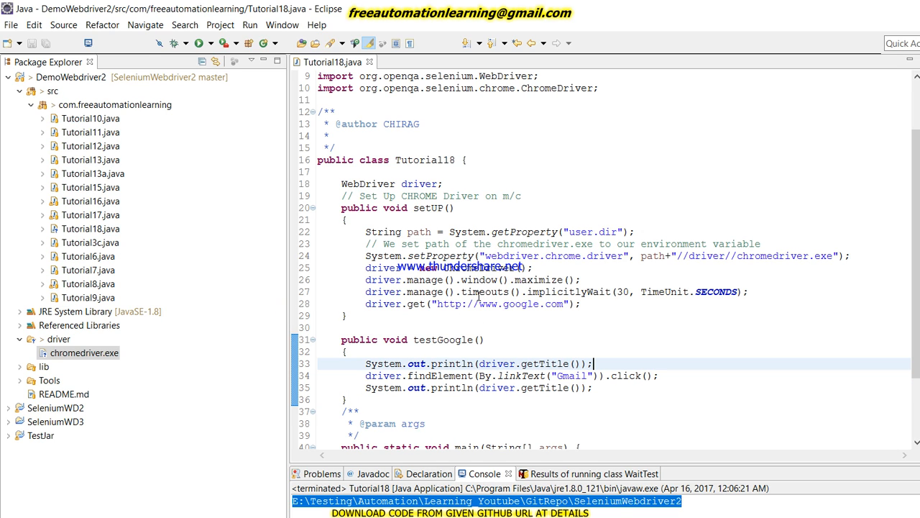
Run Tutorial18 as a Java application from the editor's Run As menu.
right_click(479, 300)
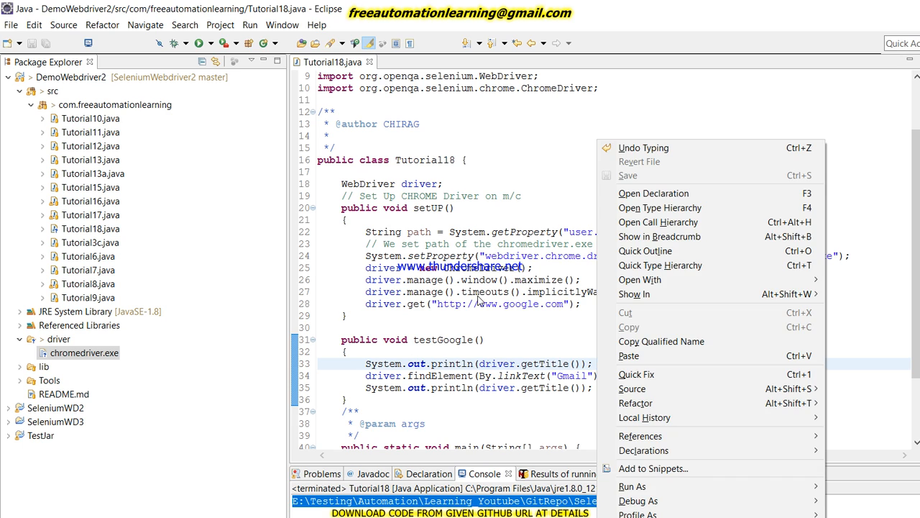
mouse_move(681, 405)
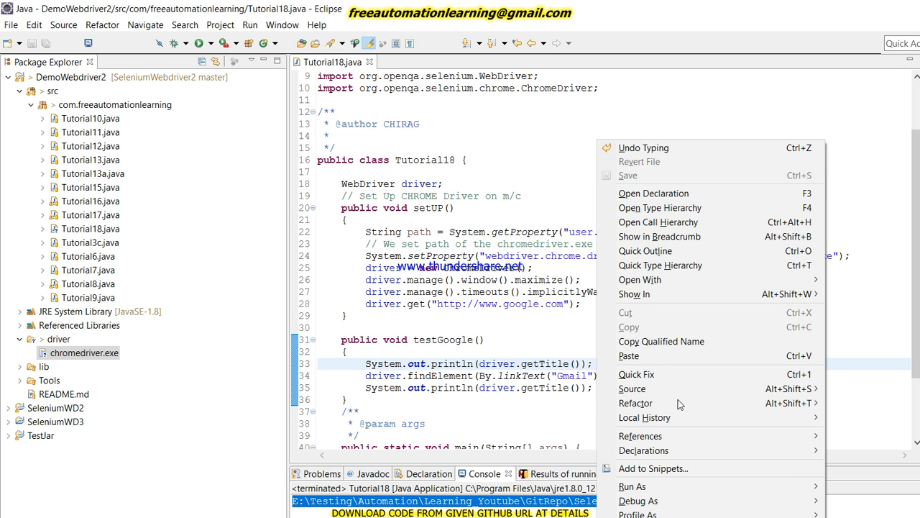
left_click(632, 486)
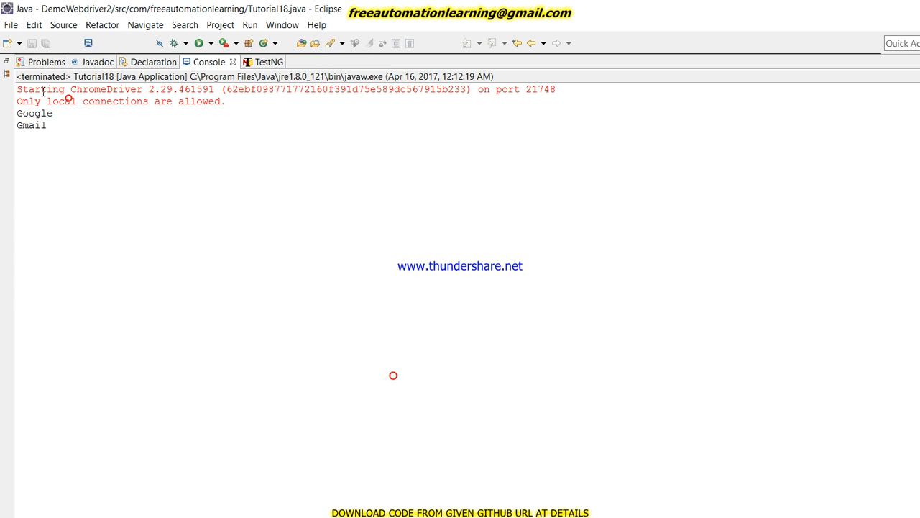
double_click(34, 113)
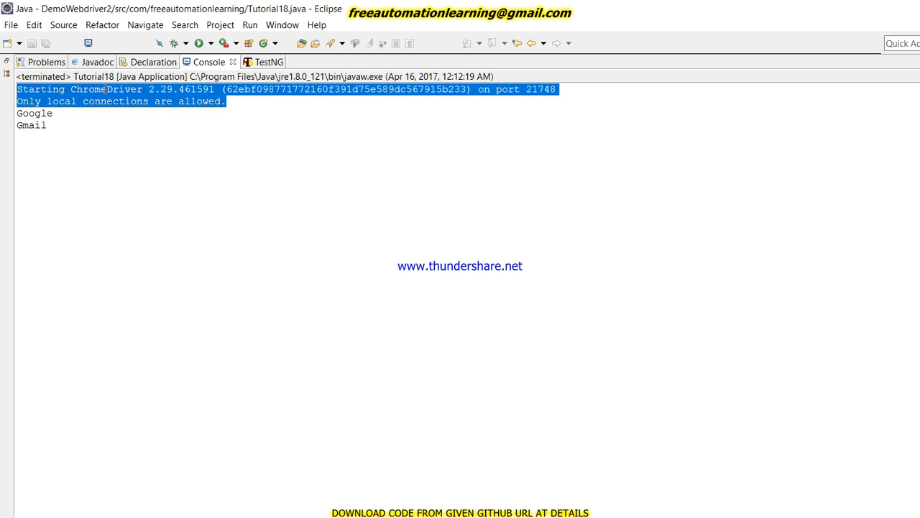
mouse_move(398, 217)
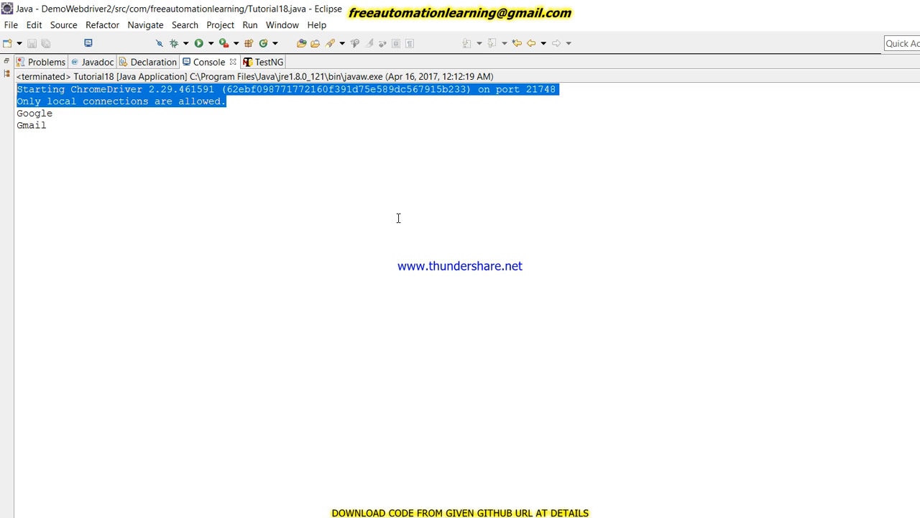
mouse_move(453, 368)
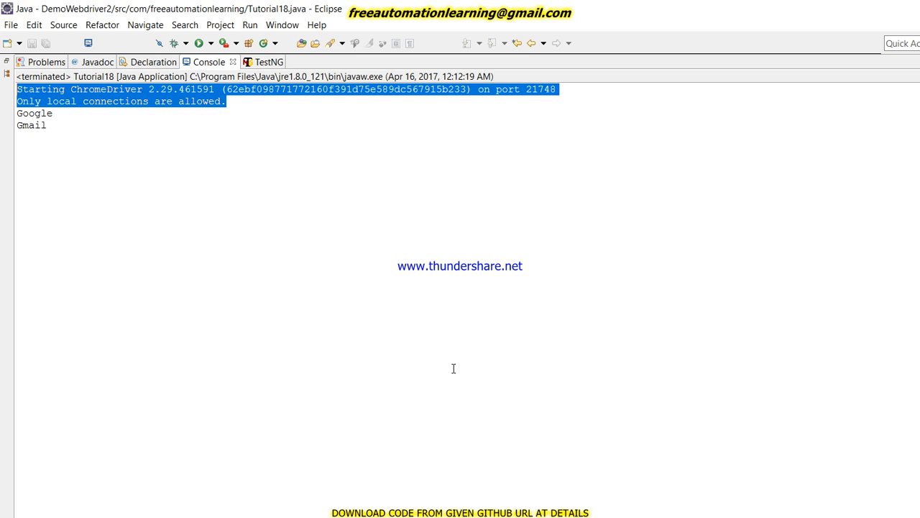
mouse_move(202, 145)
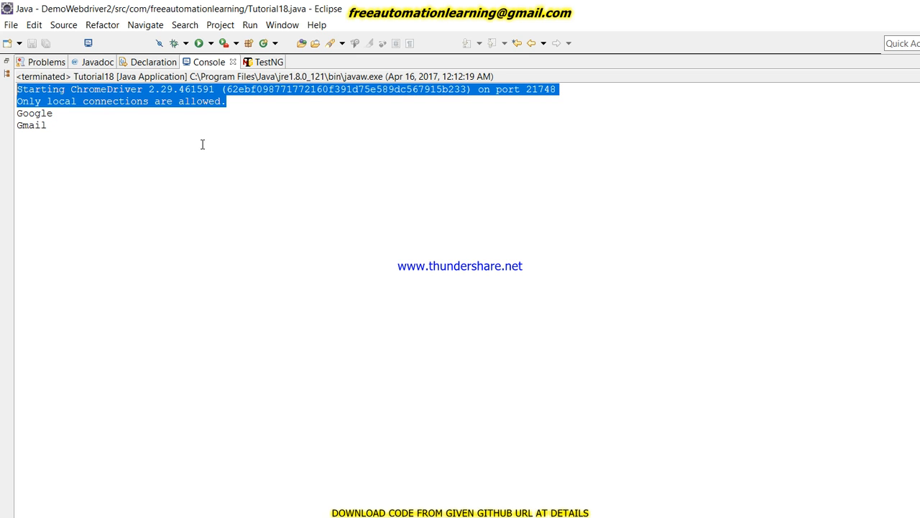